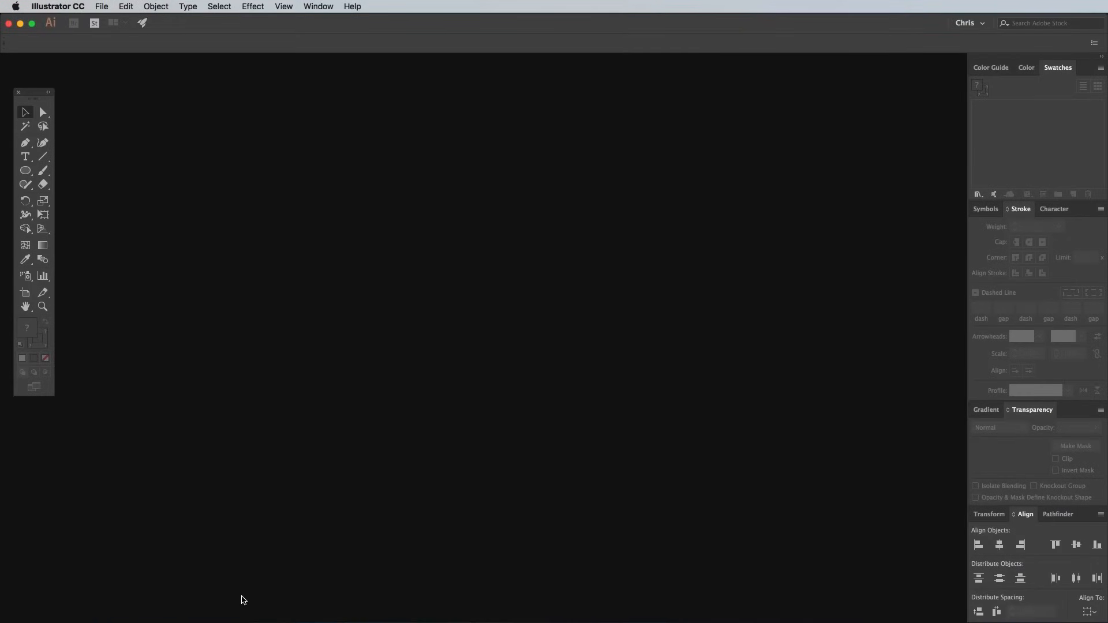
# Create a new blank landscape document from the 841.89 × 595.28 px Print preset
pyautogui.click(102, 6)
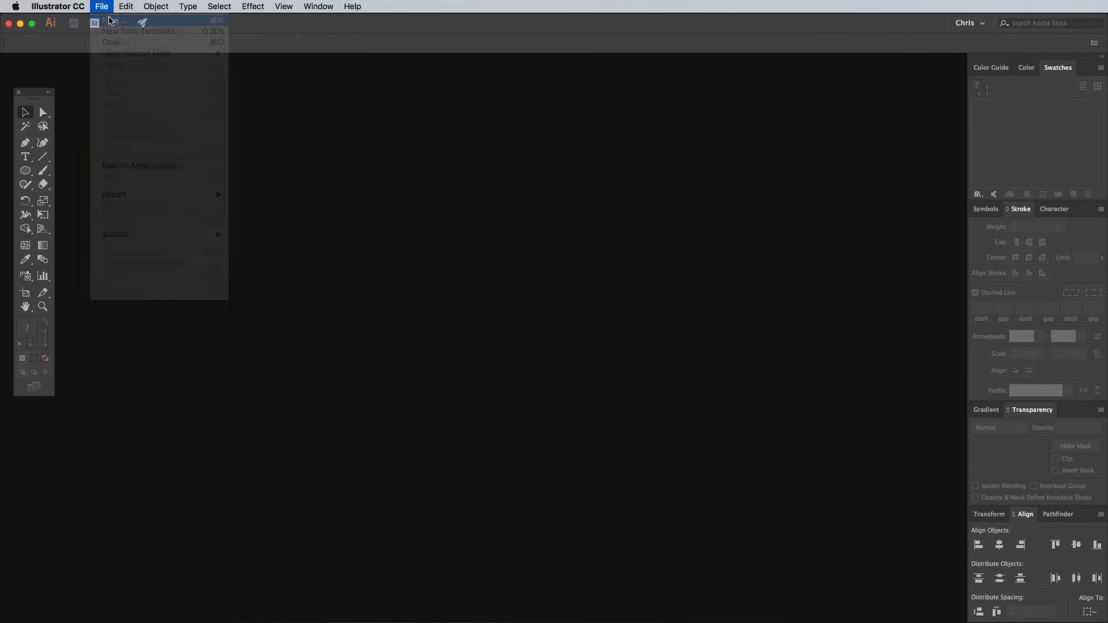
pyautogui.click(122, 23)
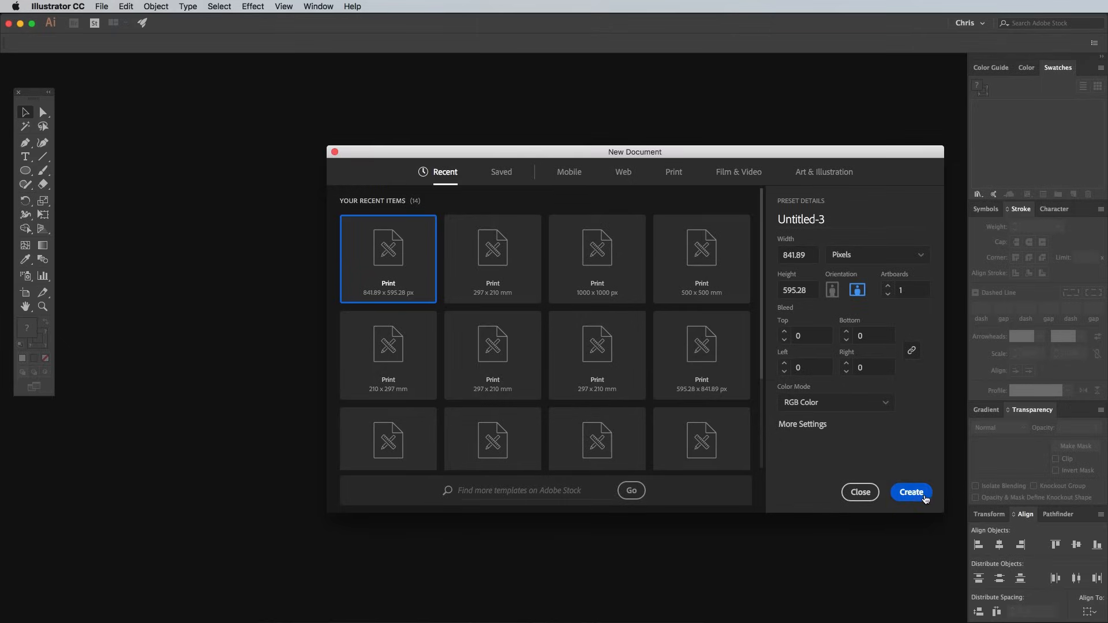
pyautogui.click(911, 492)
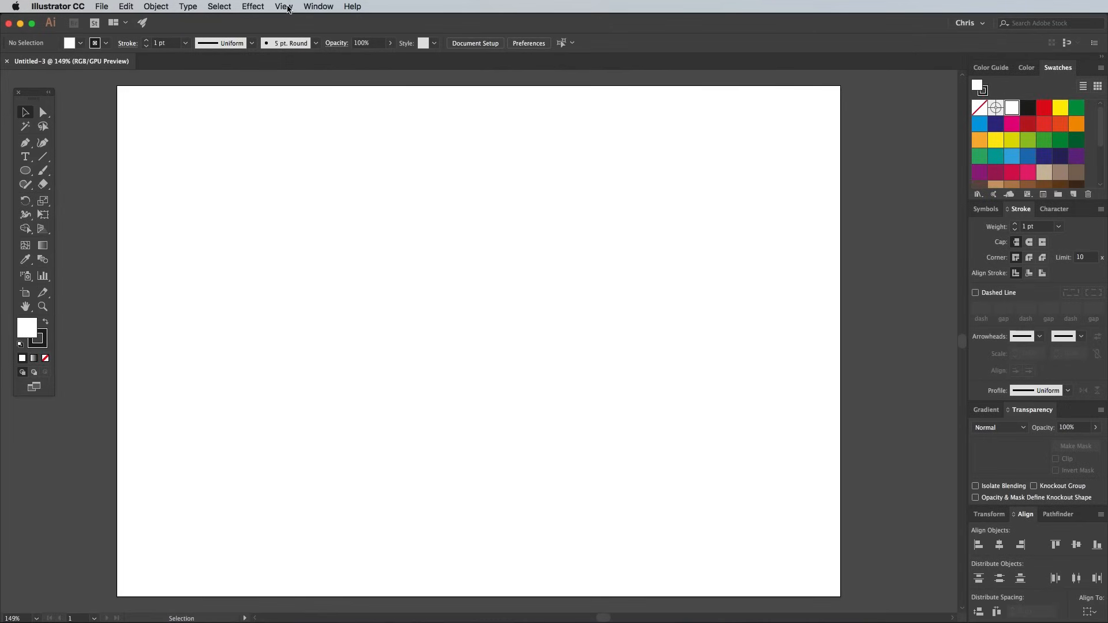
# Hide object edges via View > Hide Edges
pyautogui.click(283, 7)
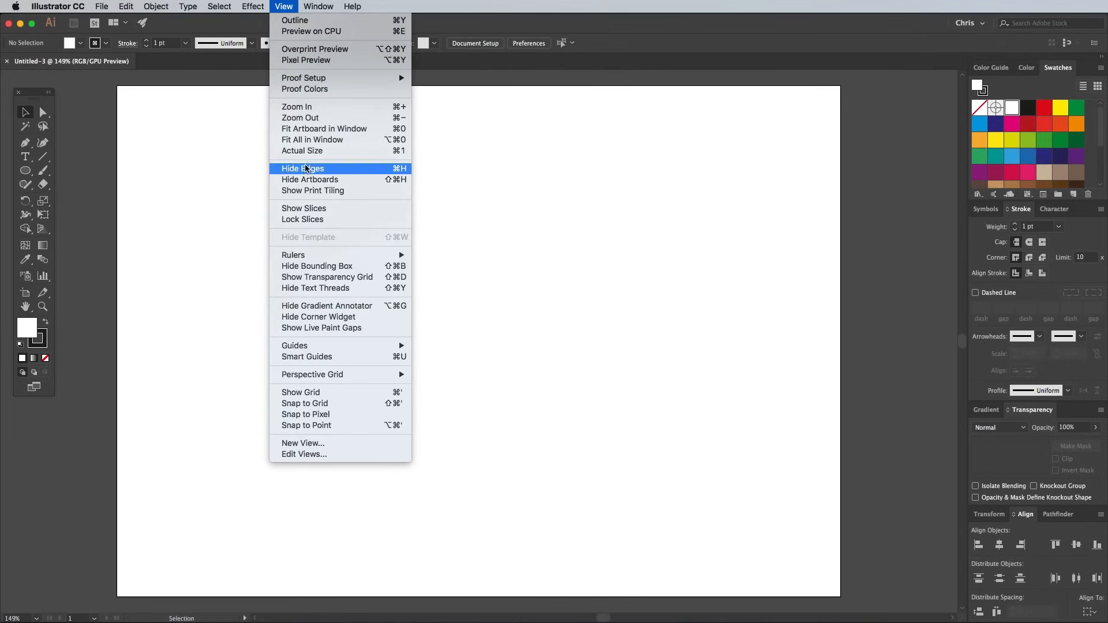
pyautogui.click(303, 168)
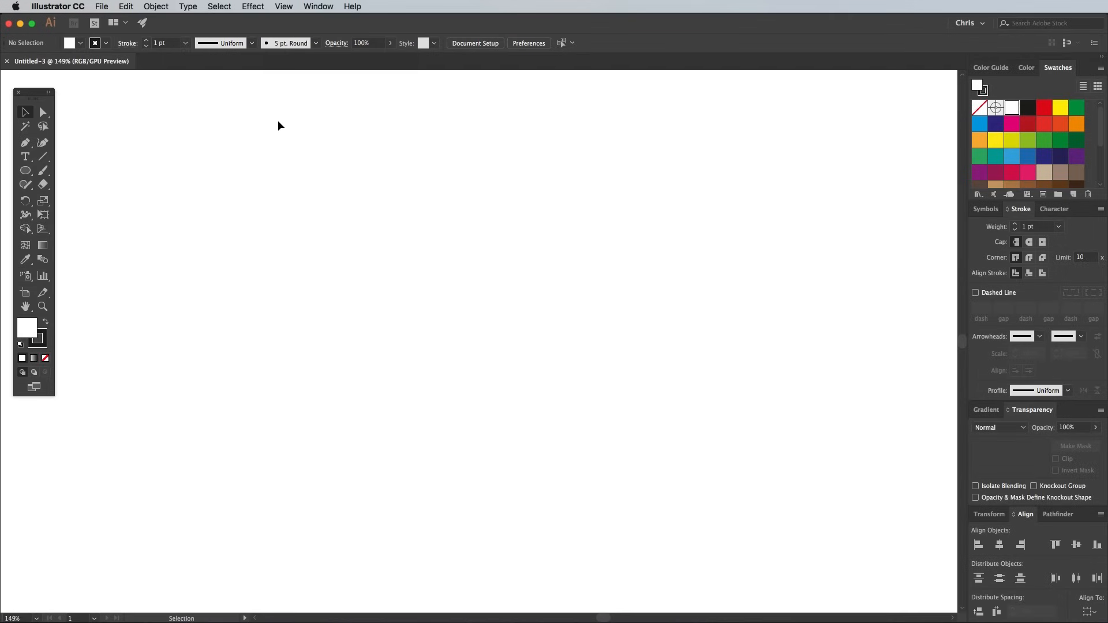
pyautogui.click(282, 6)
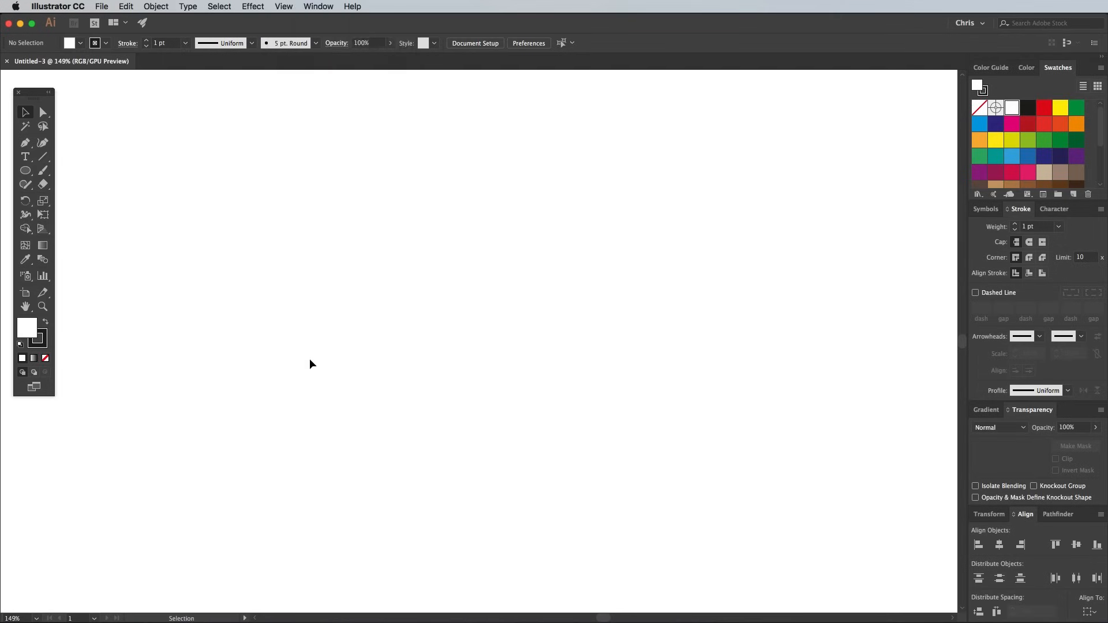
# Draw a tall rounded rectangle and a wide pill, then subtract the pill with Minus Front
pyautogui.click(26, 170)
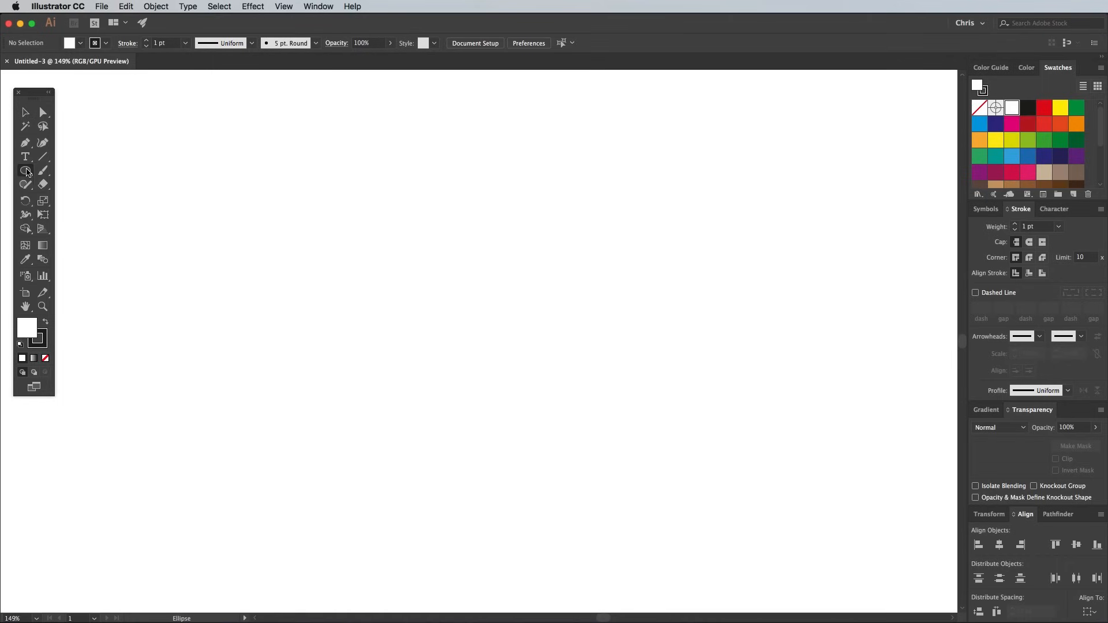
pyautogui.click(25, 171)
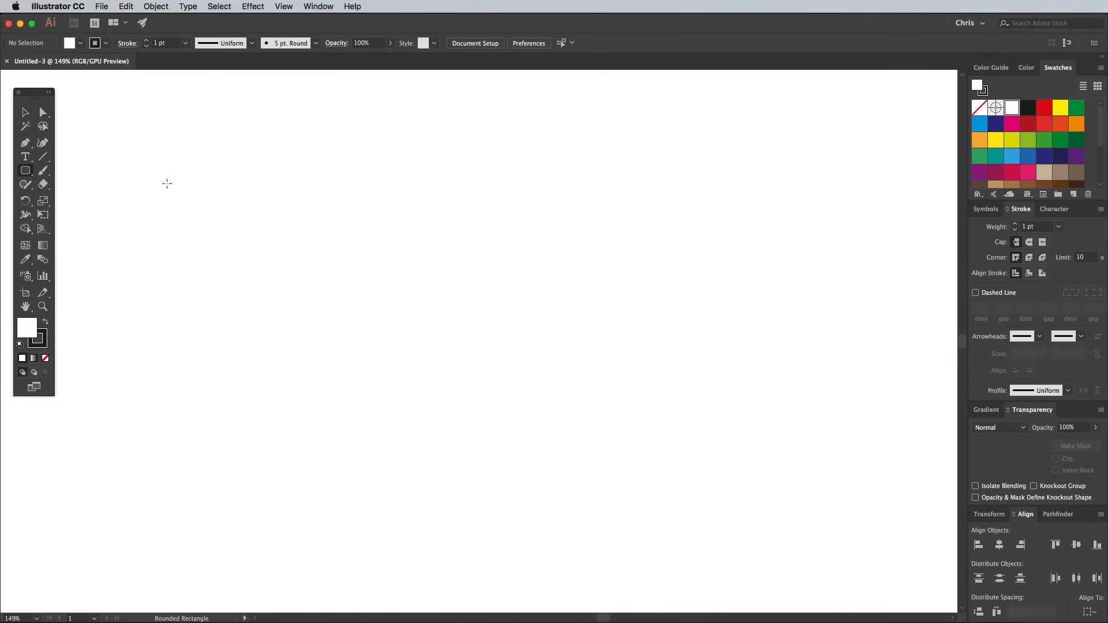
pyautogui.moveTo(167, 184); pyautogui.dragTo(689, 555)
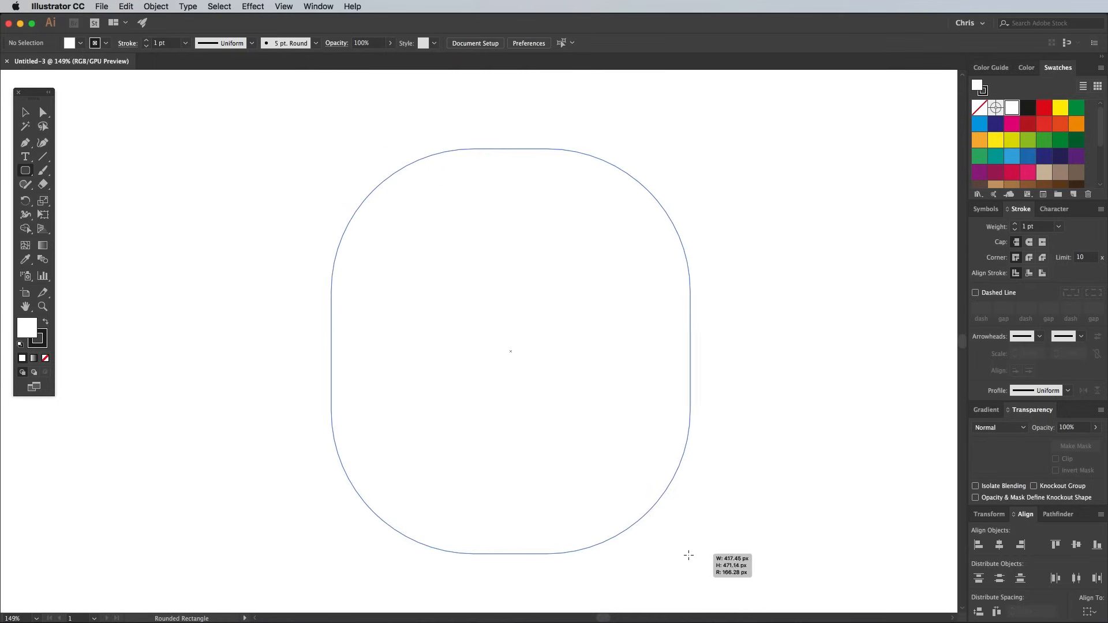
pyautogui.moveTo(689, 555); pyautogui.dragTo(648, 551)
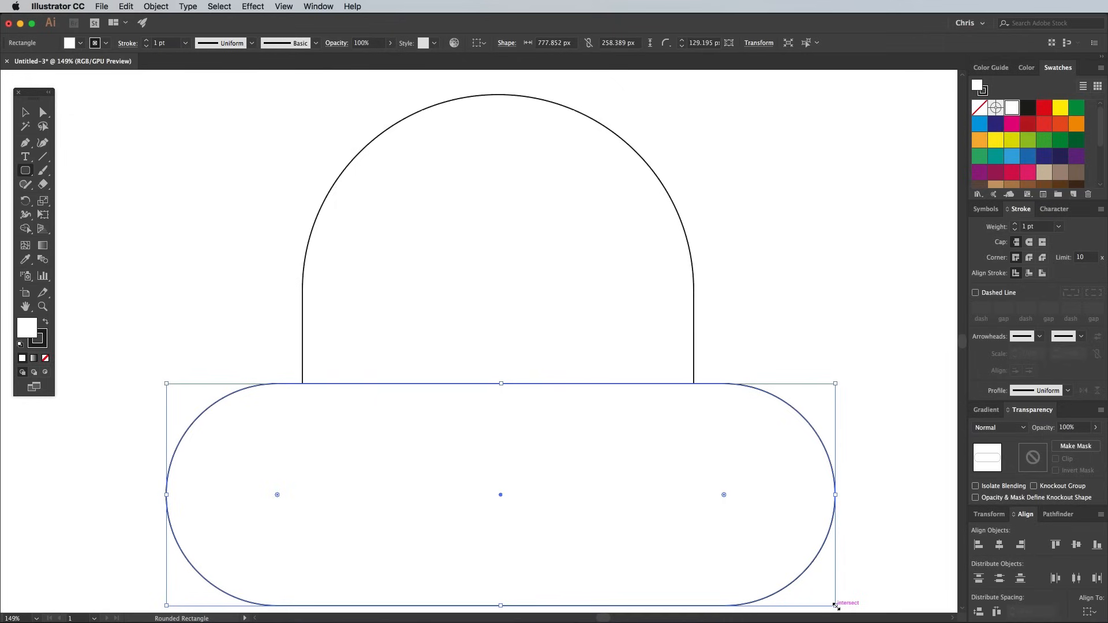
pyautogui.moveTo(129, 271)
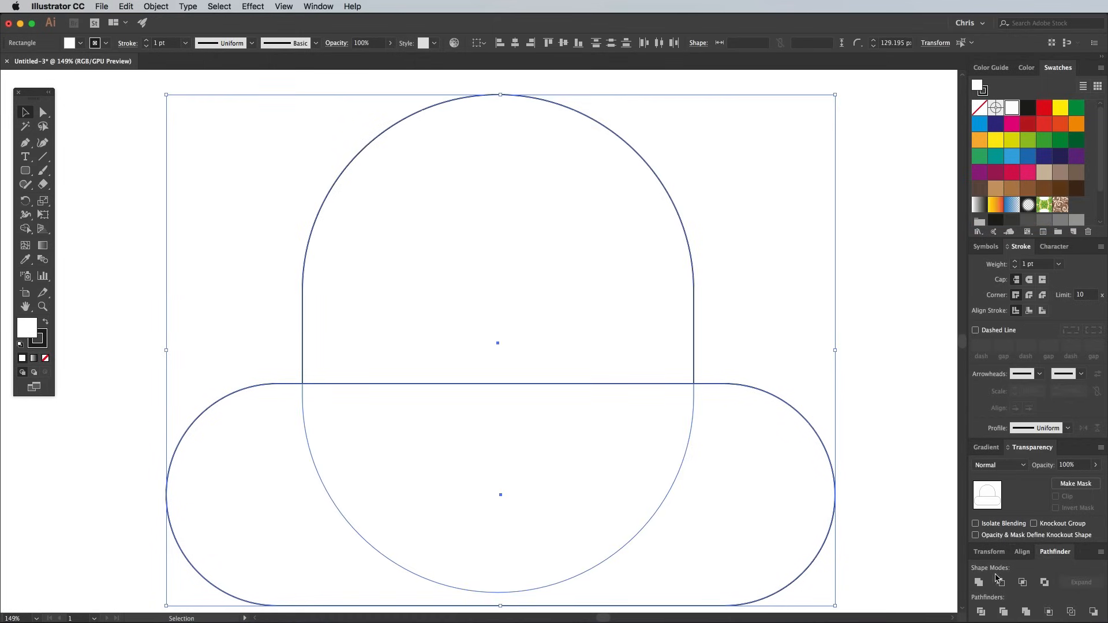
pyautogui.click(1000, 582)
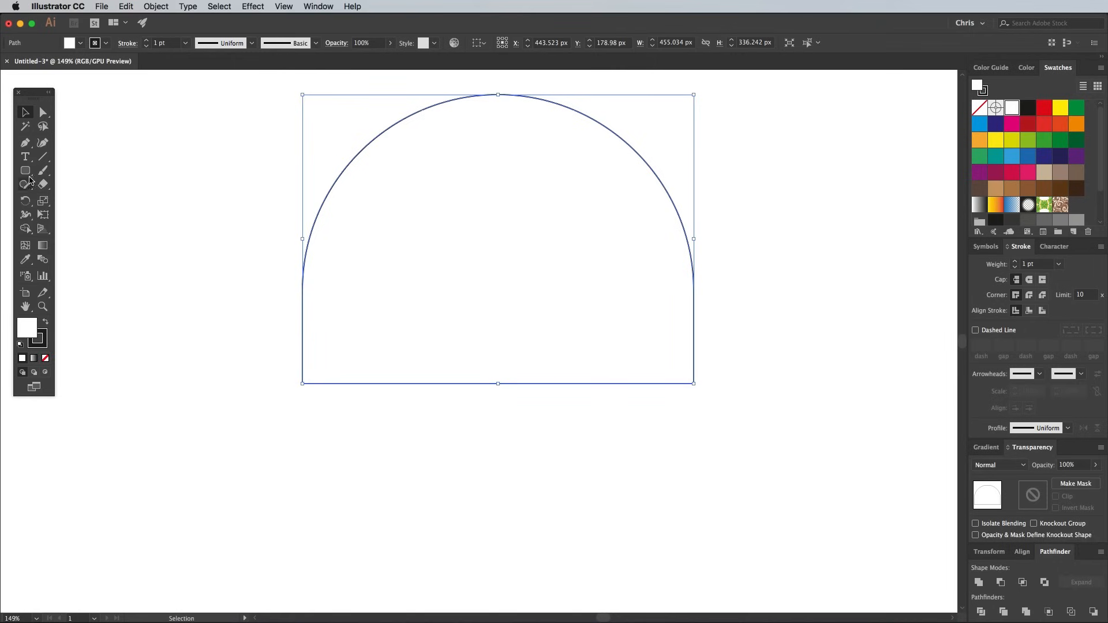
# Draw the narrower jaw rectangle below the dome and select the joint corners
pyautogui.moveTo(357, 342); pyautogui.dragTo(526, 556)
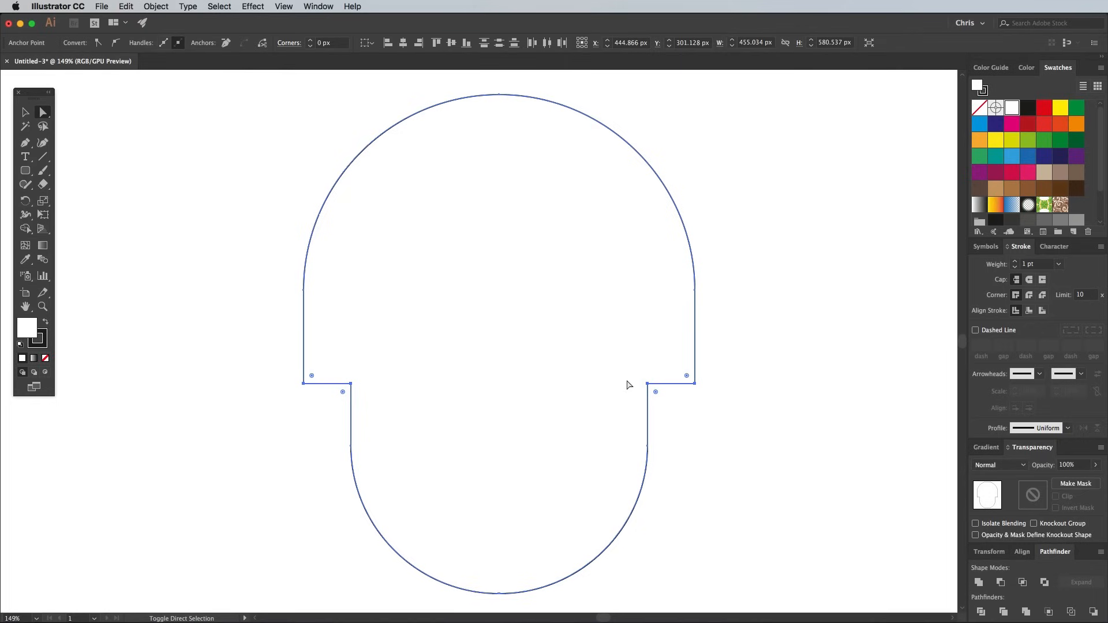
pyautogui.click(649, 383)
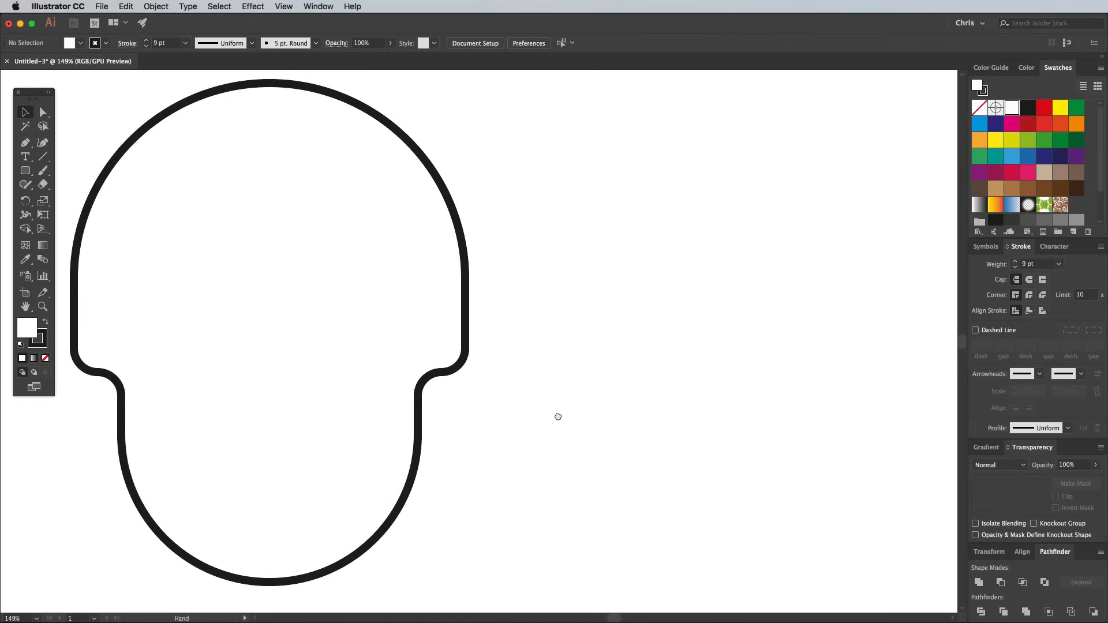
# Draw a circle and apply a 30% Pucker & Bloat to make a petal shape
pyautogui.click(25, 170)
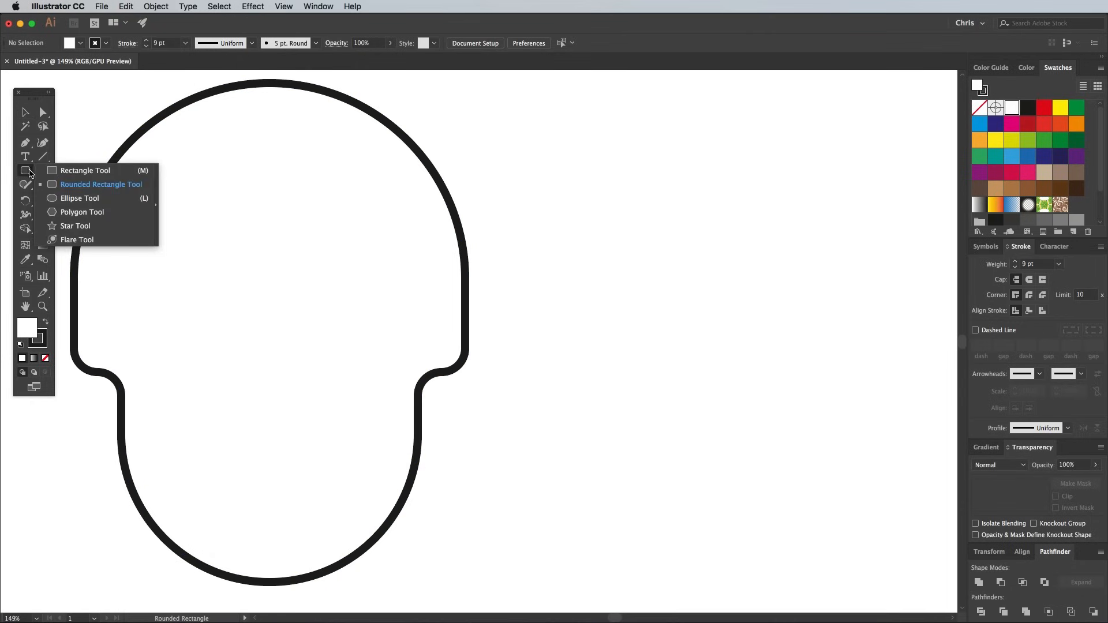
pyautogui.click(77, 198)
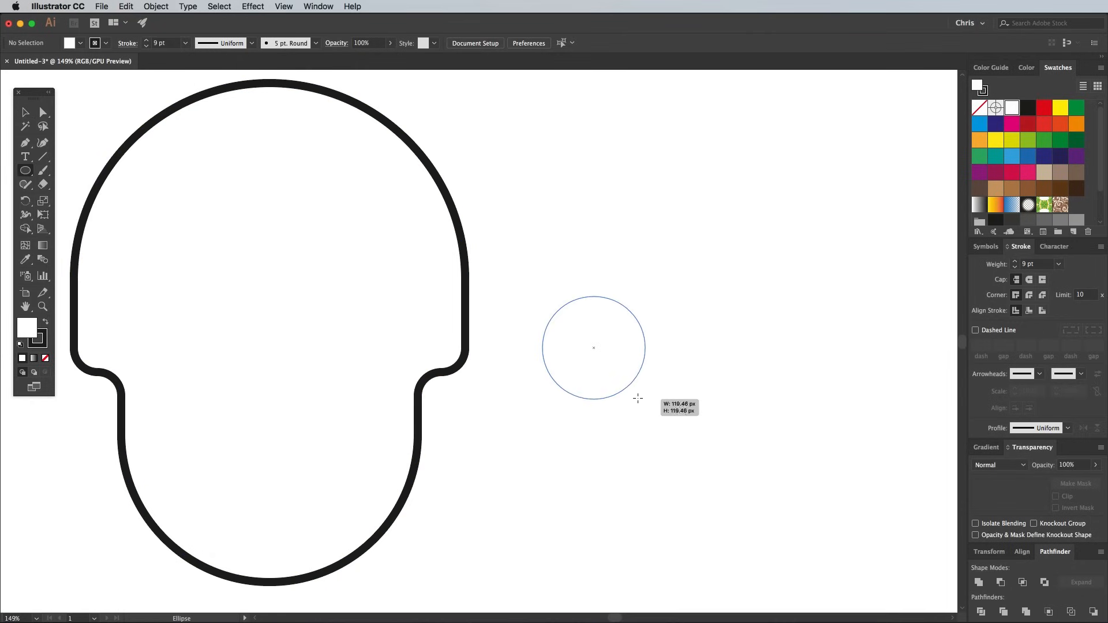
pyautogui.click(252, 6)
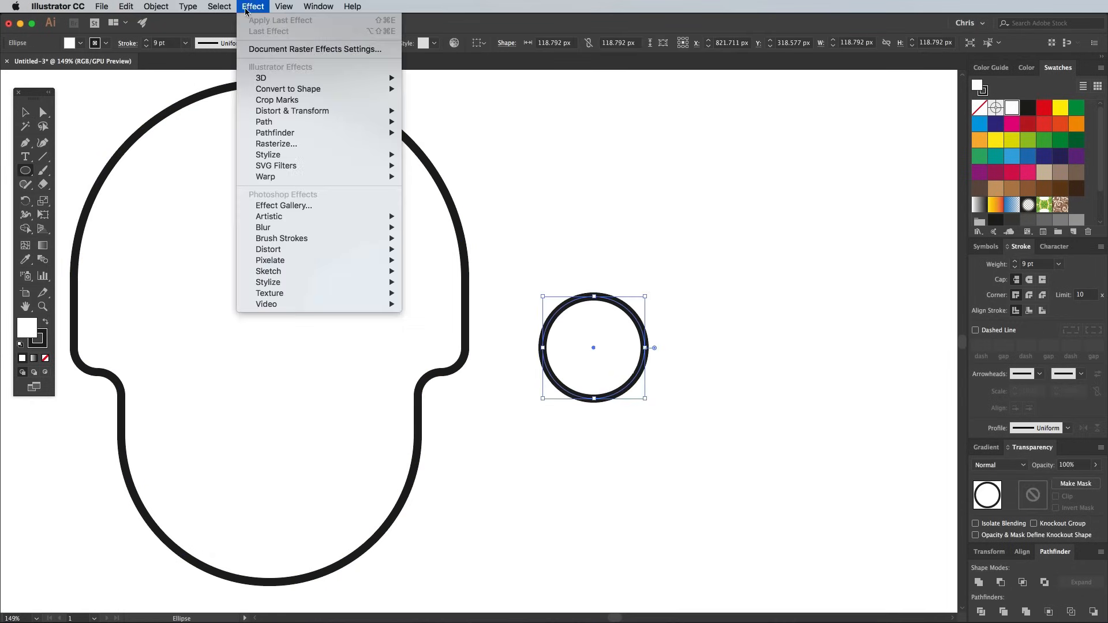
pyautogui.click(292, 111)
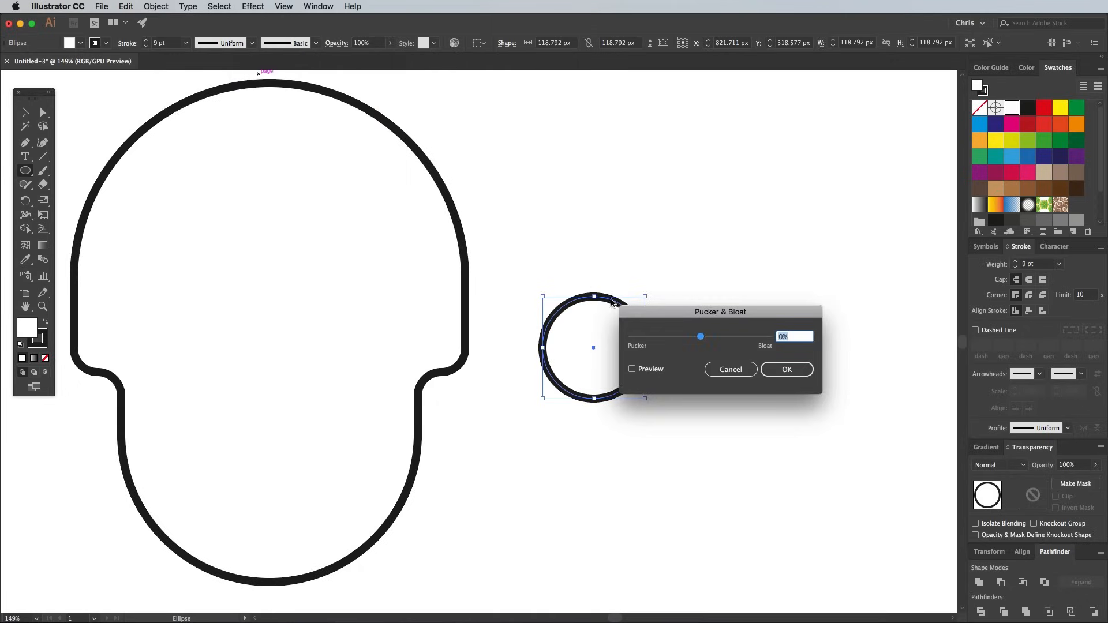
pyautogui.moveTo(700, 336); pyautogui.dragTo(711, 336)
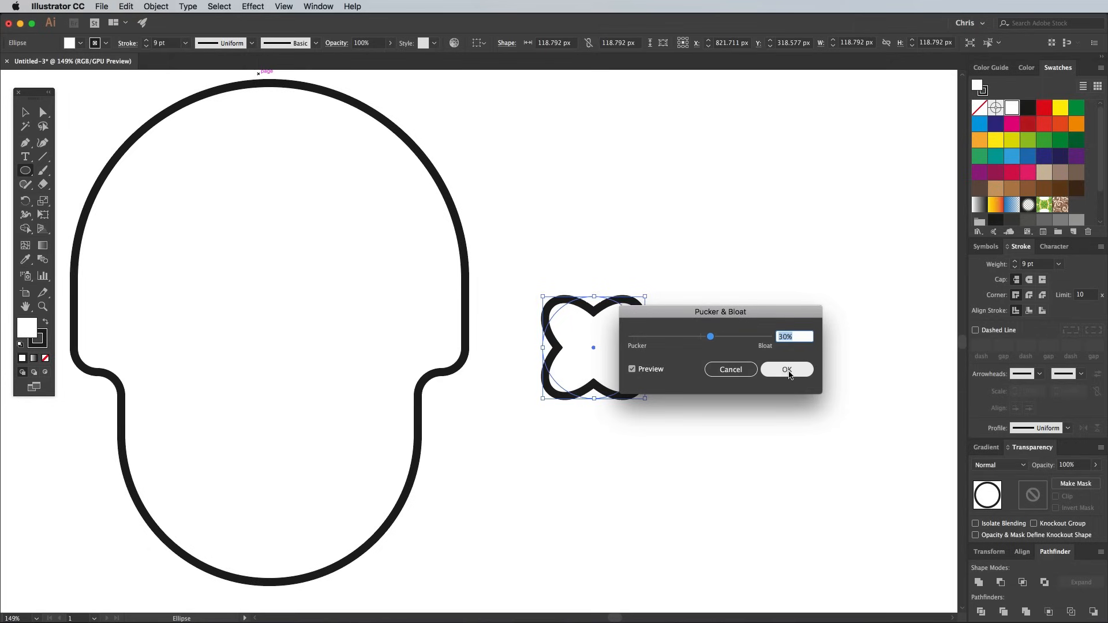
pyautogui.click(786, 369)
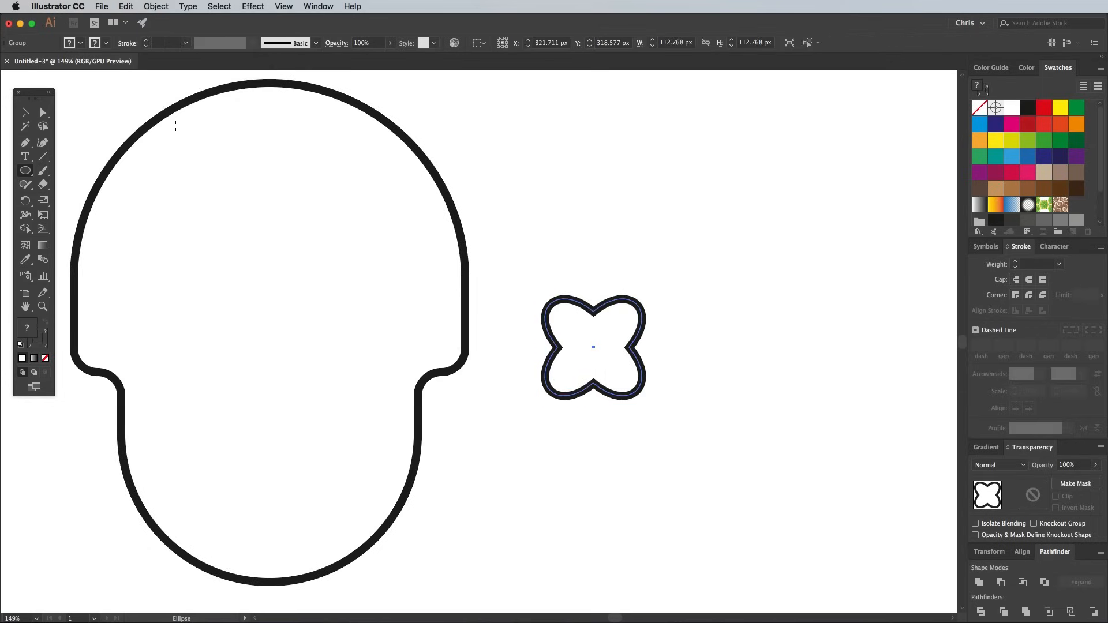
# Unite the petal shapes into a thin-stroked rosette and add a 10 px offset outline
pyautogui.click(126, 6)
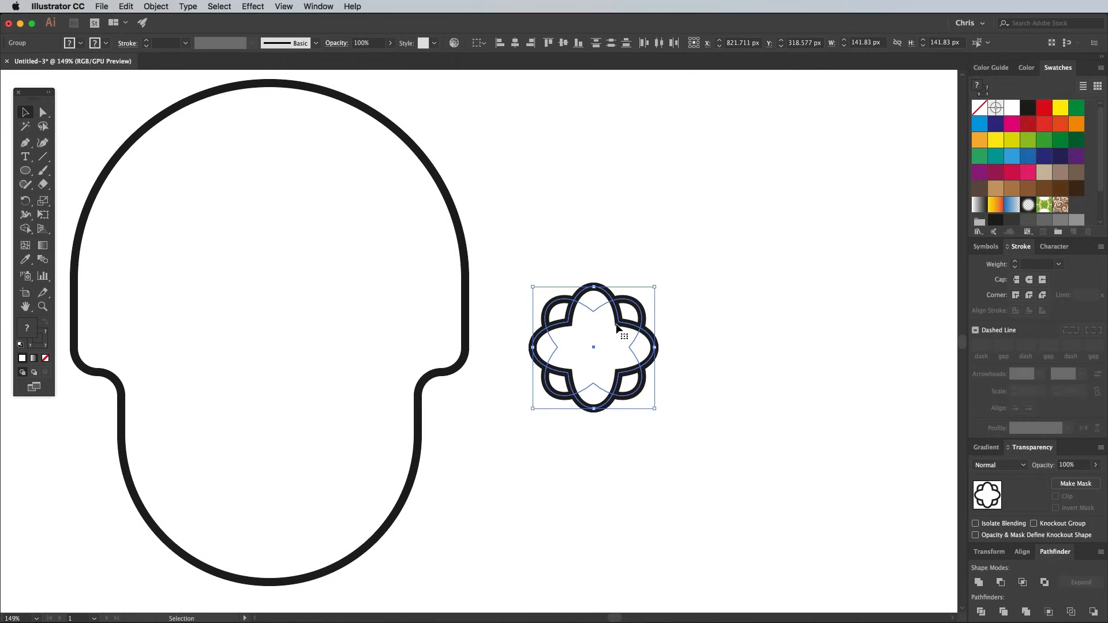
pyautogui.click(978, 582)
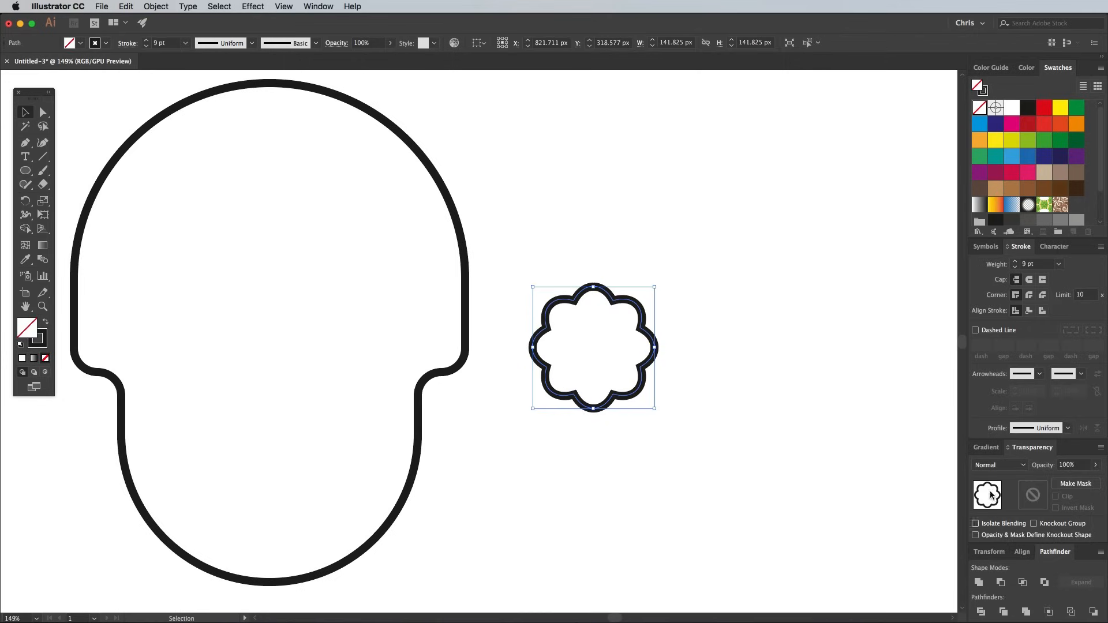
pyautogui.click(1014, 268)
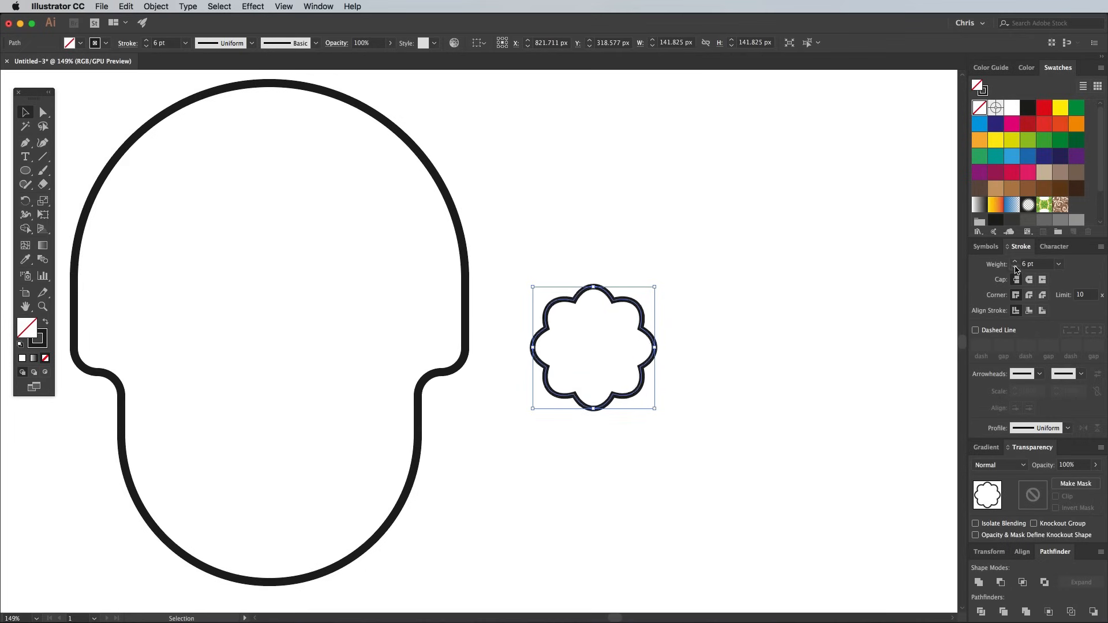
pyautogui.click(155, 6)
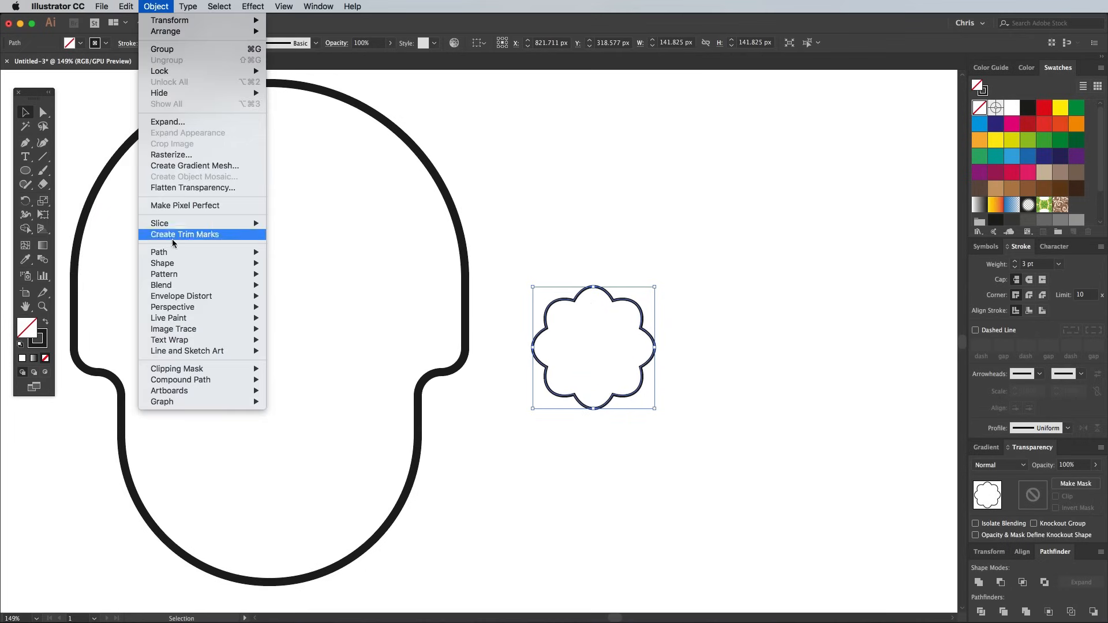
pyautogui.click(158, 252)
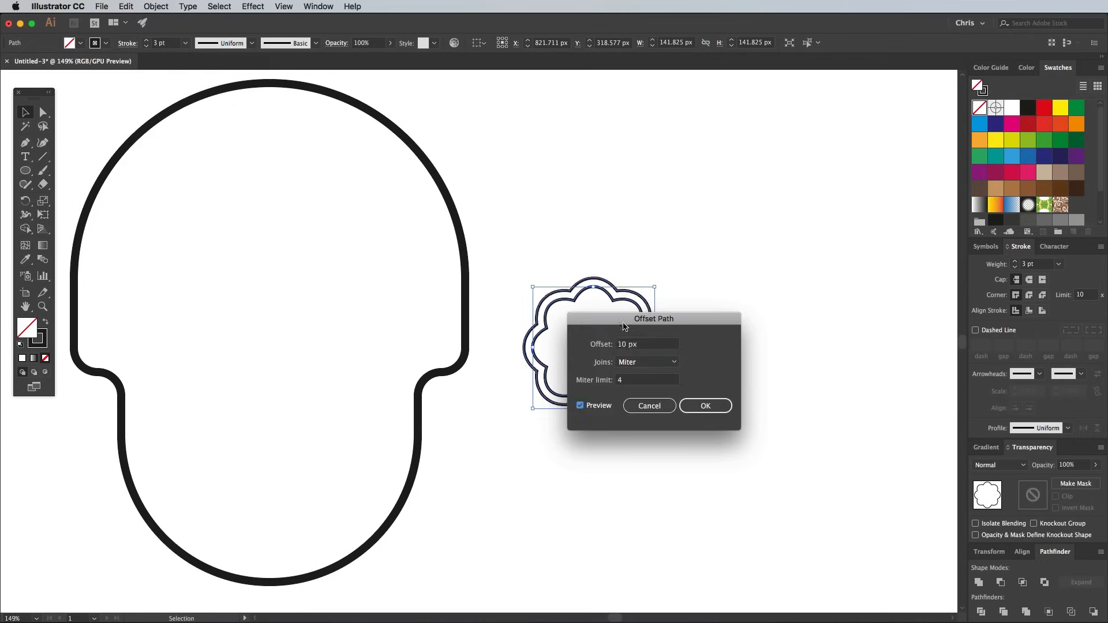
pyautogui.click(705, 406)
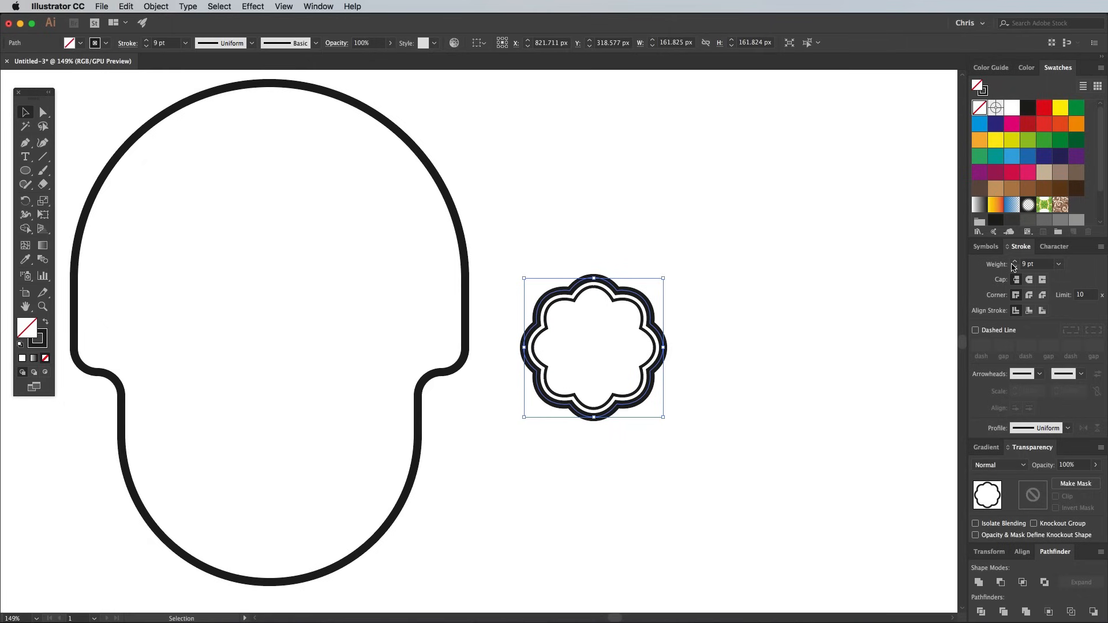
# Add an 11 px offset path with round caps, 0 pt dashes, wider gaps and 6 pt weight
pyautogui.click(1015, 267)
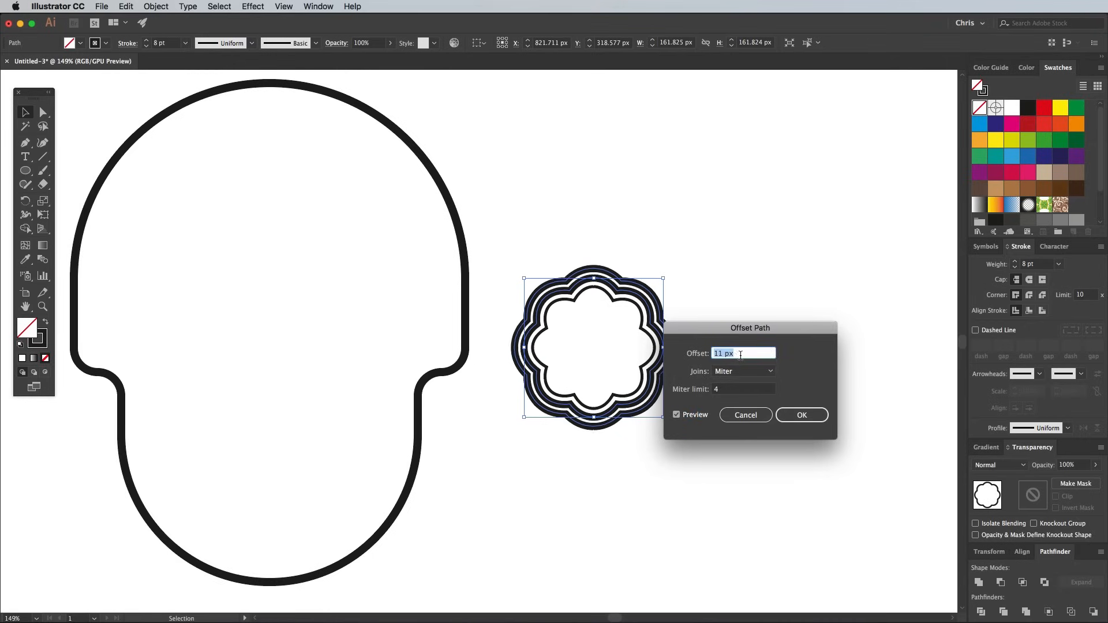
pyautogui.click(802, 414)
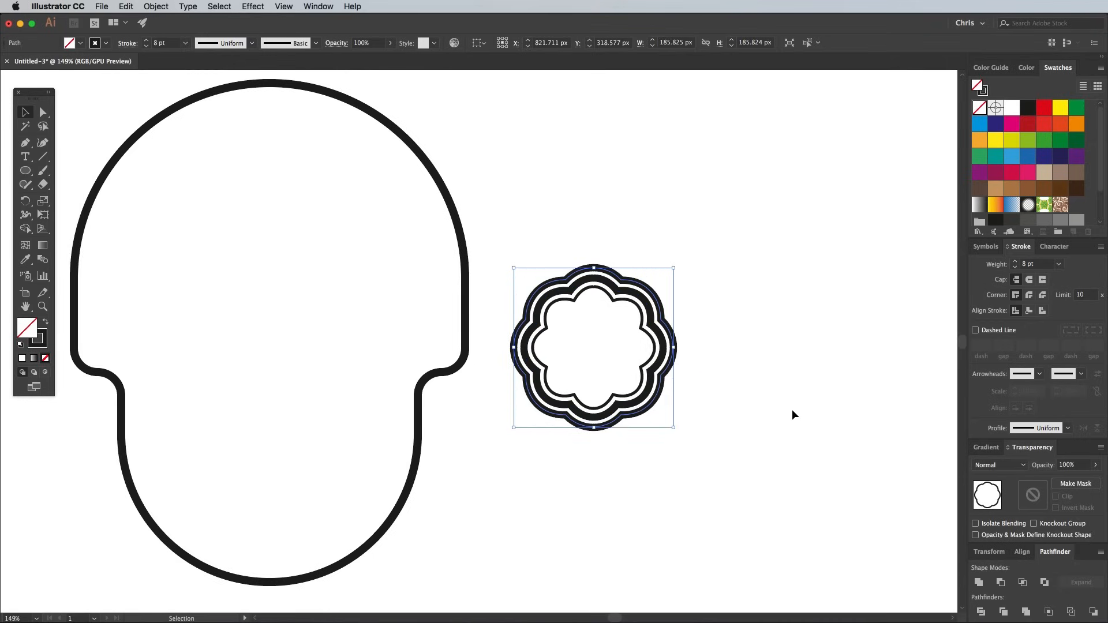
pyautogui.moveTo(1027, 296)
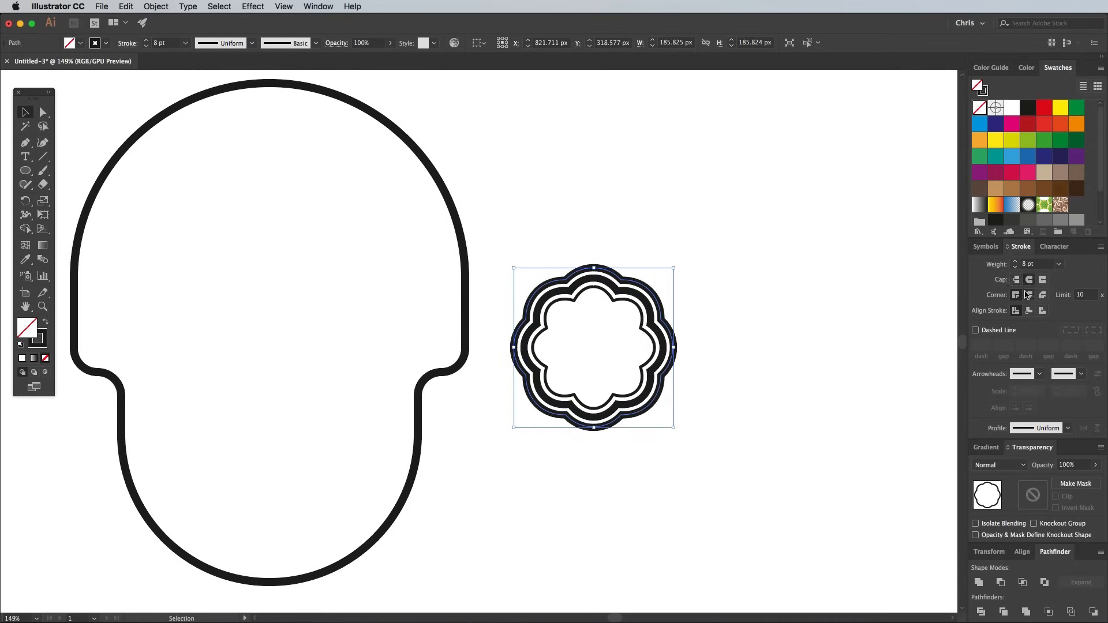
pyautogui.click(976, 330)
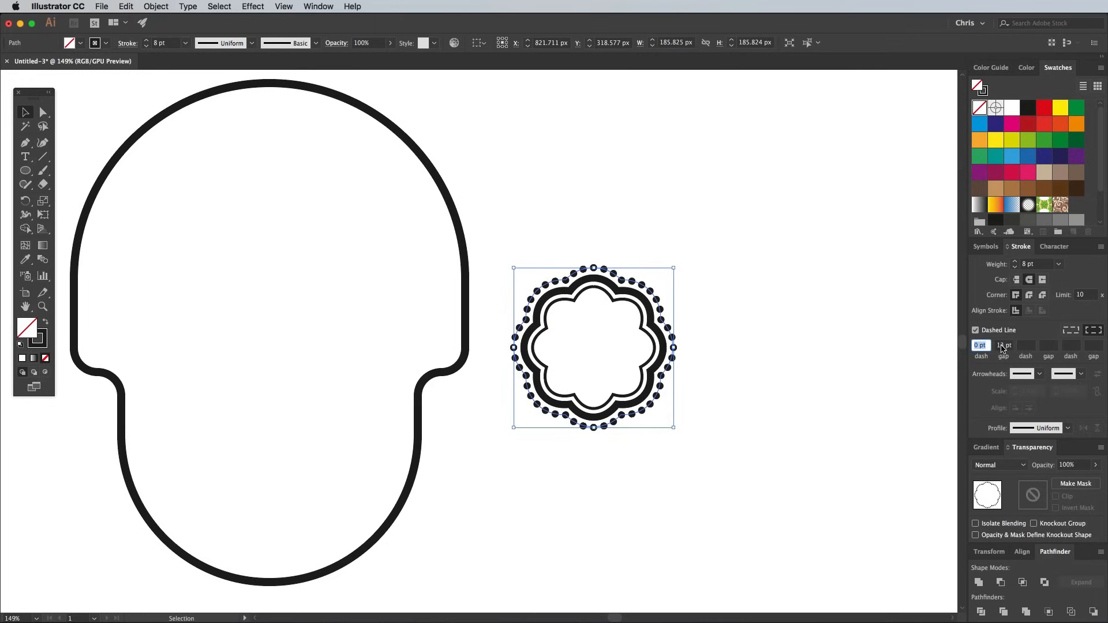
pyautogui.click(1004, 345)
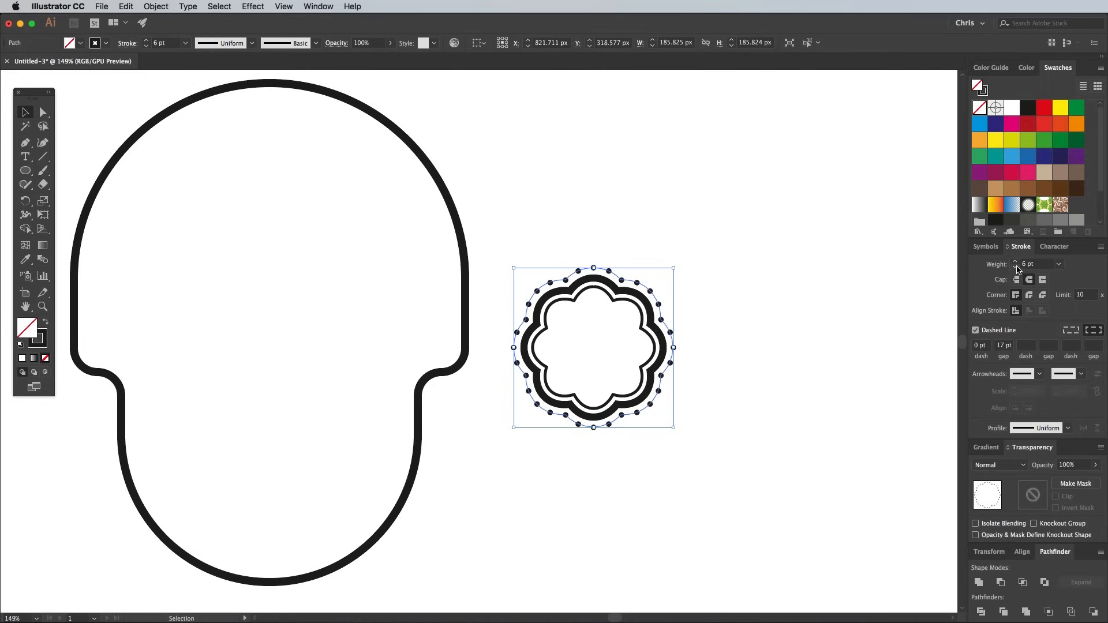
pyautogui.click(1003, 345)
pyautogui.write('20')
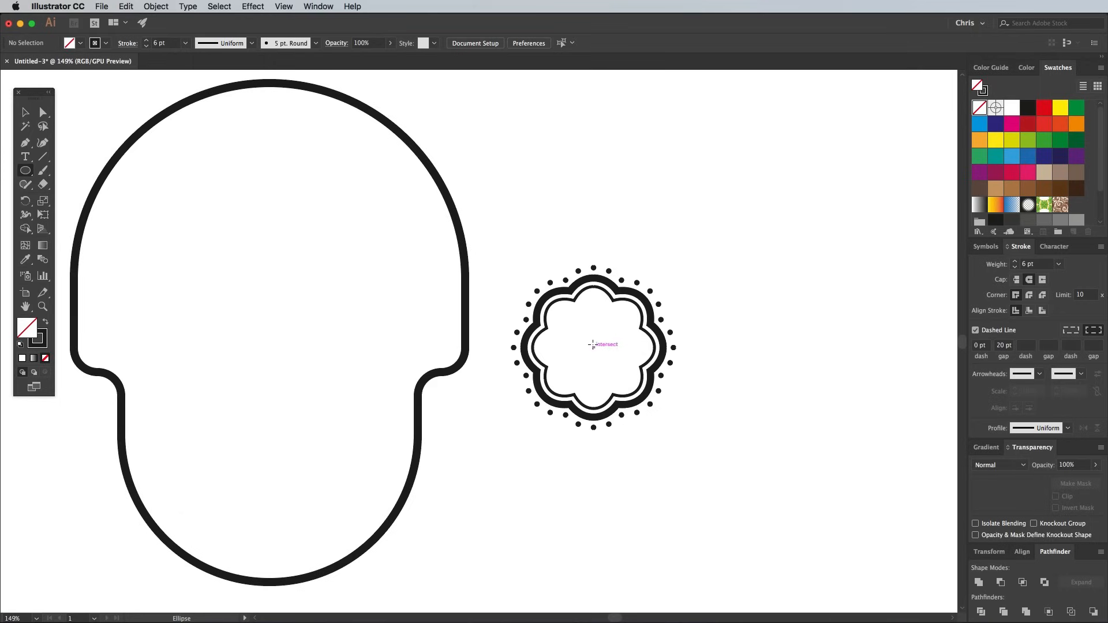
# Draw concentric circles at the rosette centre, filling one with white
pyautogui.click(591, 346)
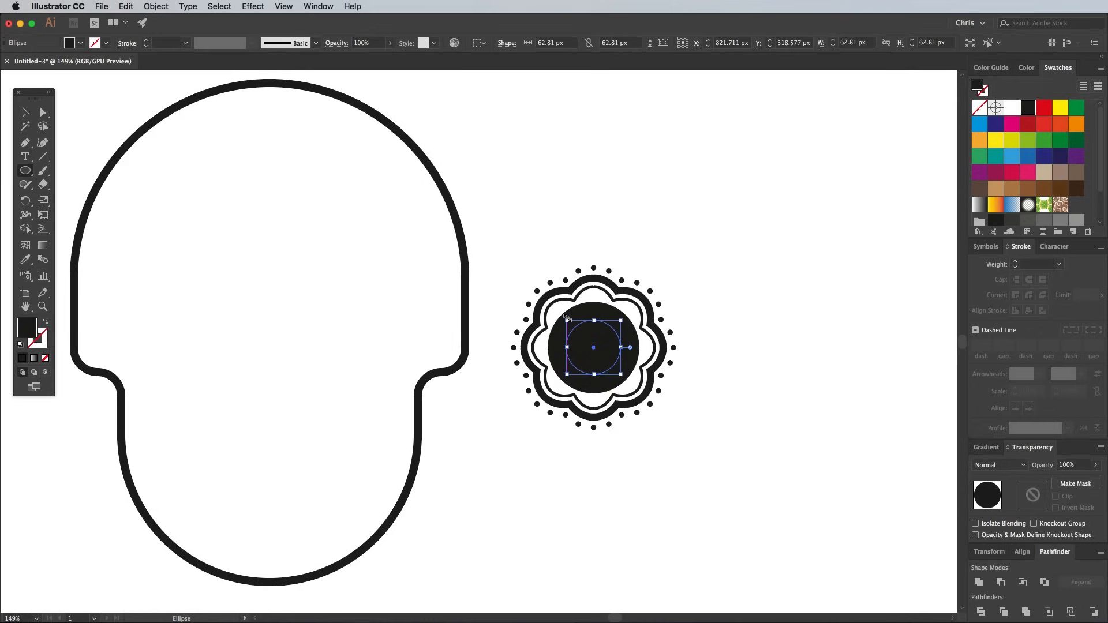
pyautogui.click(1012, 107)
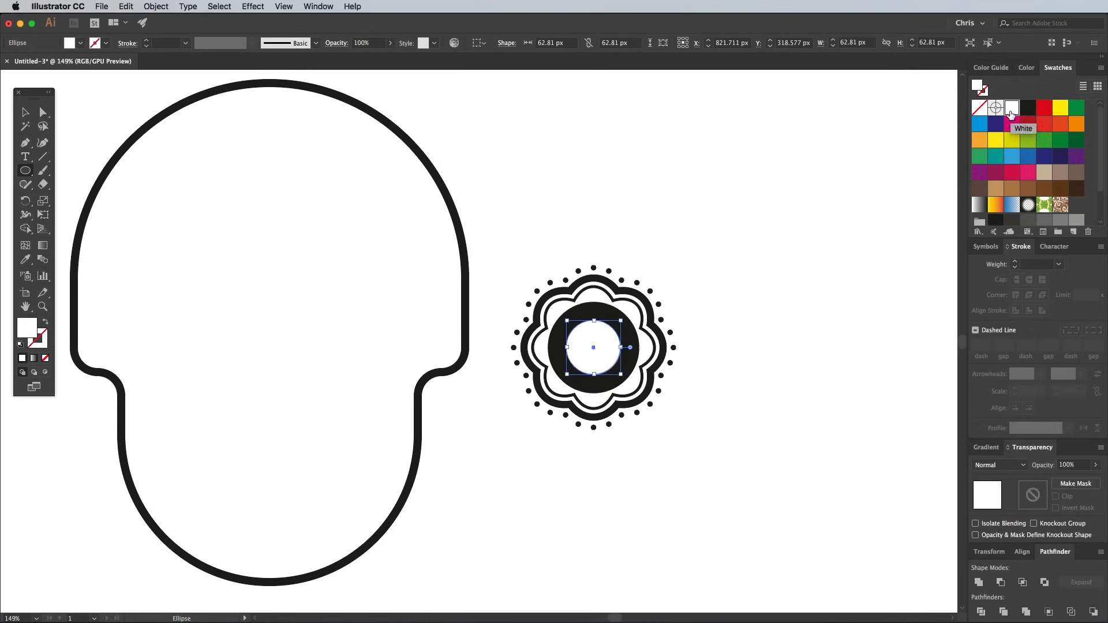
pyautogui.click(1027, 108)
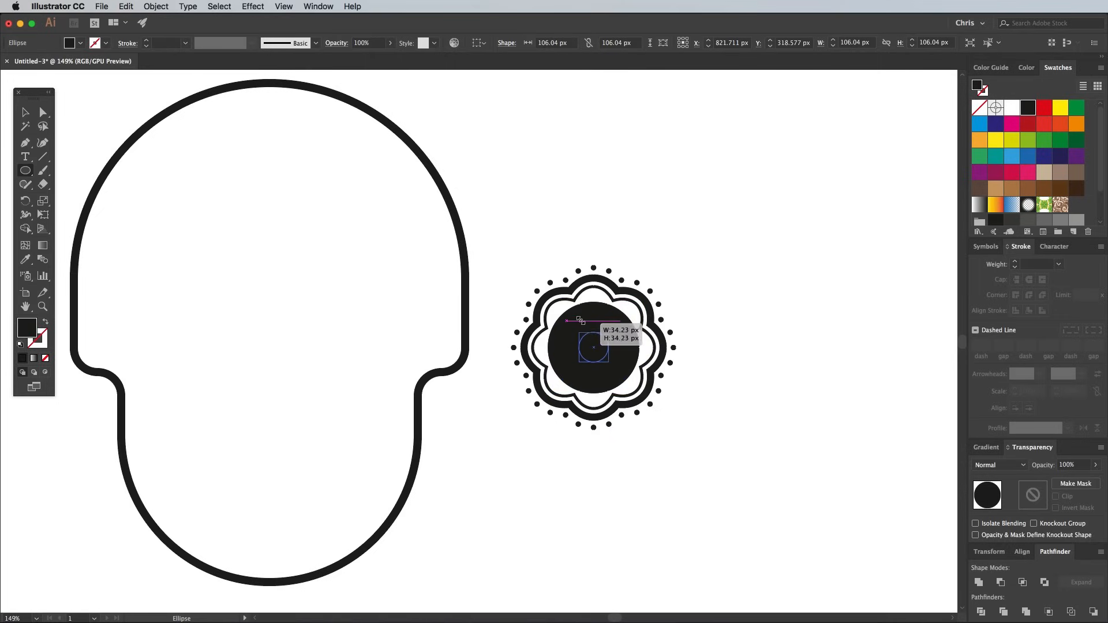
pyautogui.moveTo(580, 322); pyautogui.dragTo(604, 360)
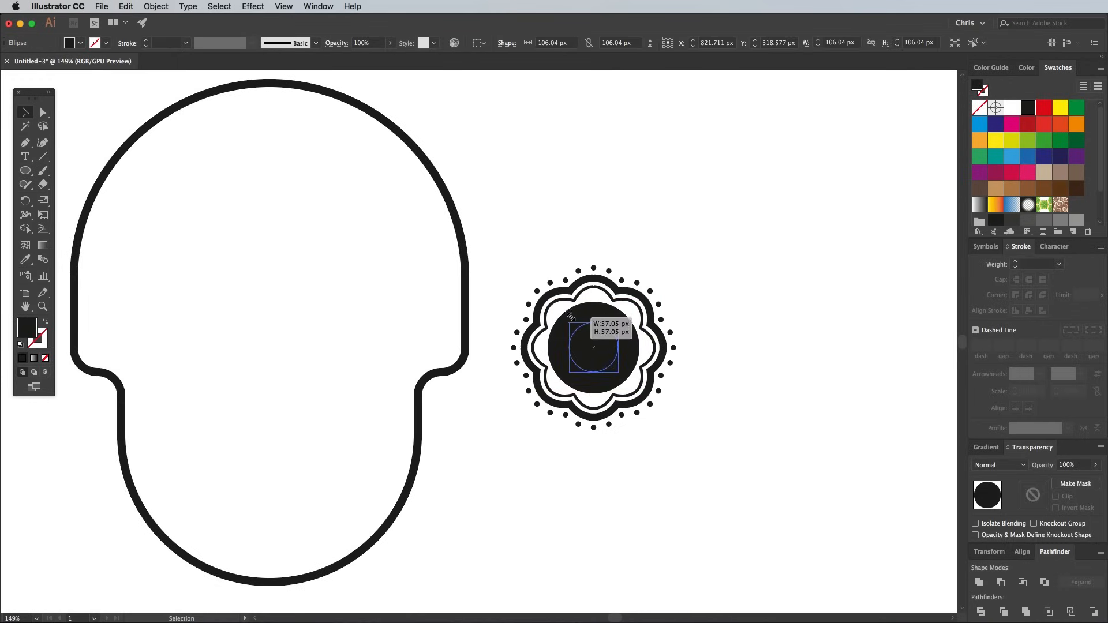
pyautogui.moveTo(571, 316); pyautogui.dragTo(593, 346)
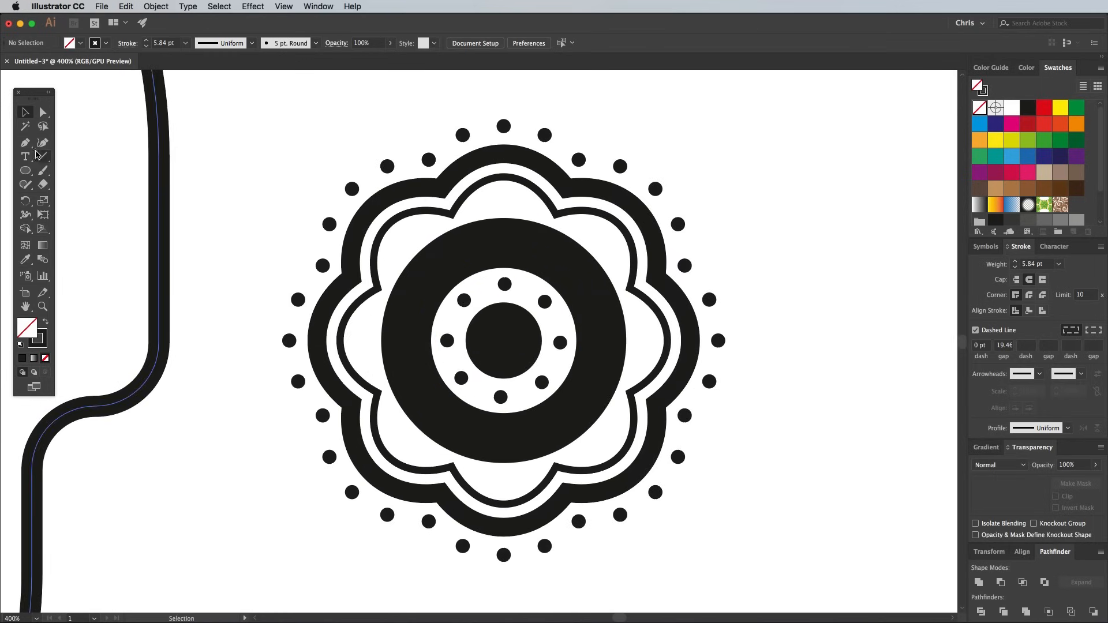
# Place a small dot in the white band and draw a small white circle on the black ring
pyautogui.click(25, 170)
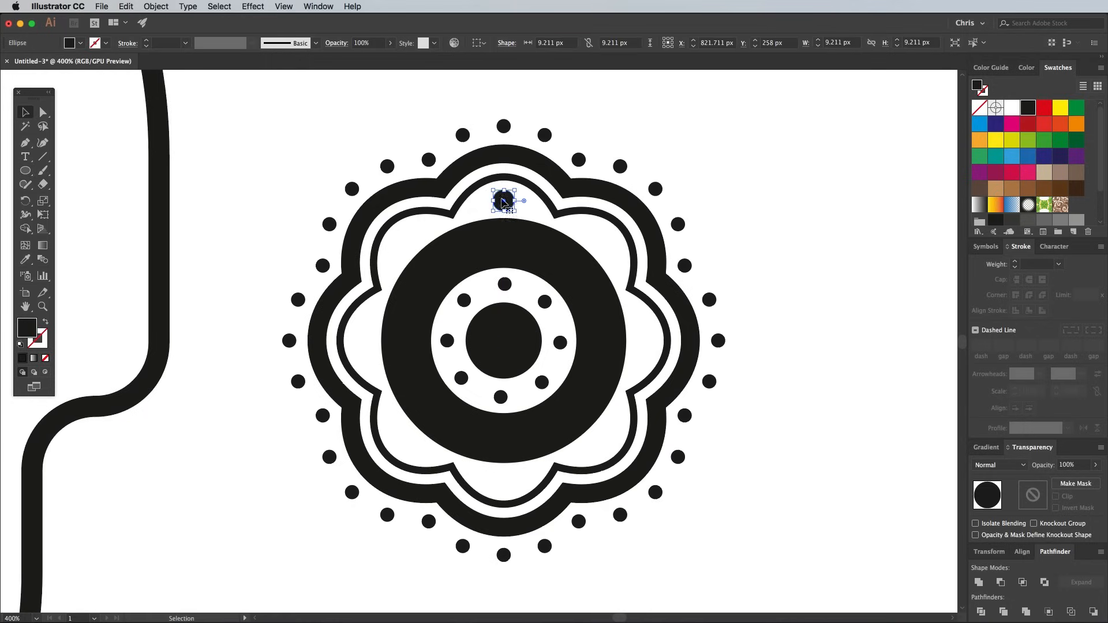
pyautogui.moveTo(504, 201); pyautogui.dragTo(503, 486)
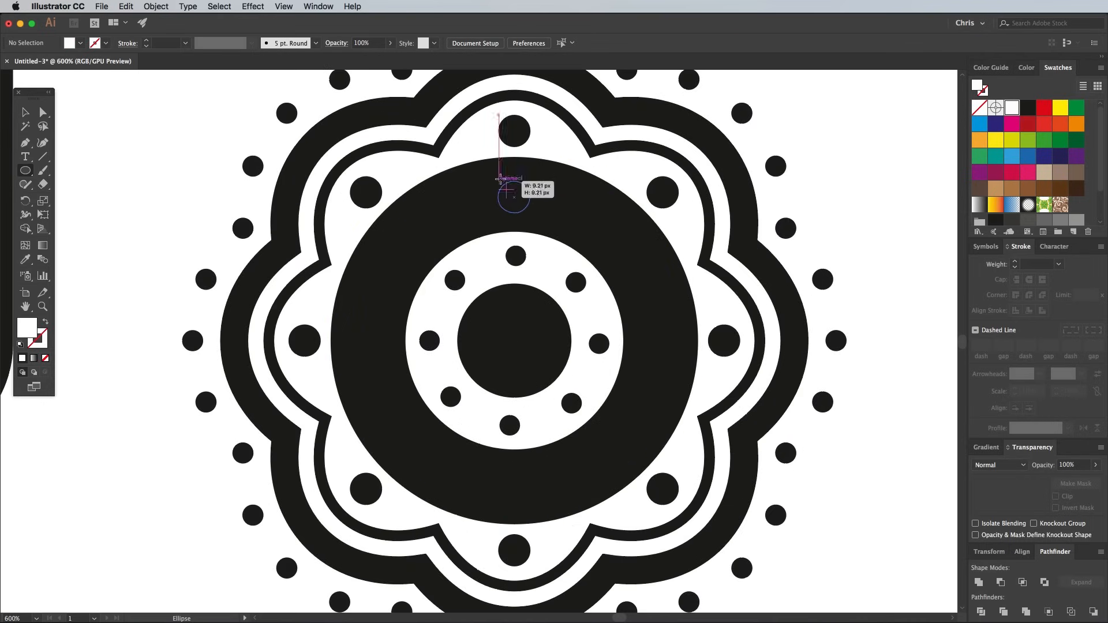
pyautogui.moveTo(513, 176); pyautogui.dragTo(513, 212)
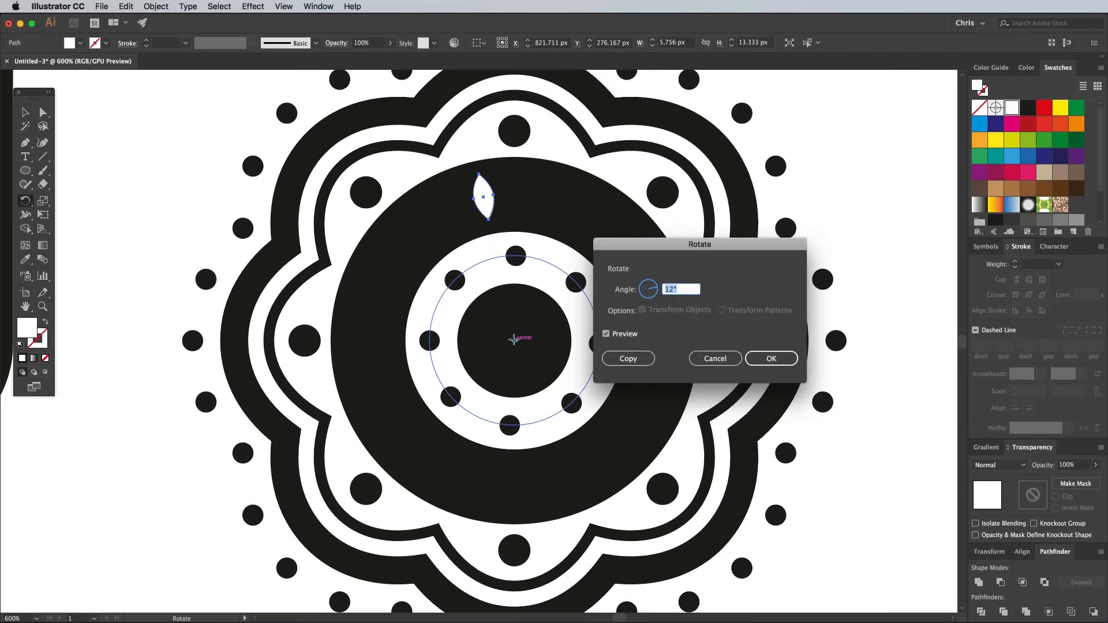
# Rotate a copy of the white petal by 360/30 degrees
pyautogui.write('360')
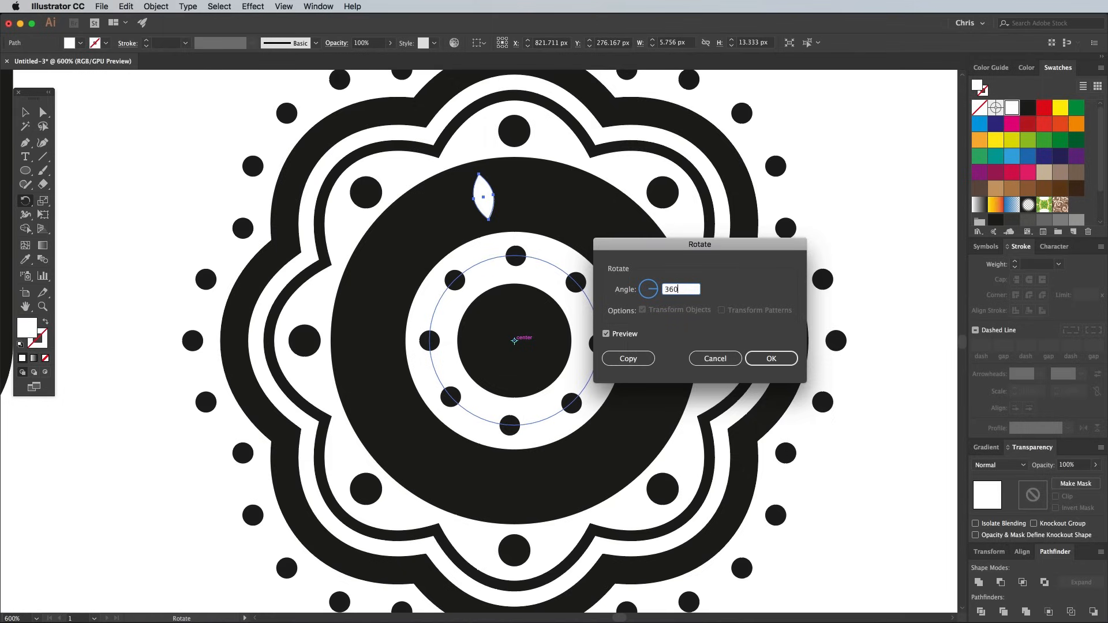
pyautogui.write('/30')
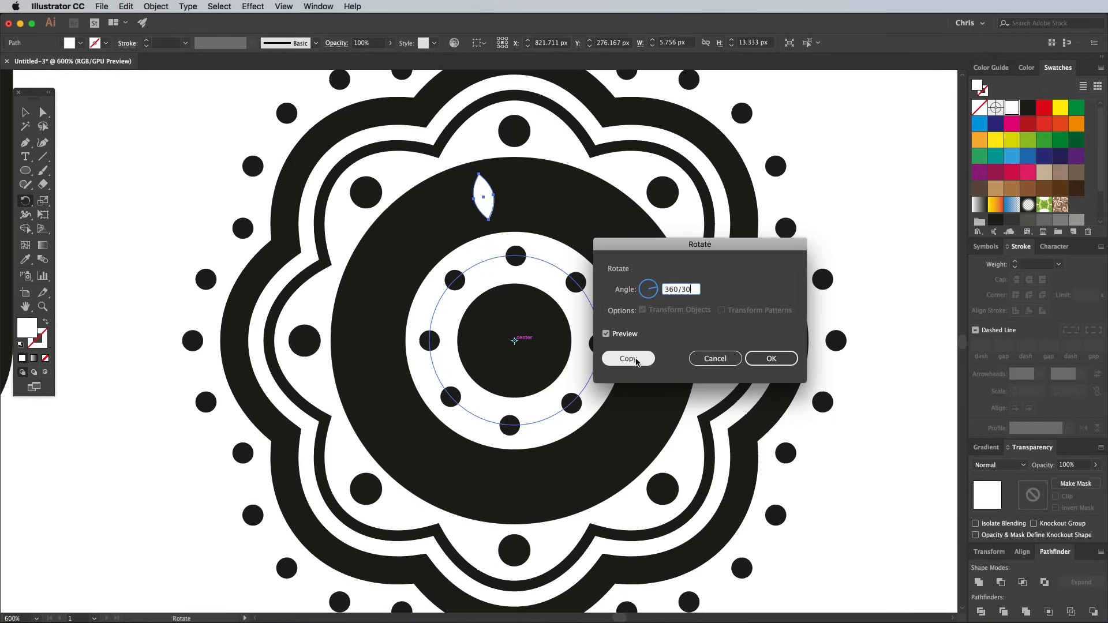
pyautogui.click(627, 359)
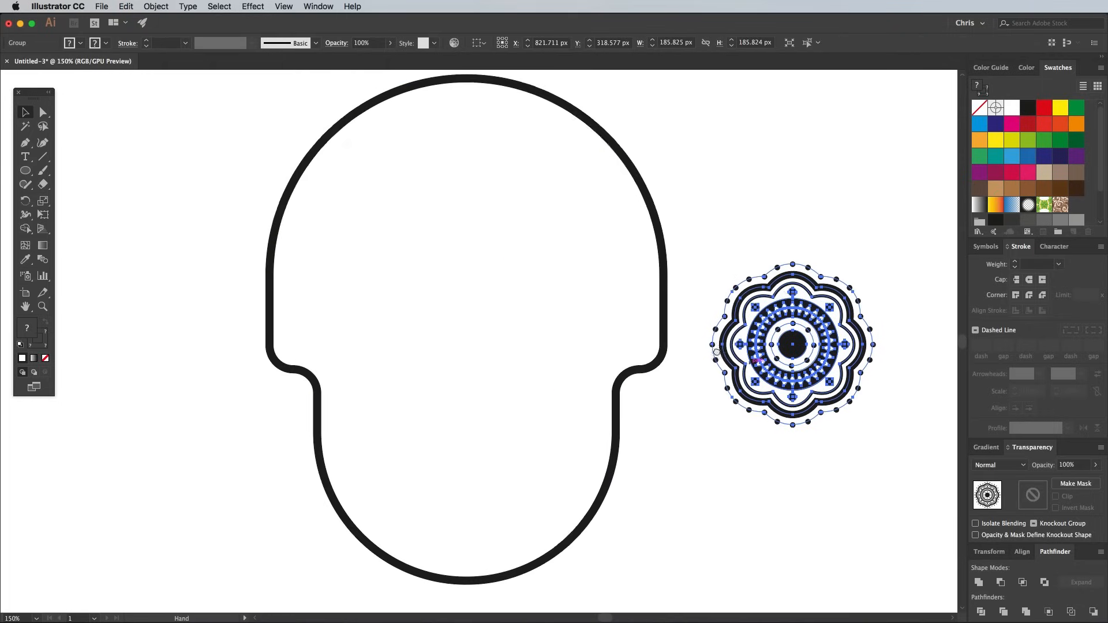
# Drag two copies of the finished mandala into the skull as eyes
pyautogui.moveTo(791, 345); pyautogui.dragTo(531, 314)
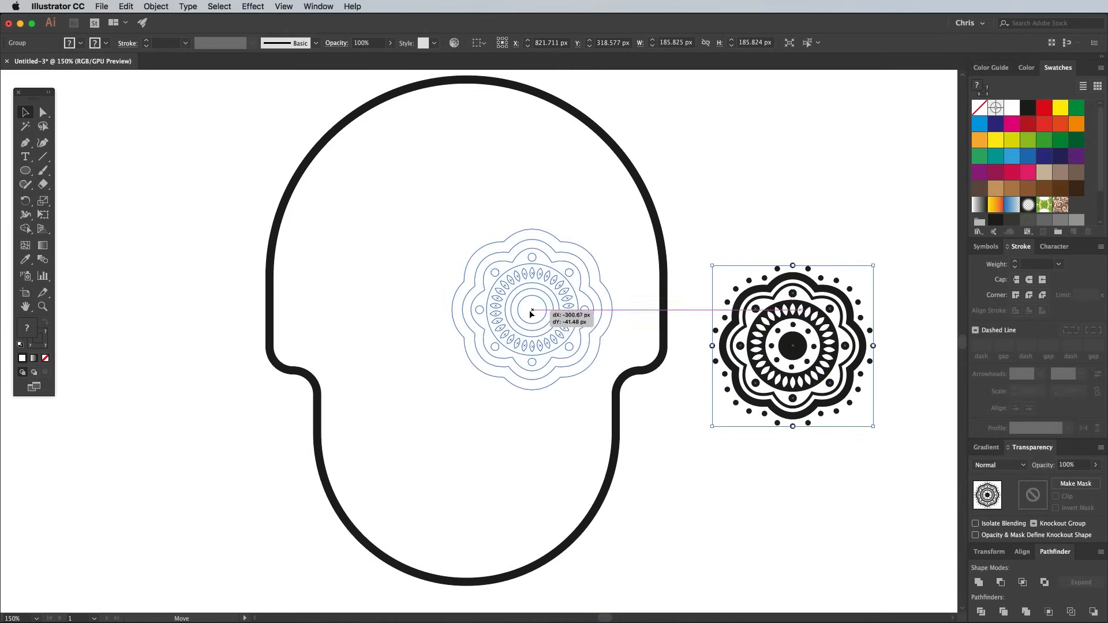
pyautogui.moveTo(791, 345); pyautogui.dragTo(347, 312)
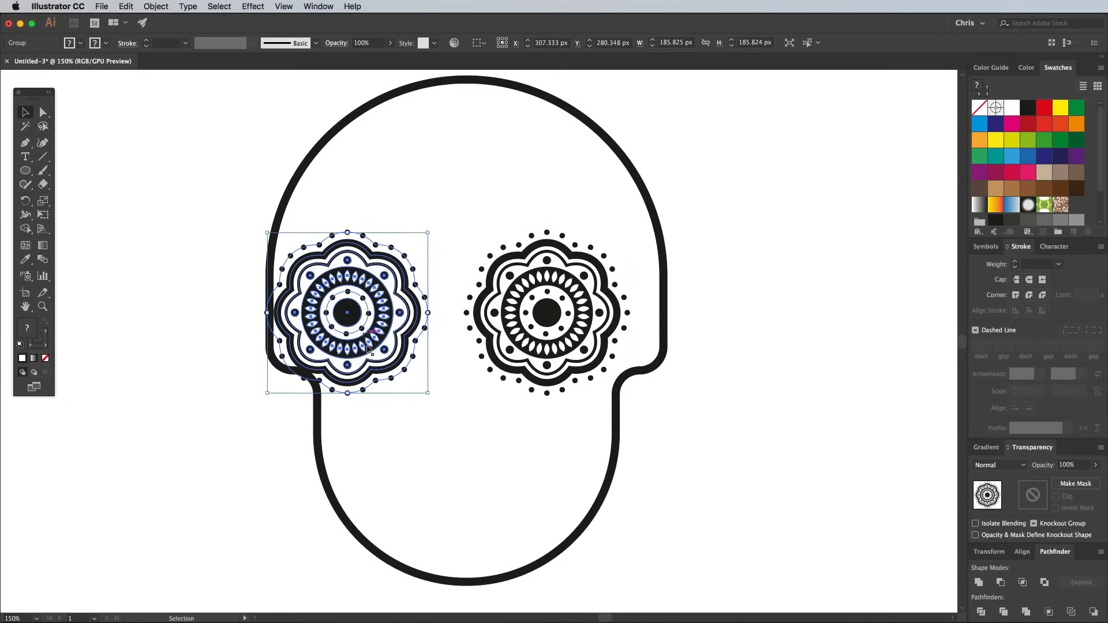
pyautogui.rightClick(545, 313)
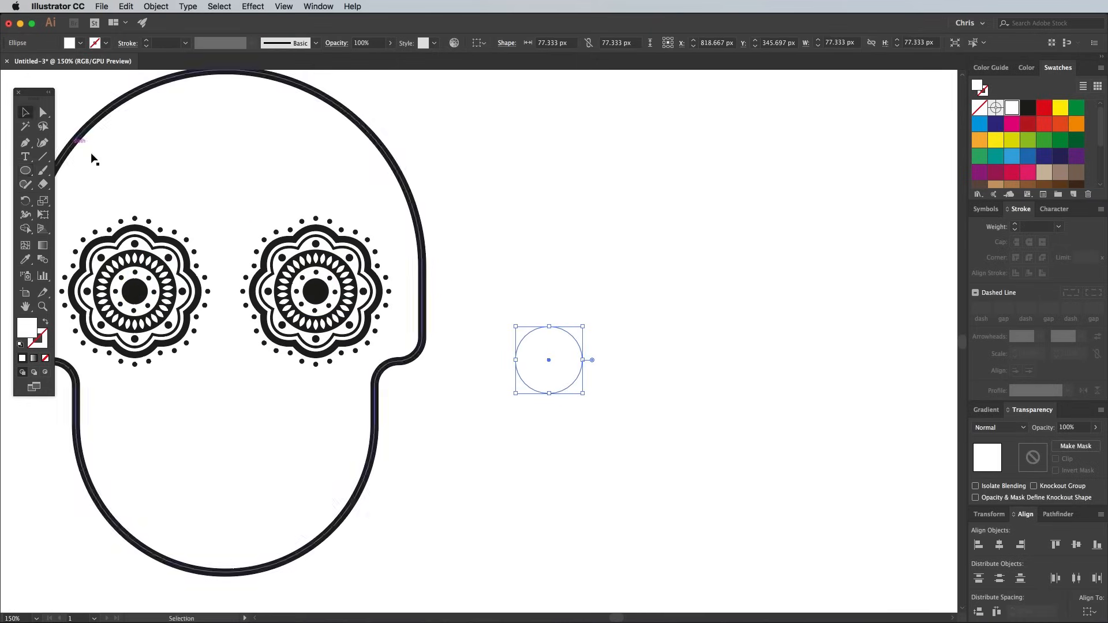
# Fill a circle black and drag its top anchor up and bottom anchor in to form a point
pyautogui.click(1027, 107)
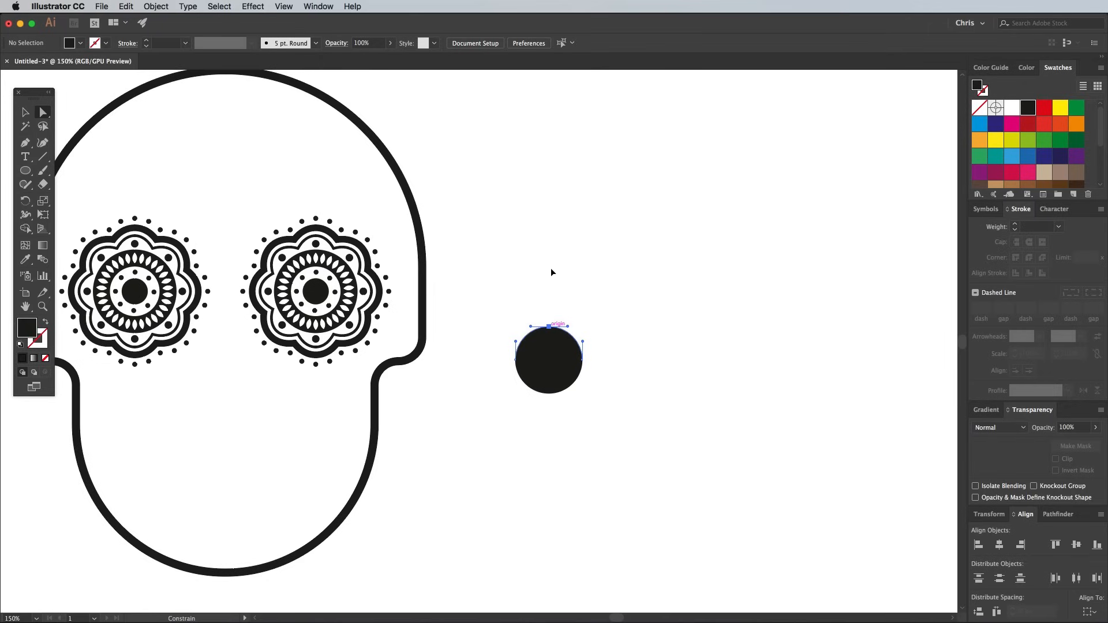
pyautogui.moveTo(557, 326); pyautogui.dragTo(548, 267)
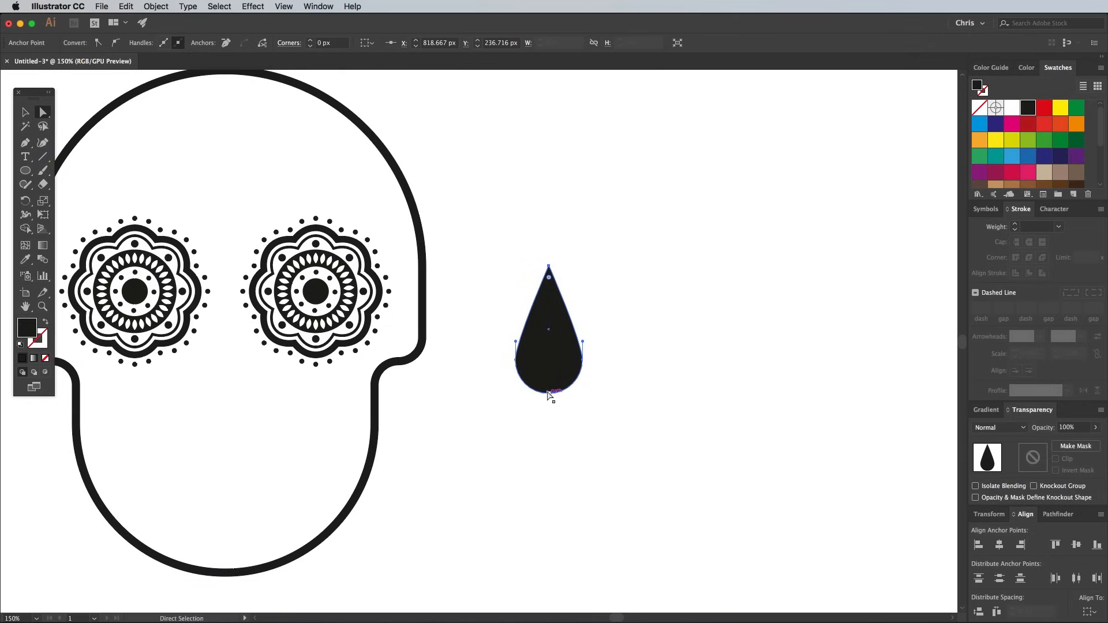
pyautogui.moveTo(550, 390); pyautogui.dragTo(550, 364)
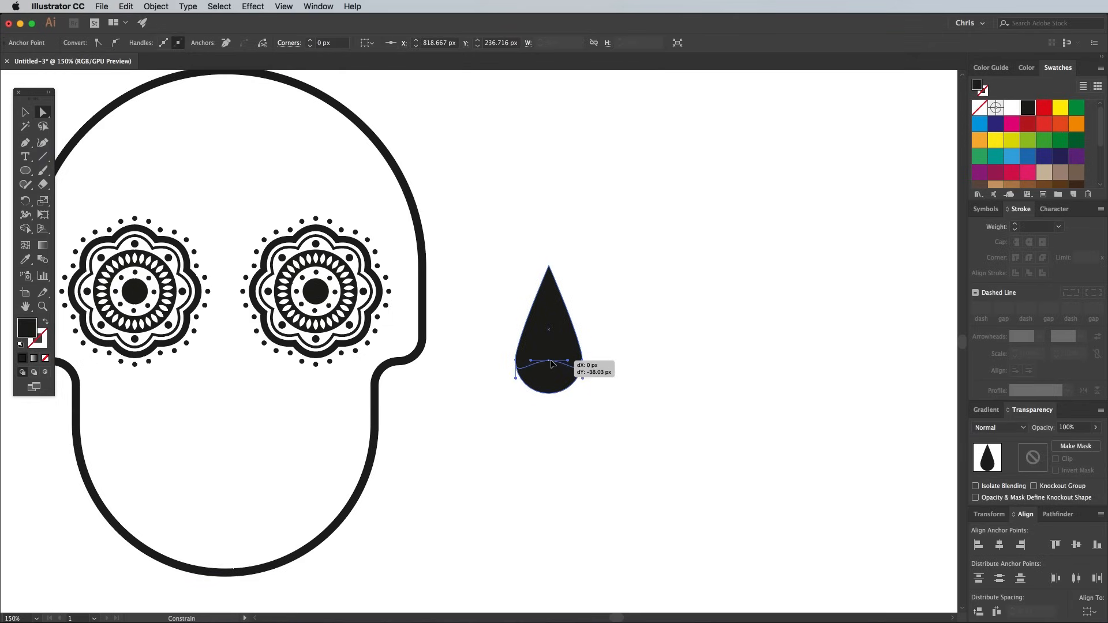
pyautogui.click(586, 513)
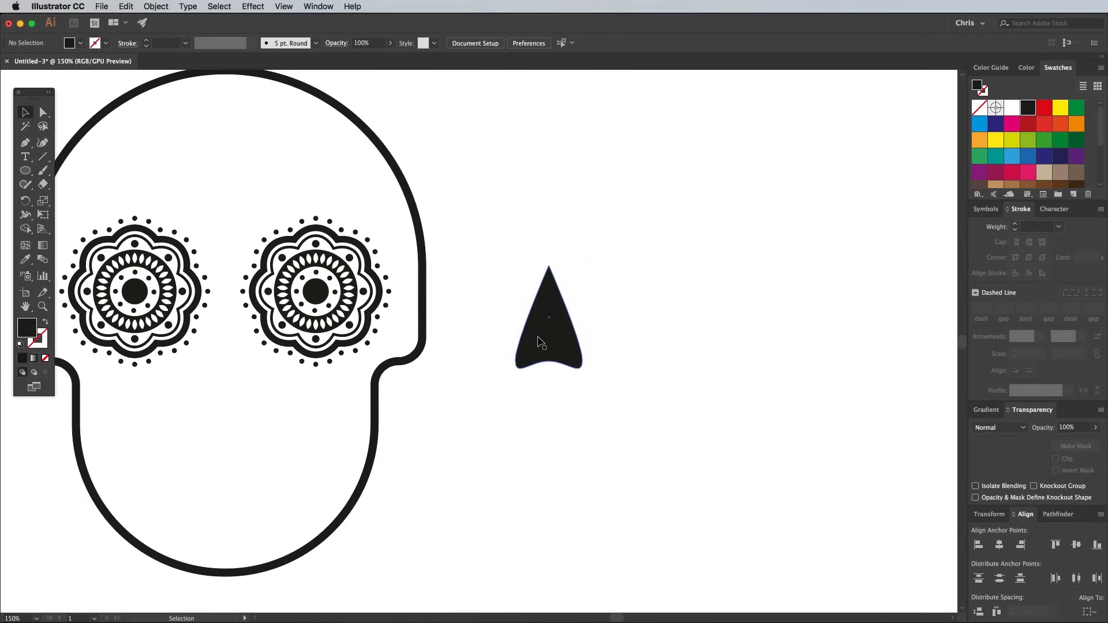
pyautogui.click(156, 6)
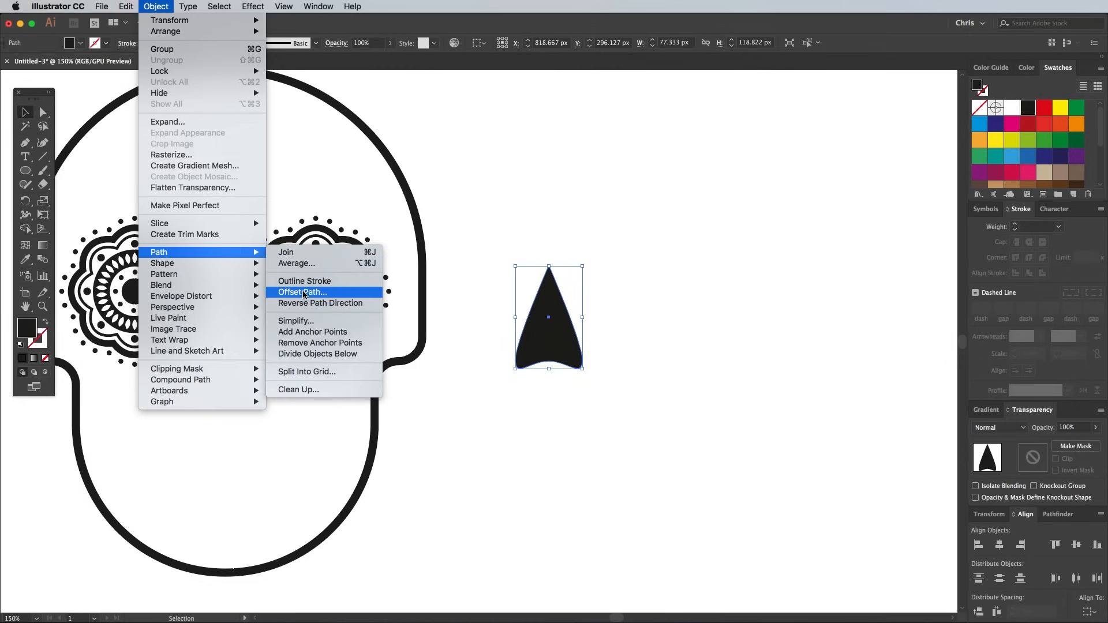
# Add a 9 px offset outline around the nose and fill the outer shape black
pyautogui.click(303, 292)
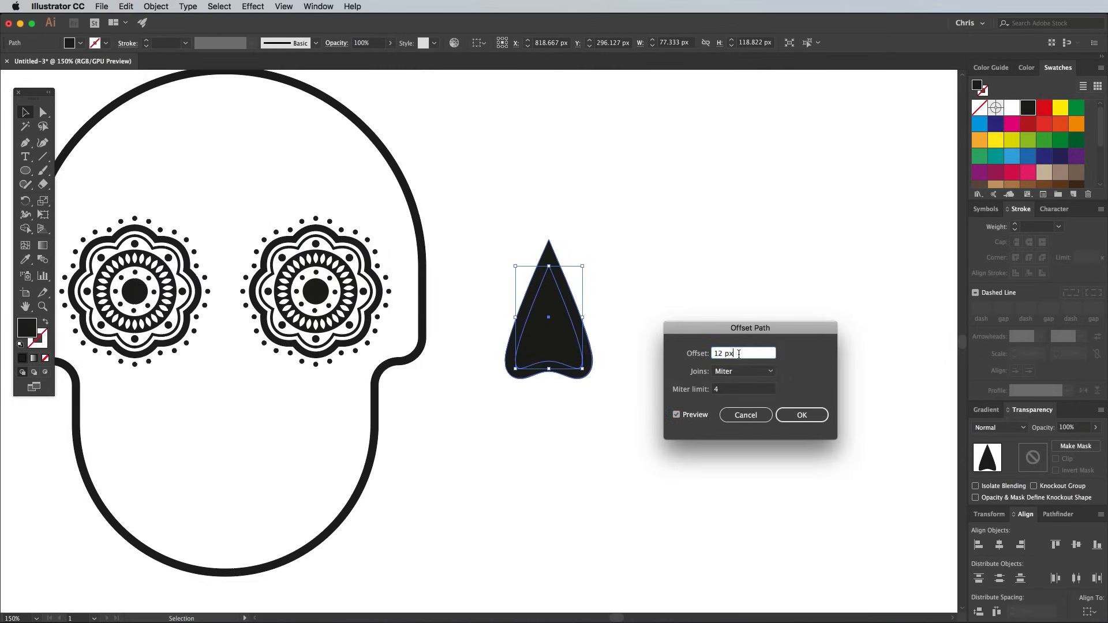
pyautogui.click(801, 415)
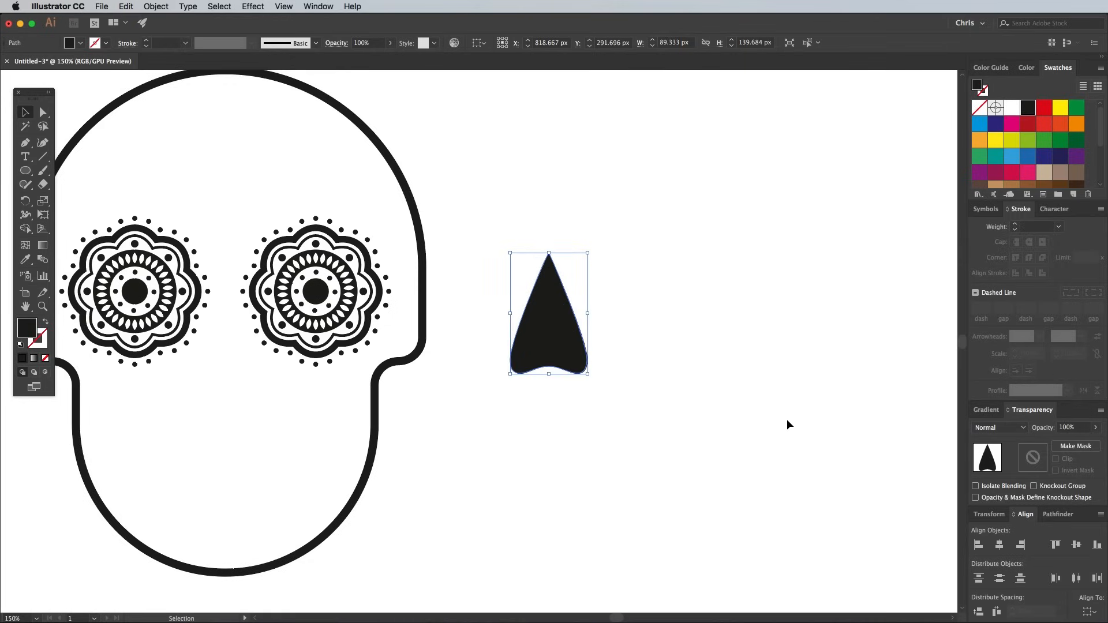
pyautogui.click(1012, 108)
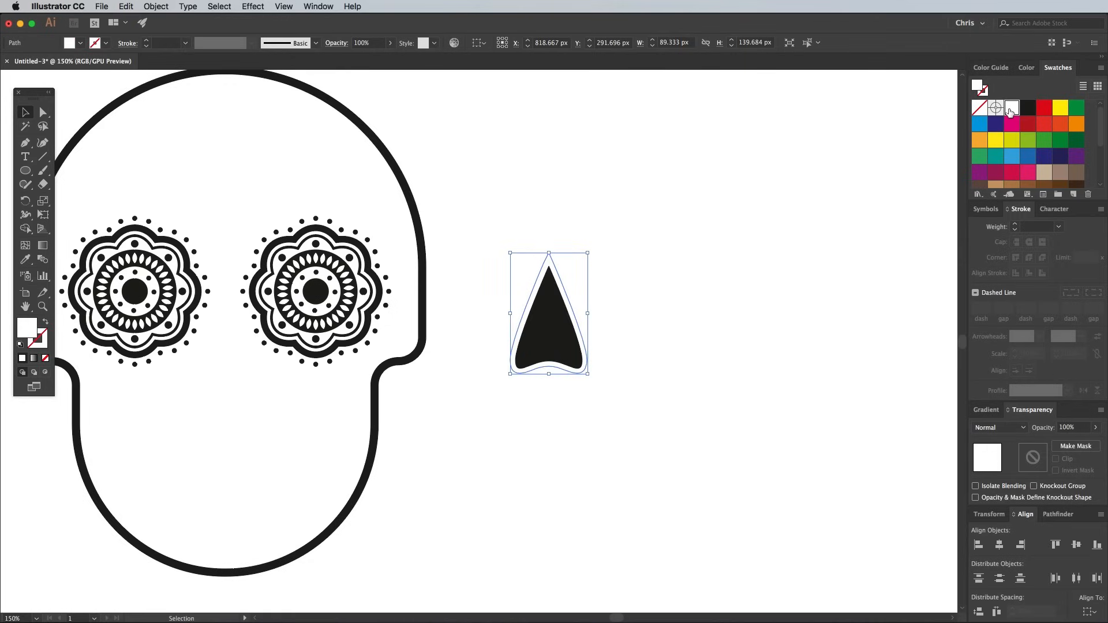
pyautogui.click(156, 6)
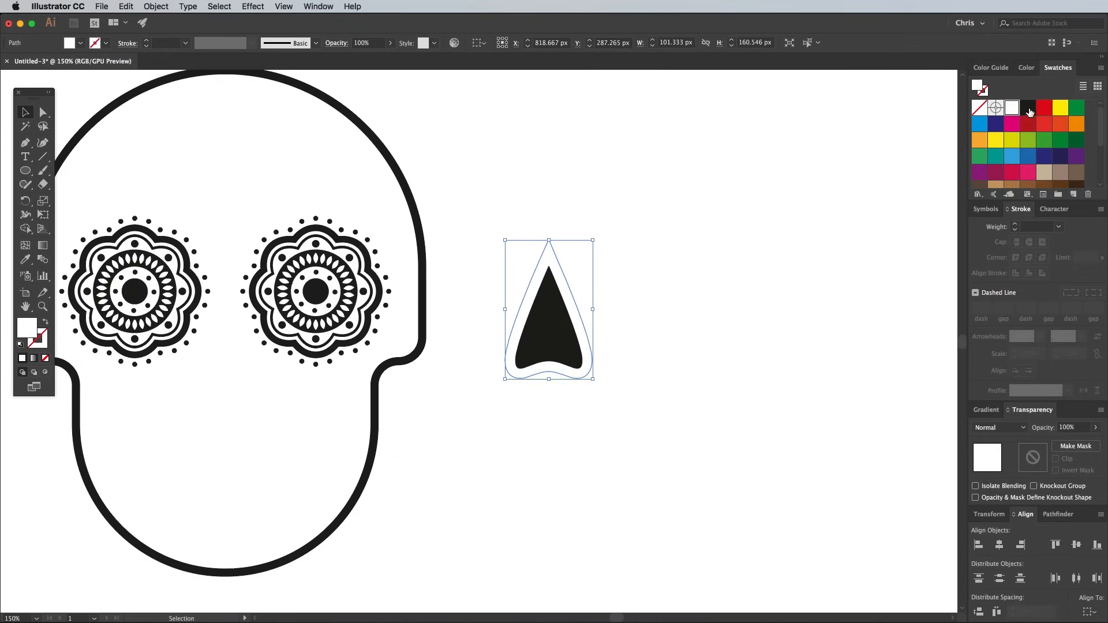
pyautogui.click(156, 6)
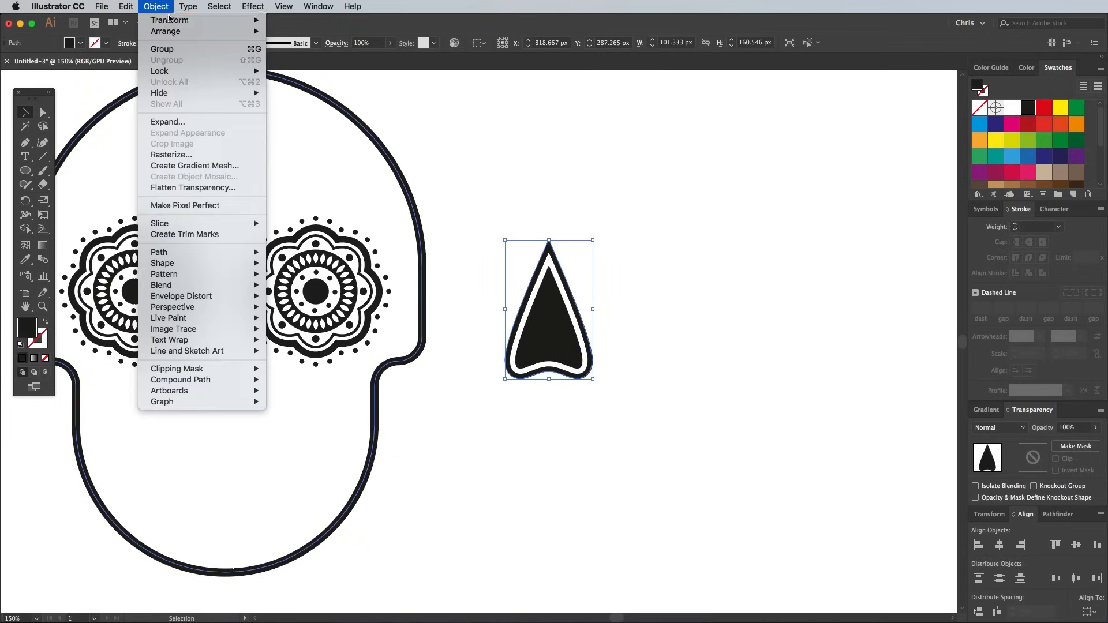
# Add another offset outline around the nose and right-click the nose pieces
pyautogui.click(159, 252)
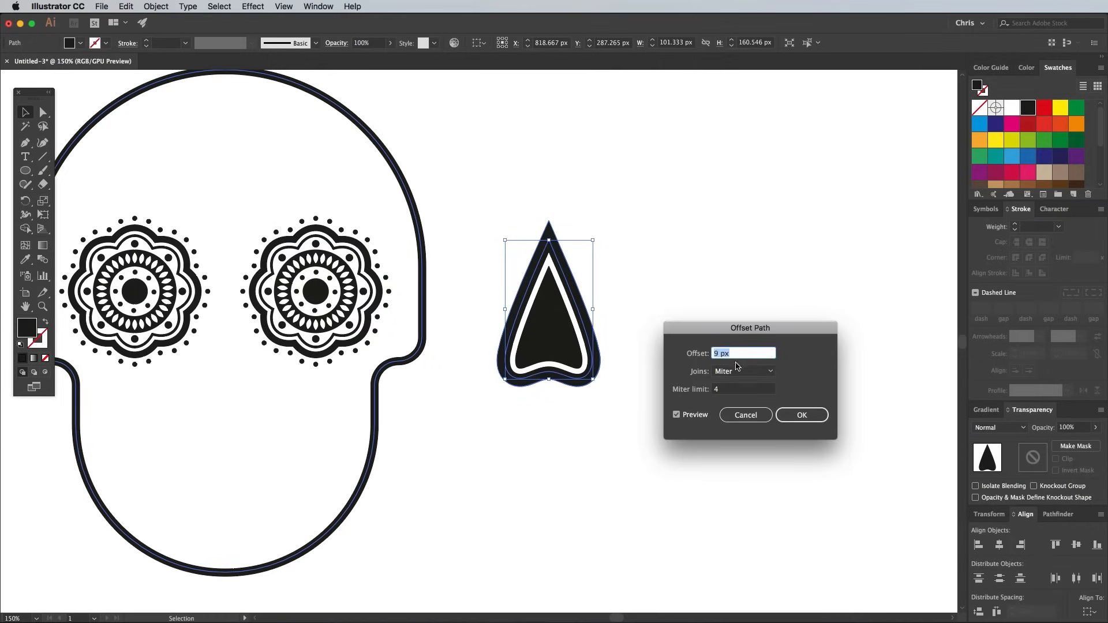
pyautogui.click(801, 415)
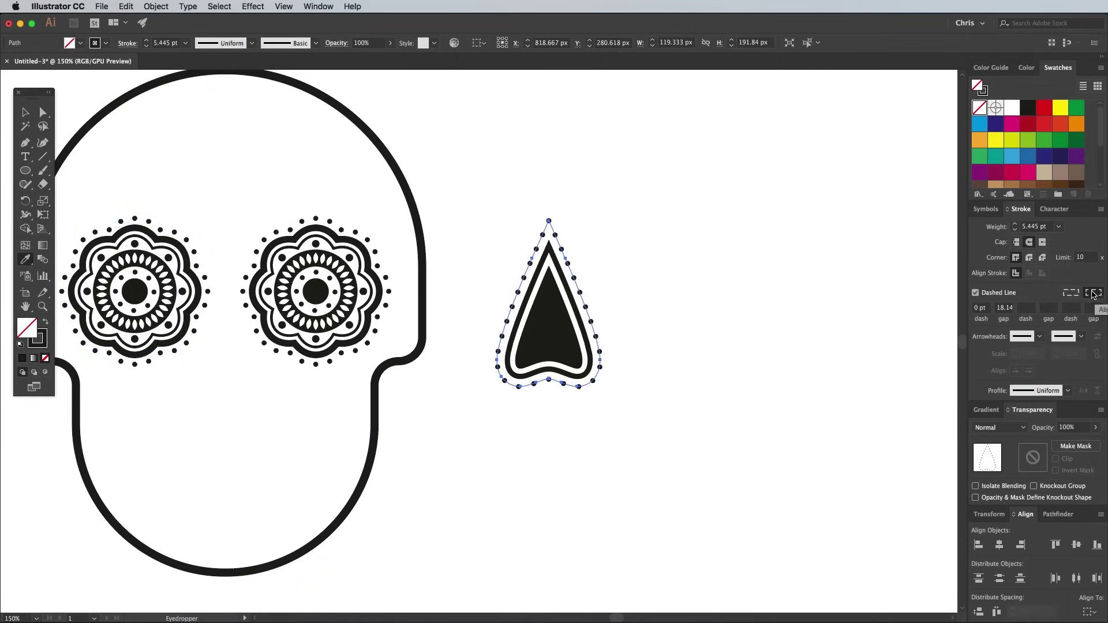
pyautogui.click(25, 112)
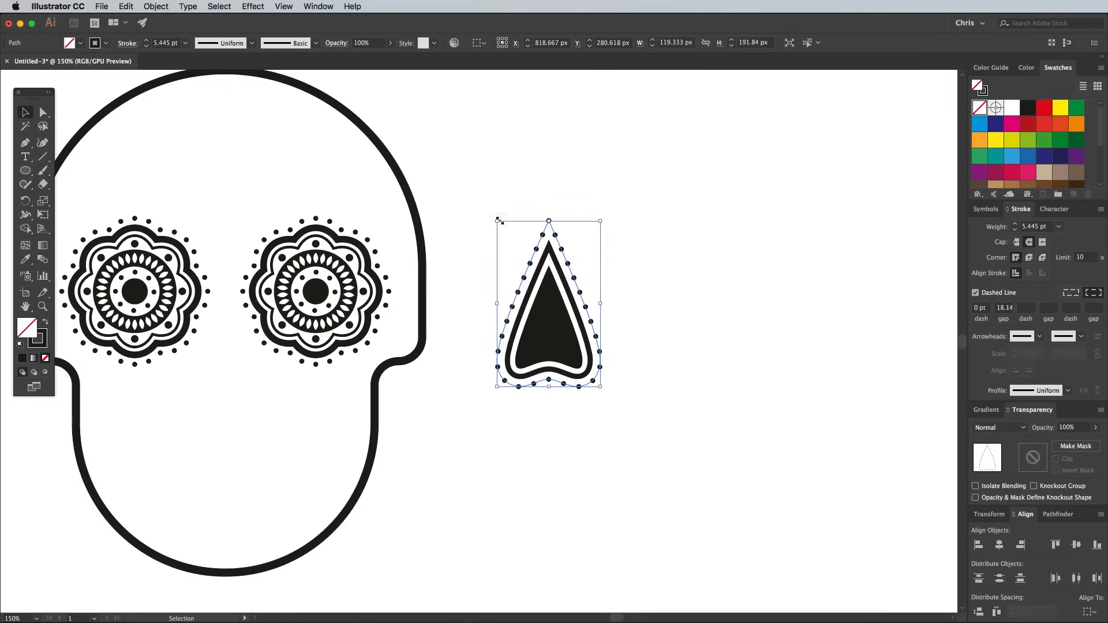
pyautogui.rightClick(549, 318)
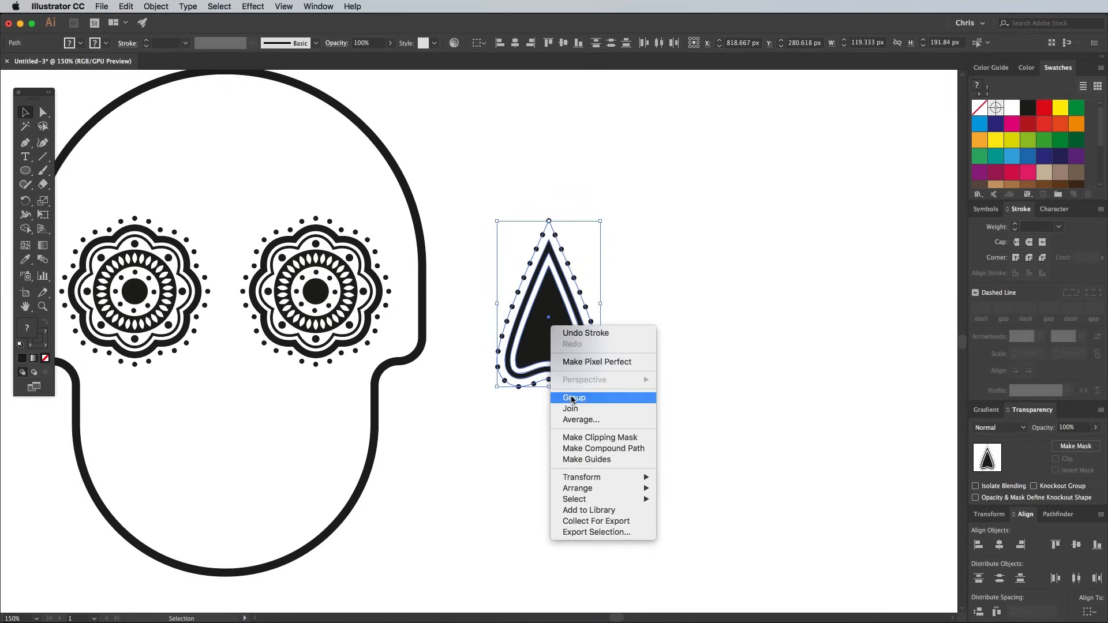
# Group the dotted nose pieces and centre the nose just below the mandala eyes
pyautogui.click(574, 397)
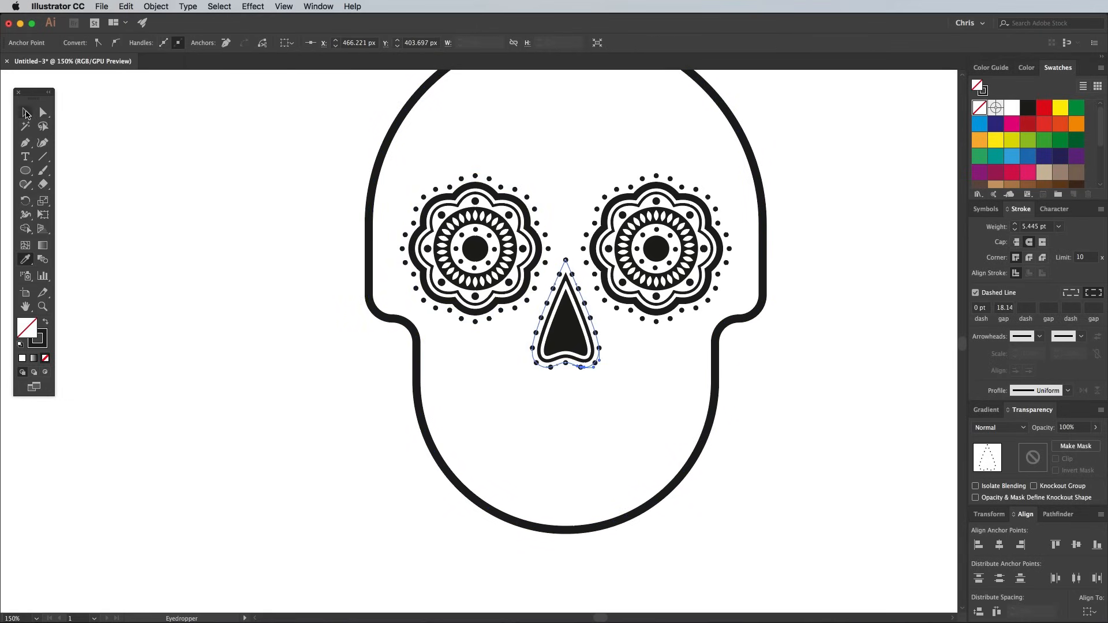
pyautogui.click(332, 462)
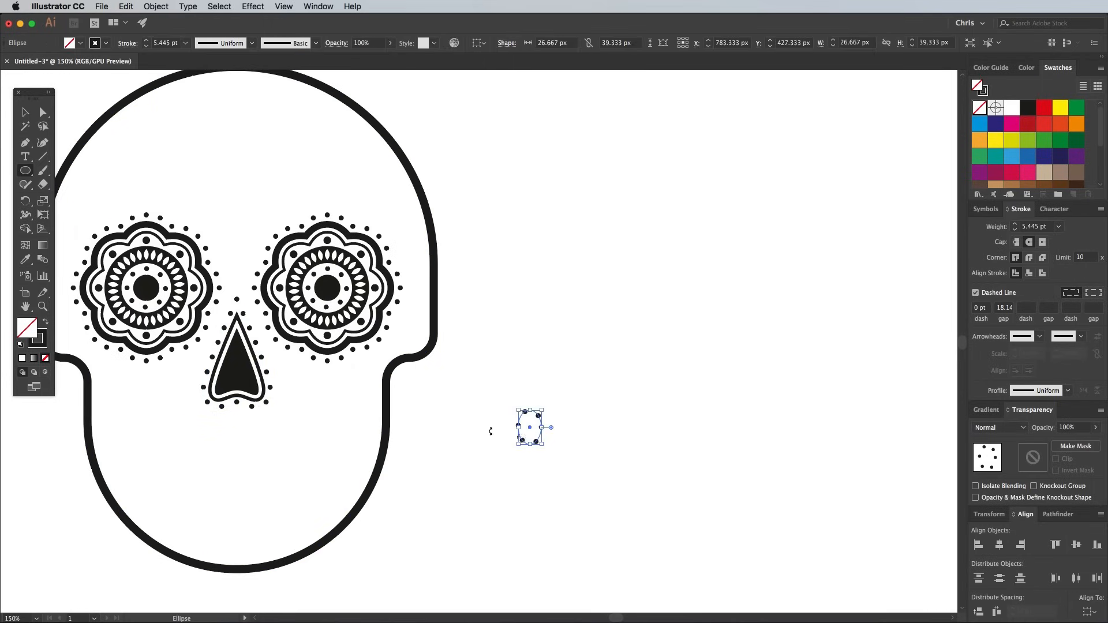
# Shape a white, black-outlined tooth and make four progressively smaller copies in a row
pyautogui.click(20, 346)
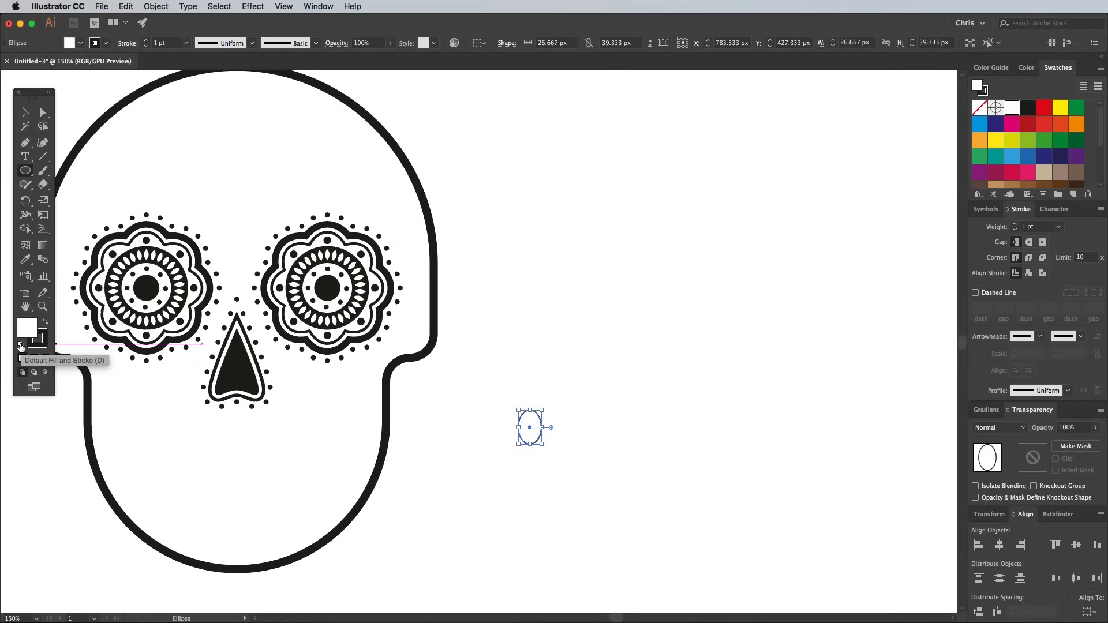
pyautogui.click(44, 113)
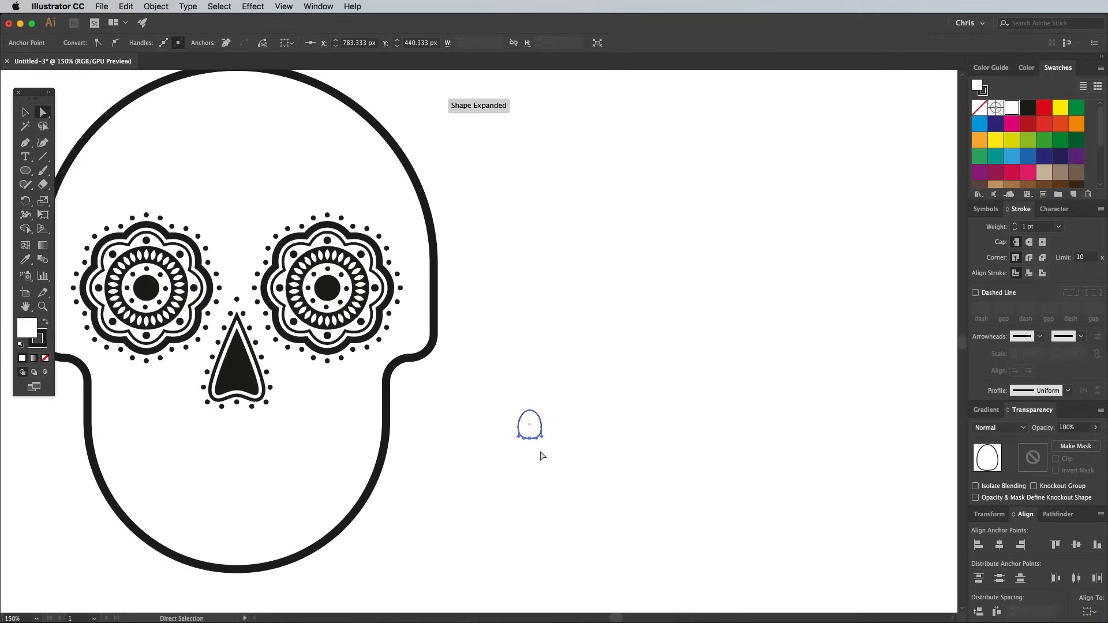
pyautogui.click(447, 428)
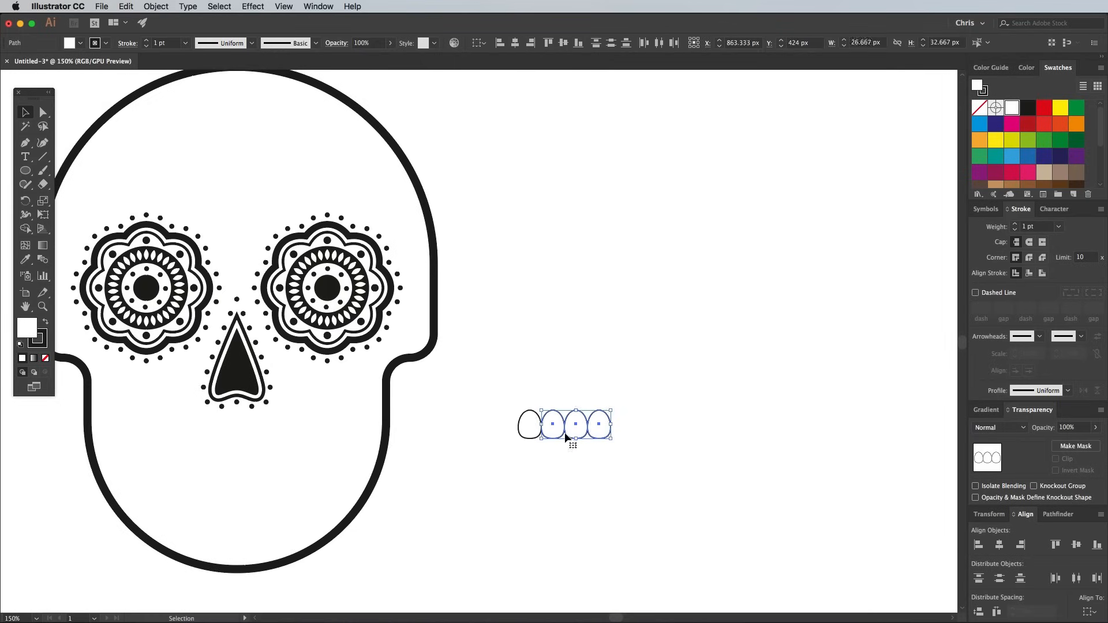
pyautogui.moveTo(610, 417); pyautogui.dragTo(601, 410)
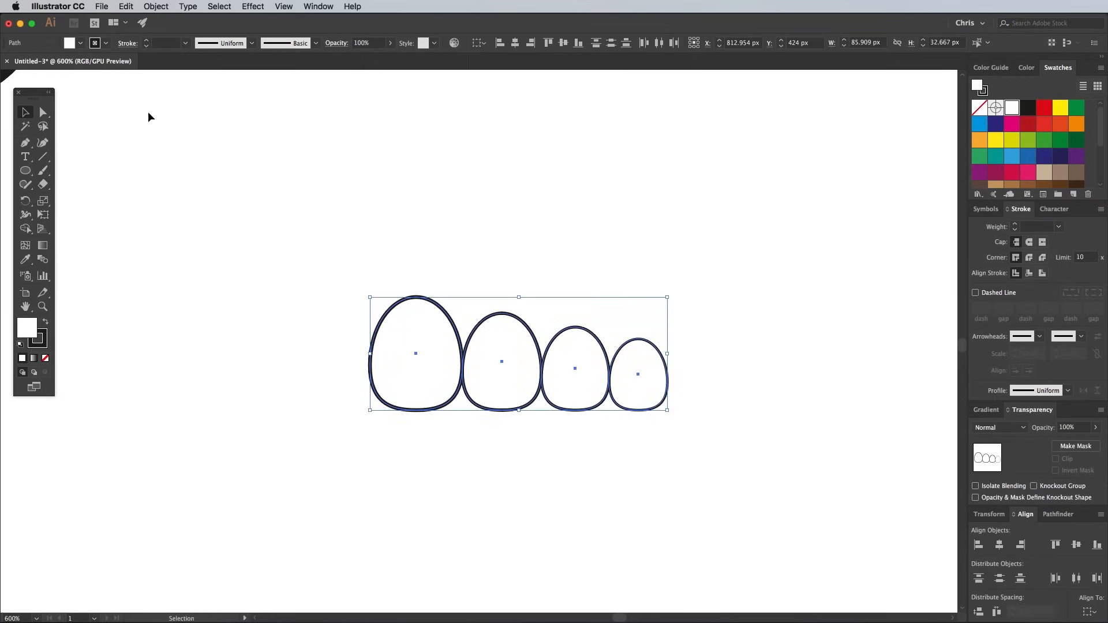
# Reflect a copy of the teeth across the vertical axis for a symmetrical row of eight
pyautogui.click(126, 6)
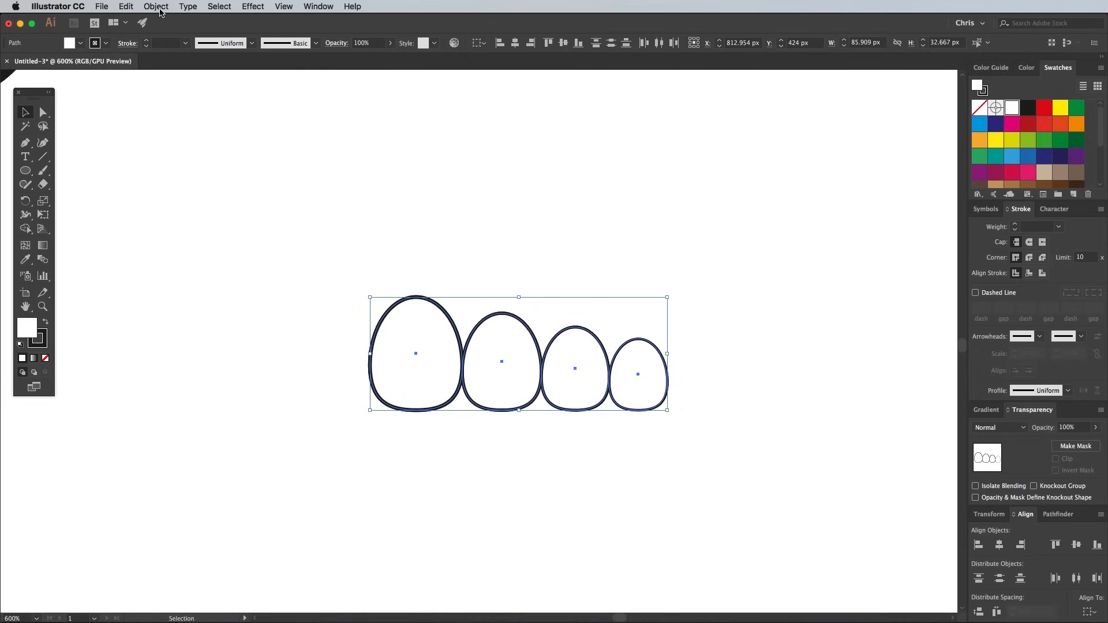
pyautogui.click(156, 7)
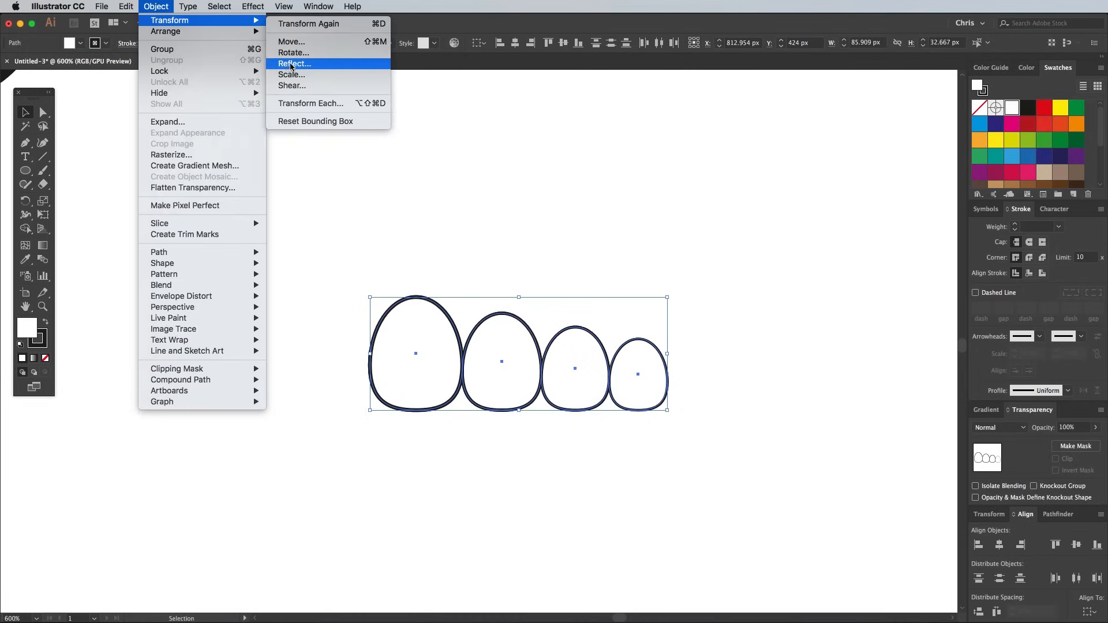
pyautogui.click(294, 63)
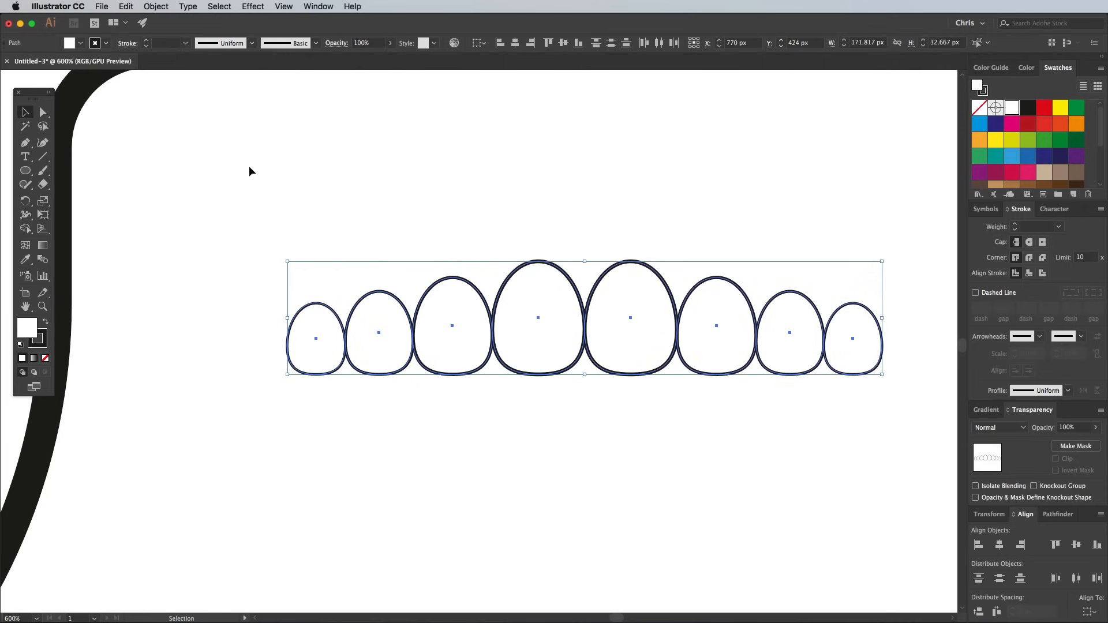
# Reflect a copy of the row across the horizontal axis to form the lower teeth
pyautogui.click(126, 6)
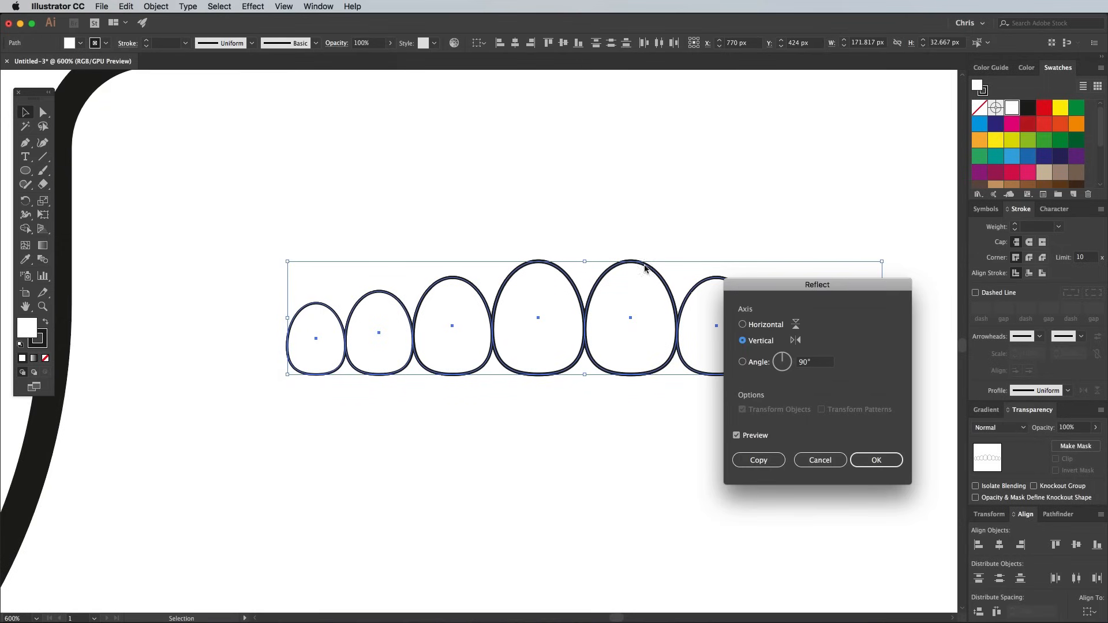
pyautogui.click(741, 325)
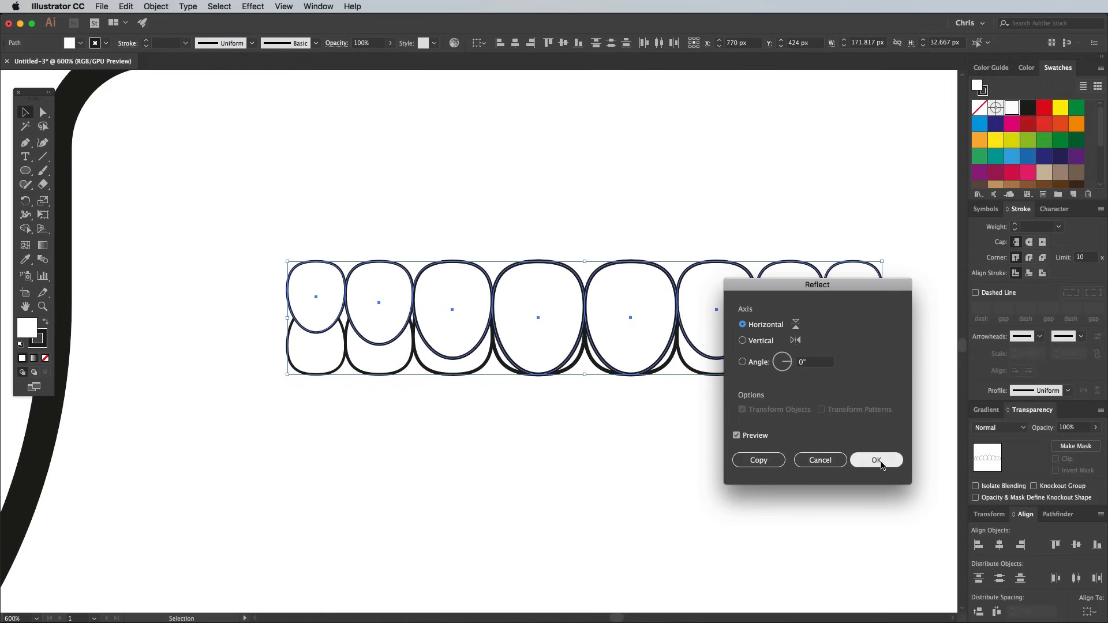
pyautogui.click(876, 460)
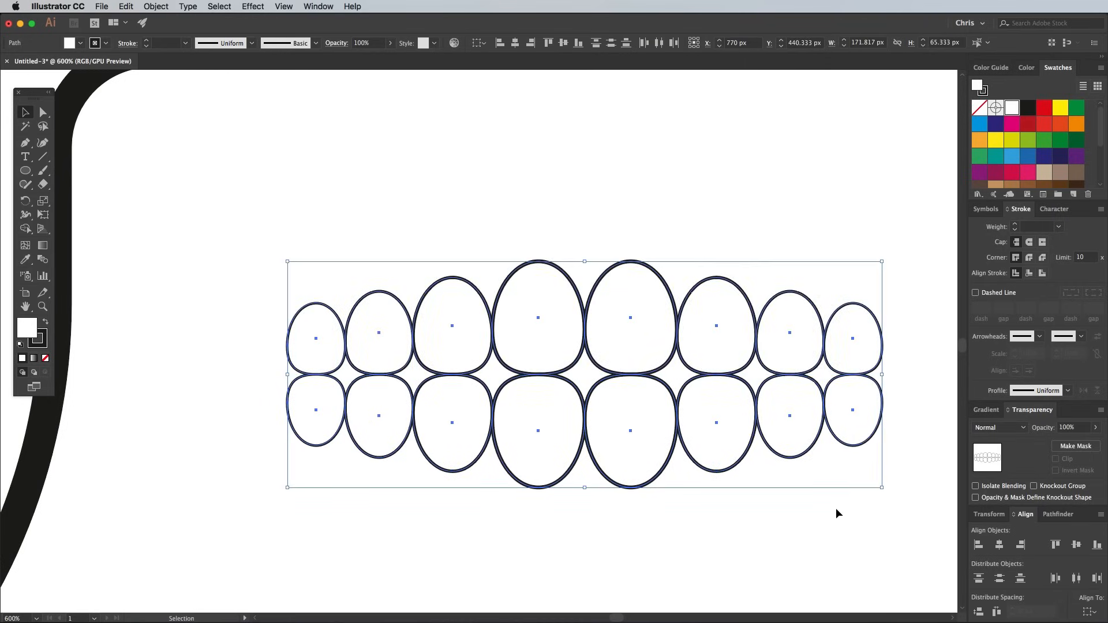
# Apply an Arch warp with negative bend to both teeth rows and expand it
pyautogui.click(155, 6)
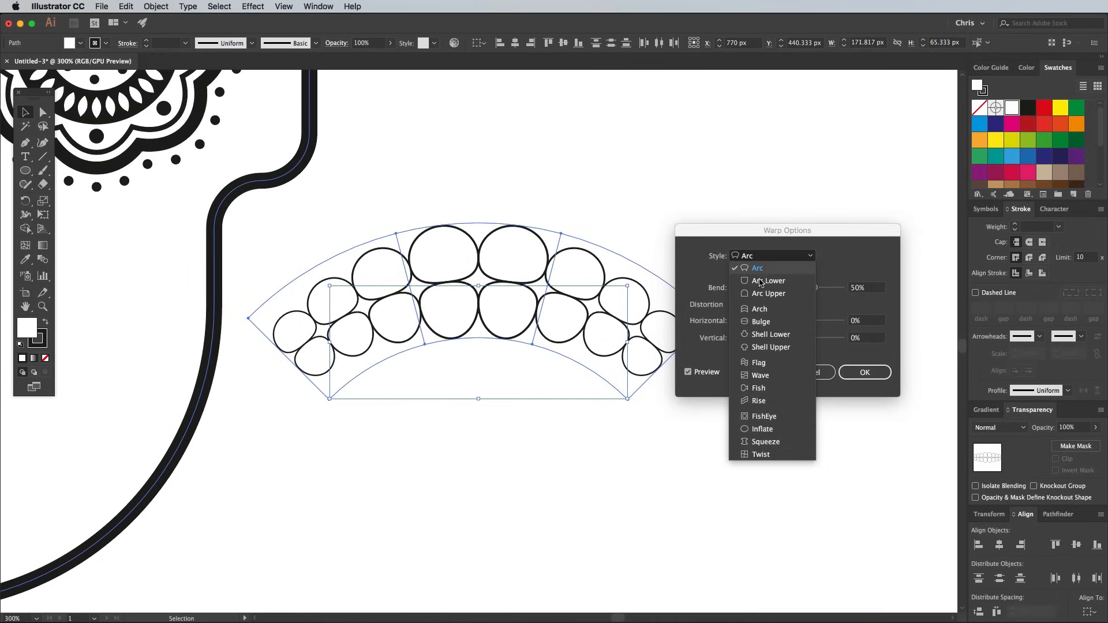
pyautogui.click(758, 309)
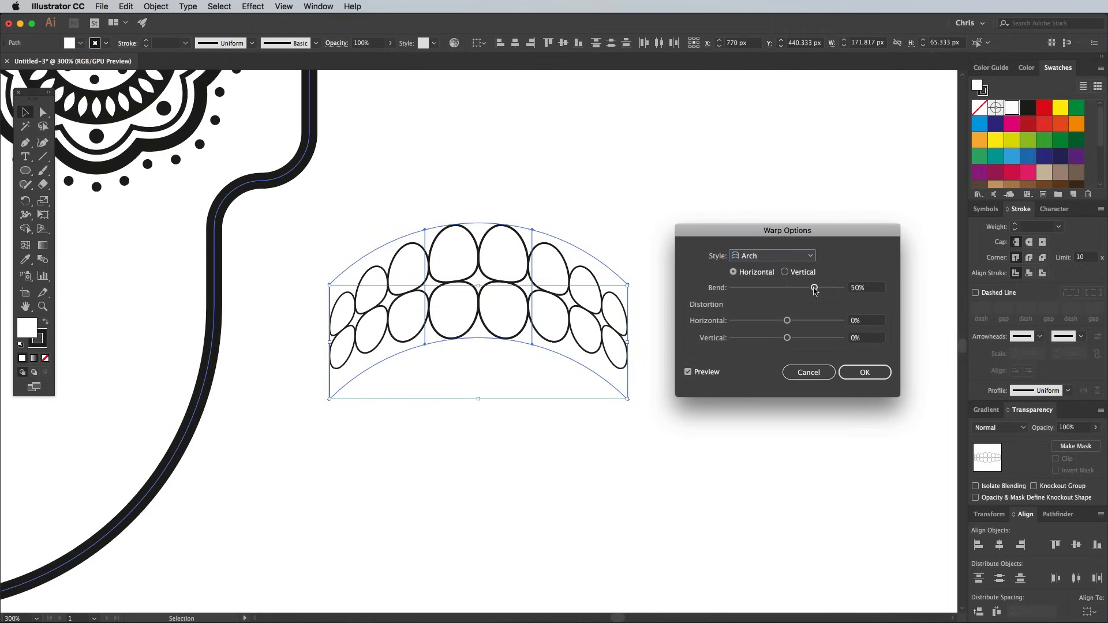
pyautogui.click(864, 372)
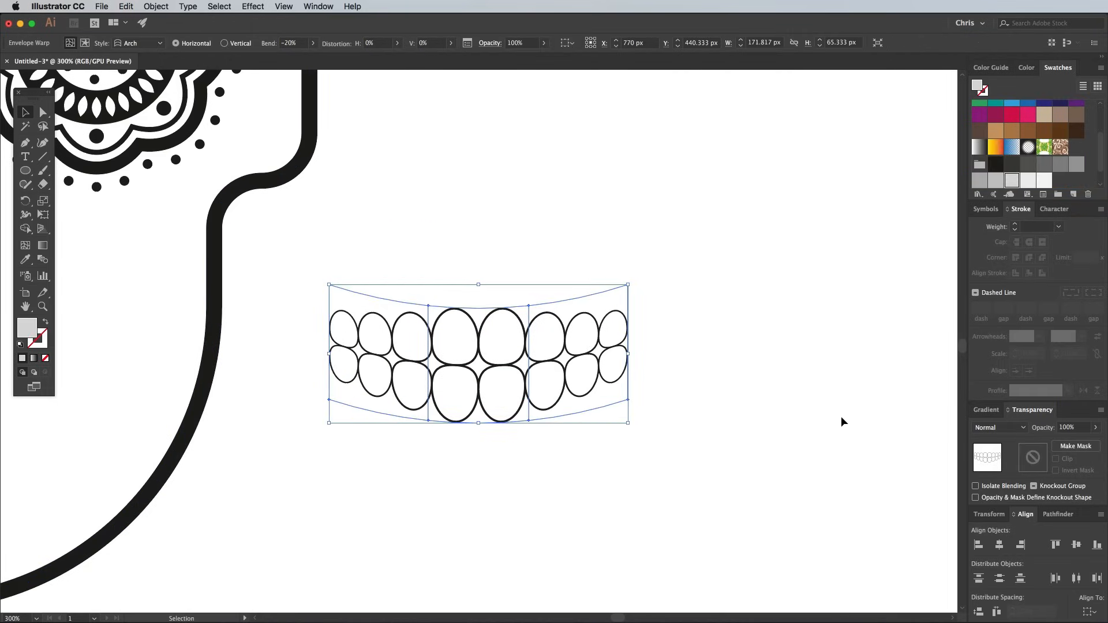
pyautogui.click(155, 6)
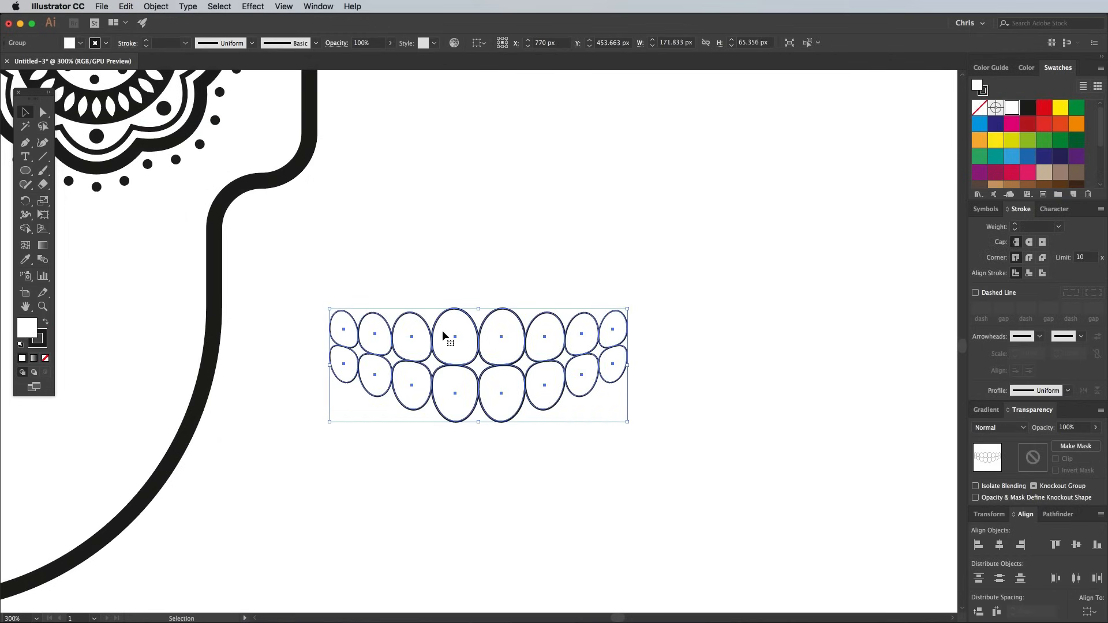
pyautogui.click(125, 6)
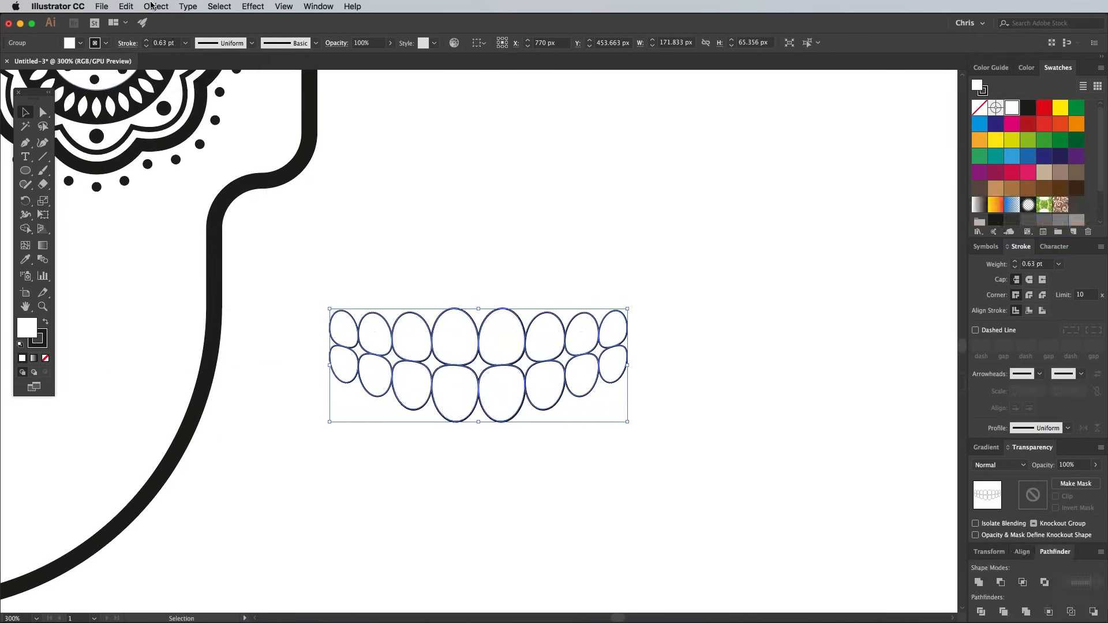
# Offset a 6 px outline around the teeth and fill the scalloped mouth solid black
pyautogui.click(155, 6)
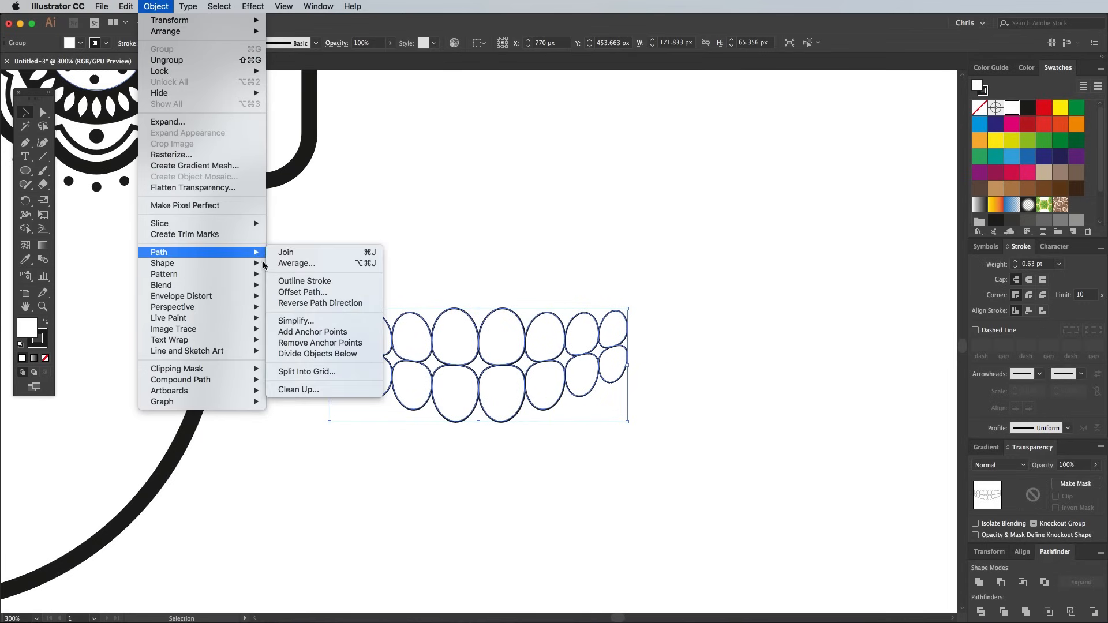
pyautogui.click(302, 292)
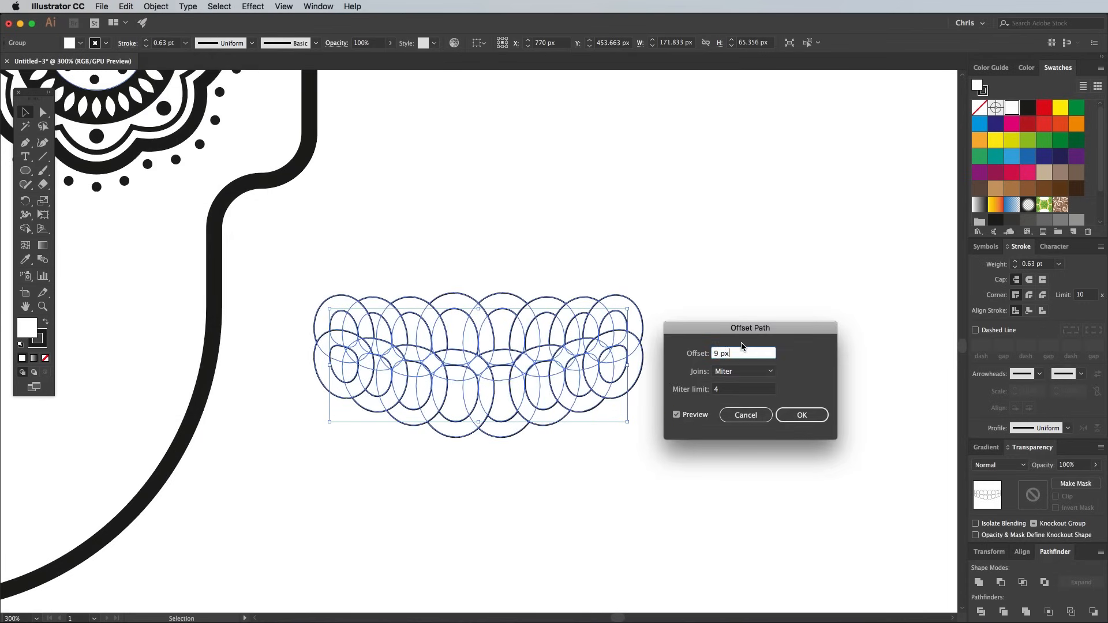
pyautogui.write('6 px')
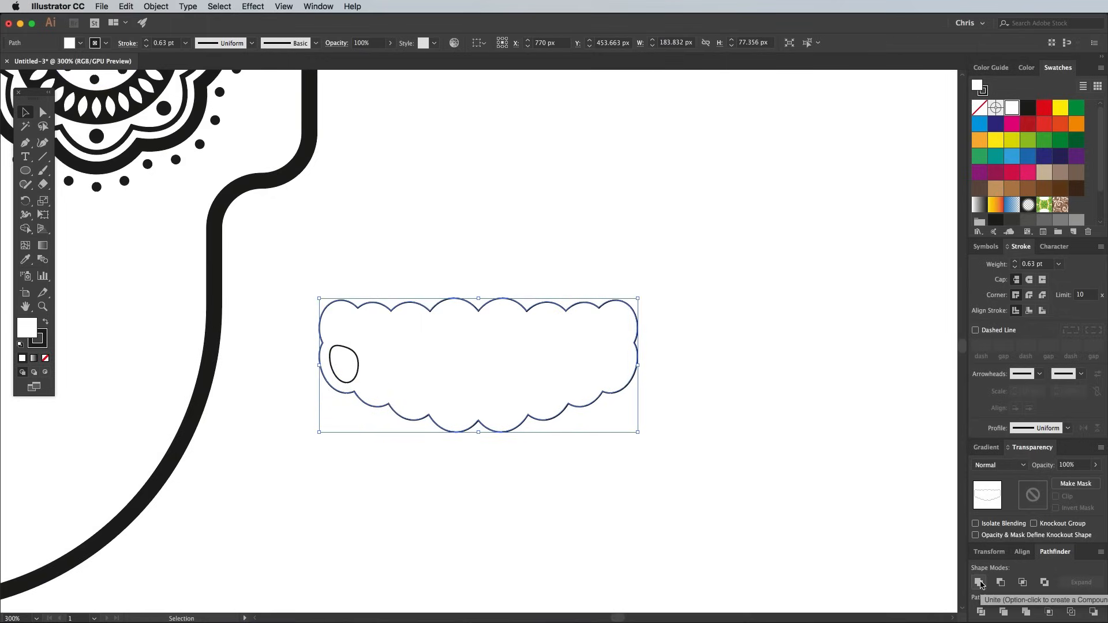
pyautogui.click(1027, 68)
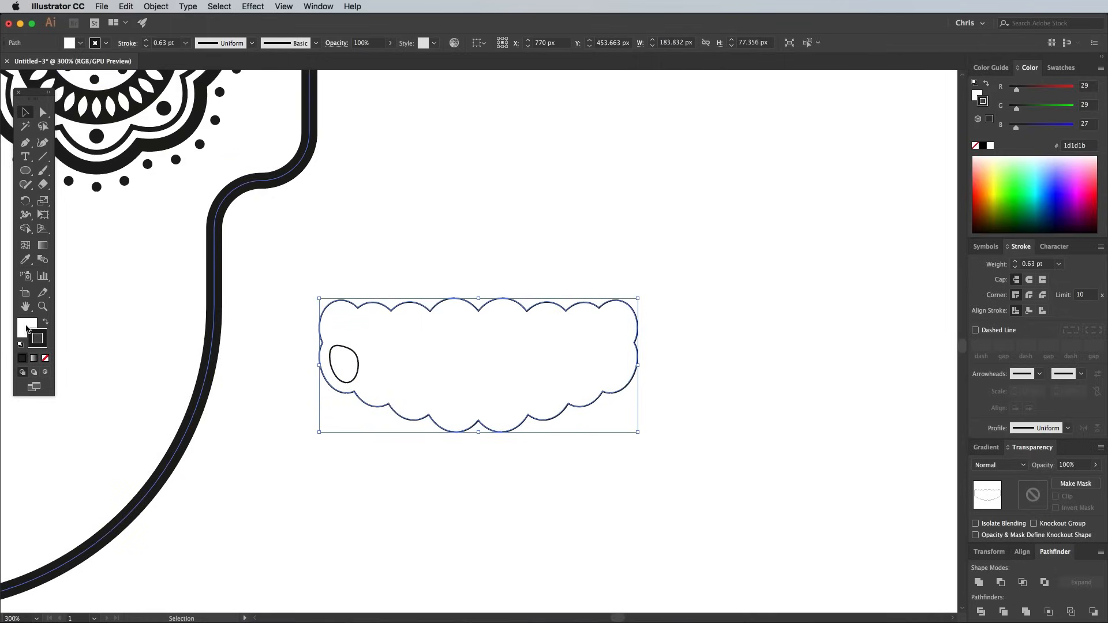
pyautogui.click(45, 359)
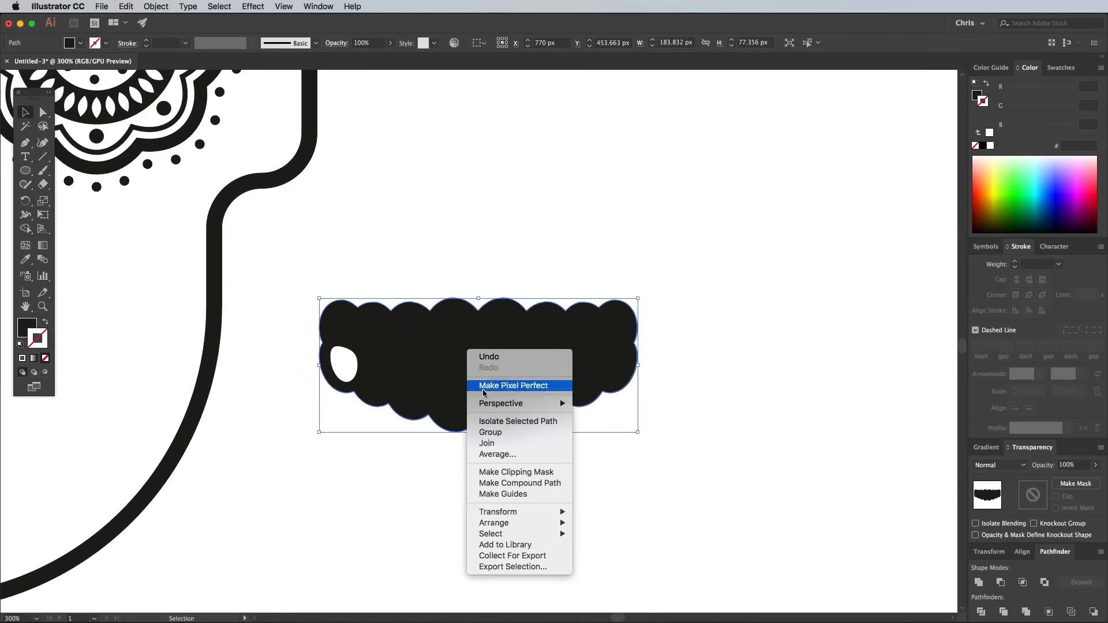
pyautogui.moveTo(493, 523)
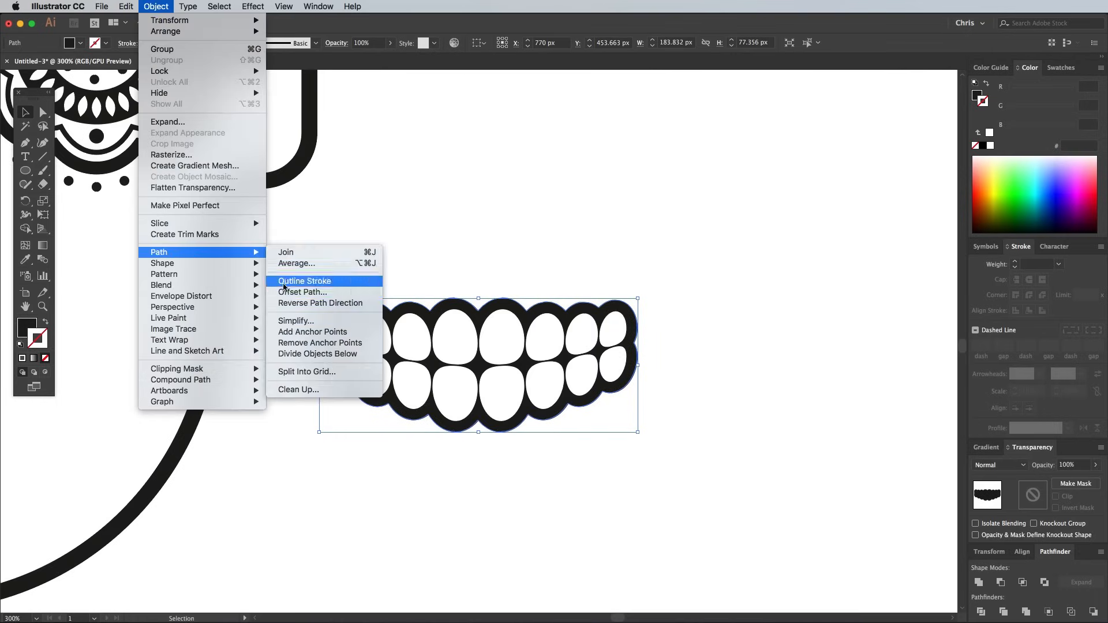
# Add white and black offset borders around the mouth, plus a dotted ring
pyautogui.click(303, 292)
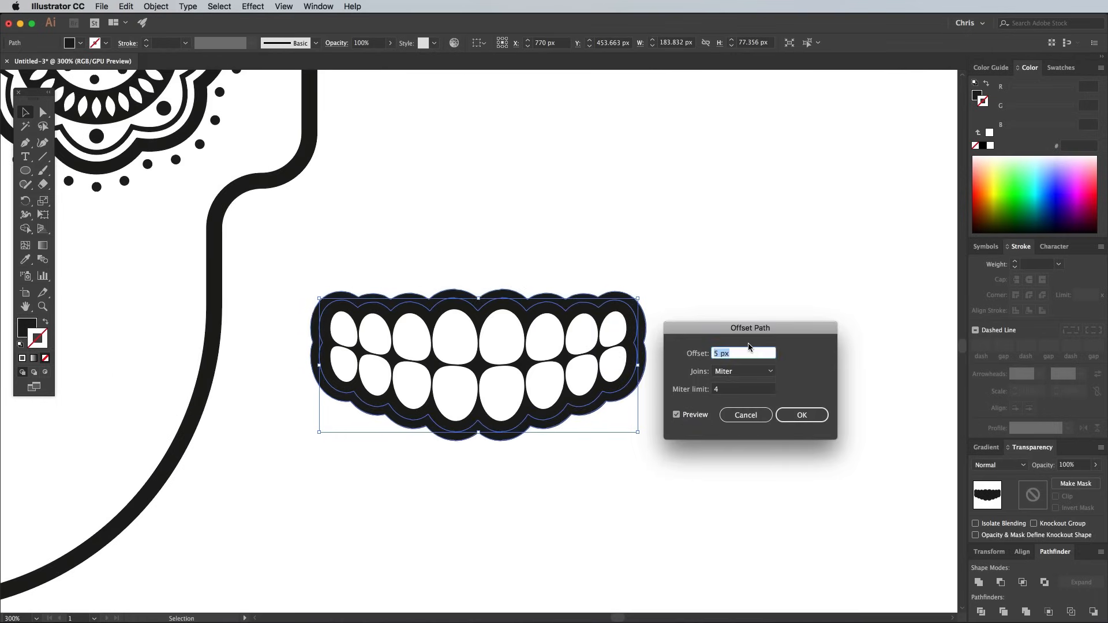
pyautogui.click(801, 414)
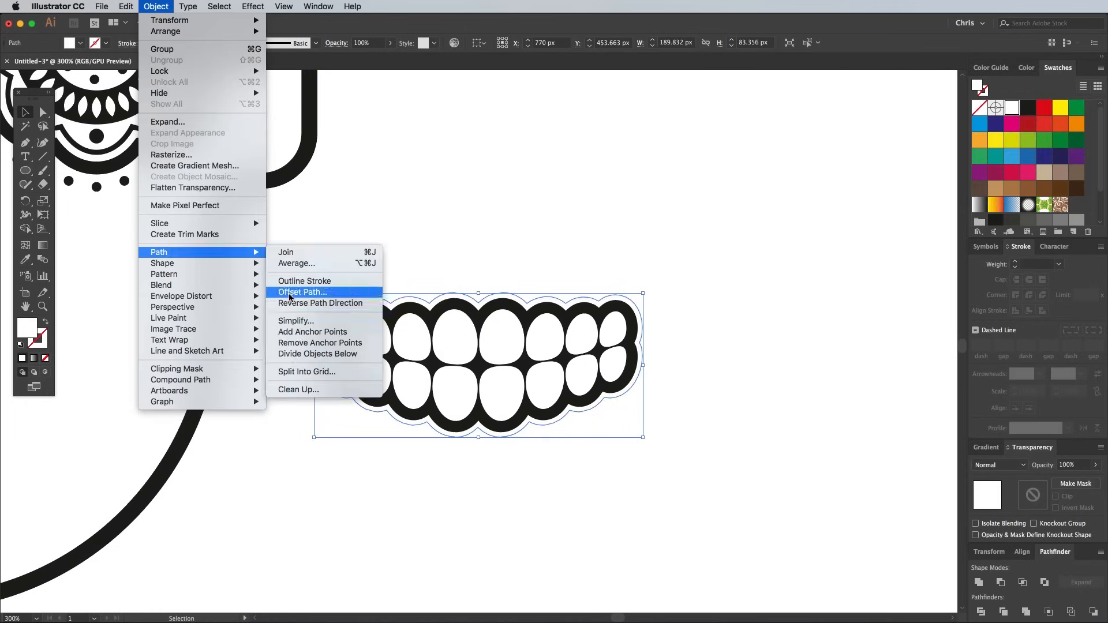
pyautogui.click(301, 292)
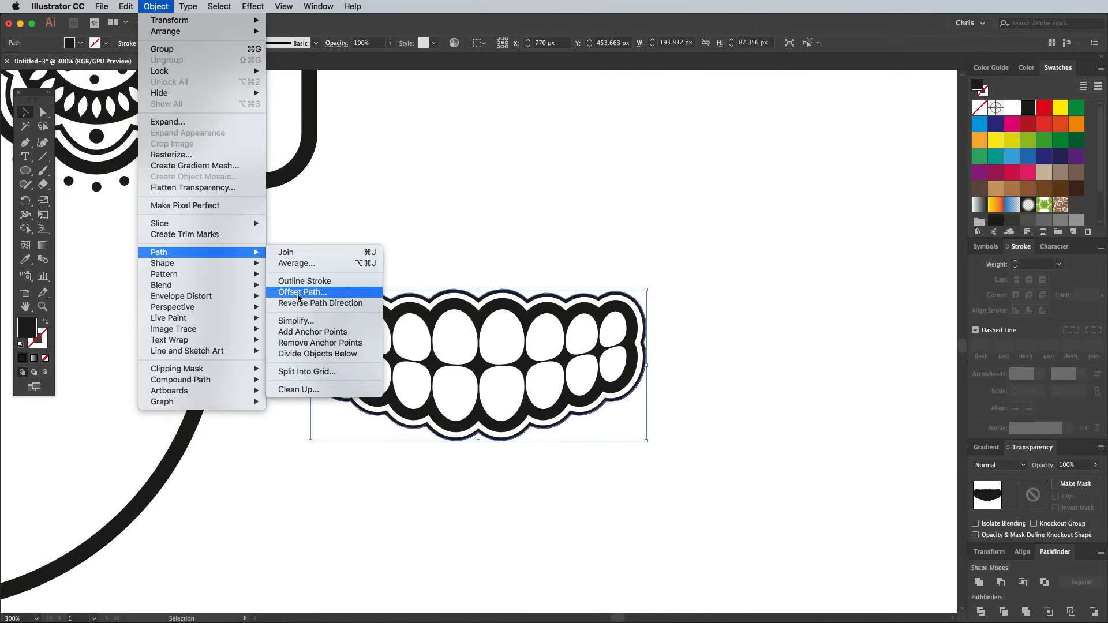
pyautogui.click(302, 292)
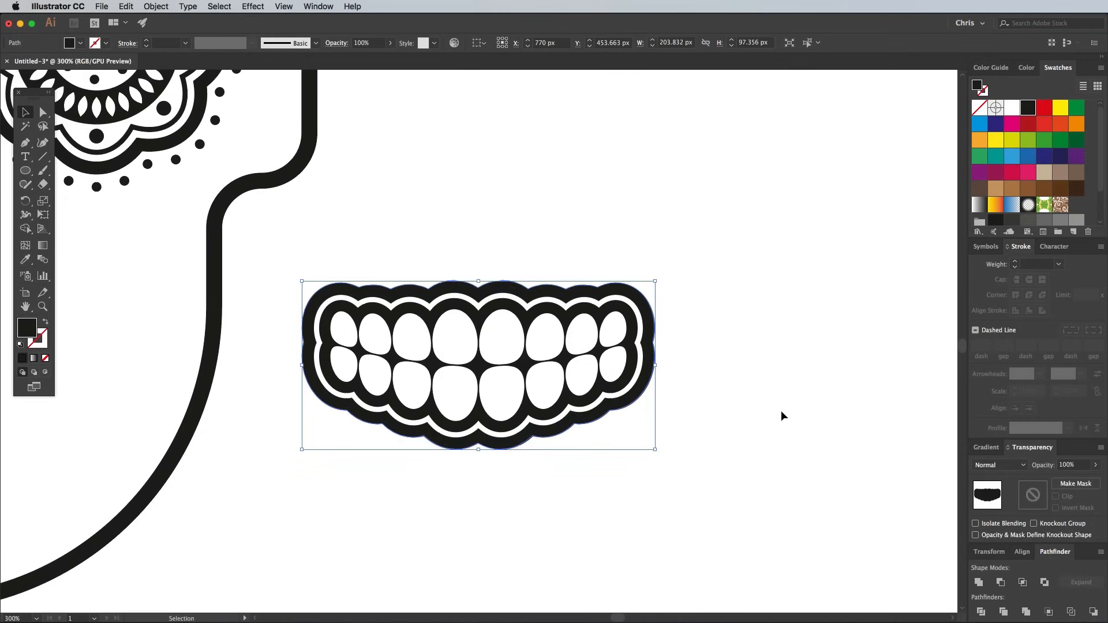
pyautogui.click(44, 113)
pyautogui.write('20')
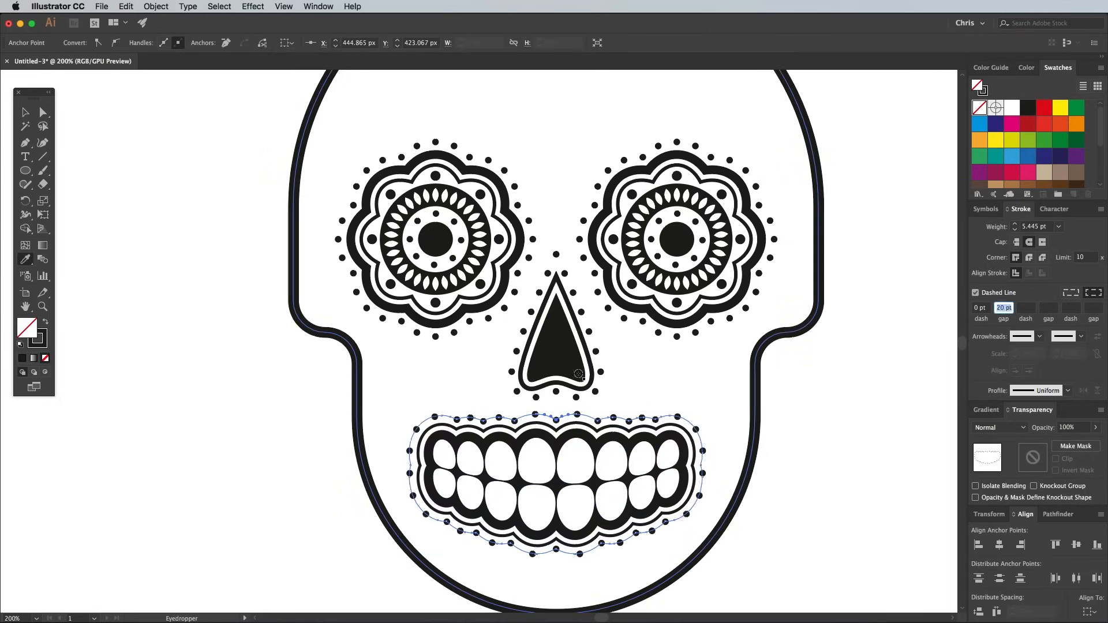
pyautogui.click(264, 512)
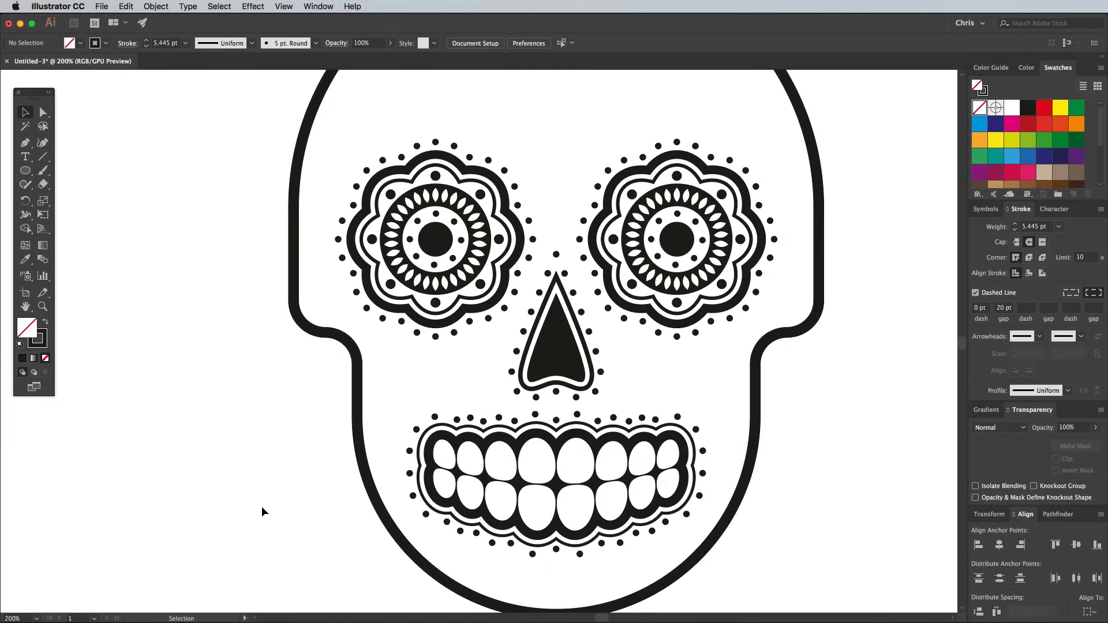
pyautogui.moveTo(261, 512)
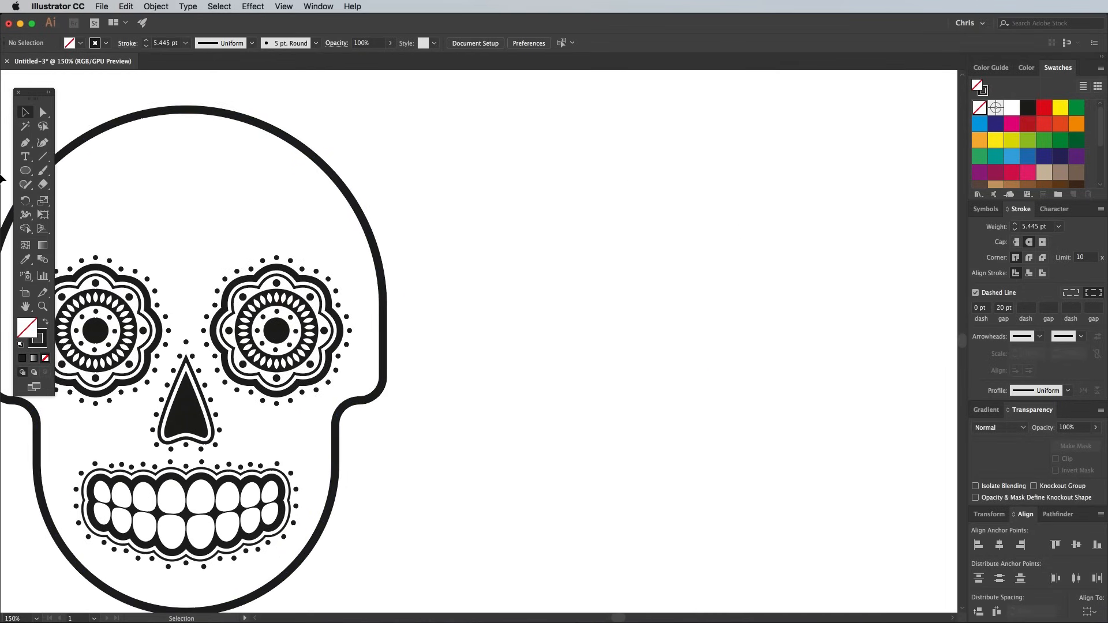
# Draw a black circle right of the skull and give it a smooth Zig Zag edge
pyautogui.moveTo(525, 232); pyautogui.dragTo(684, 392)
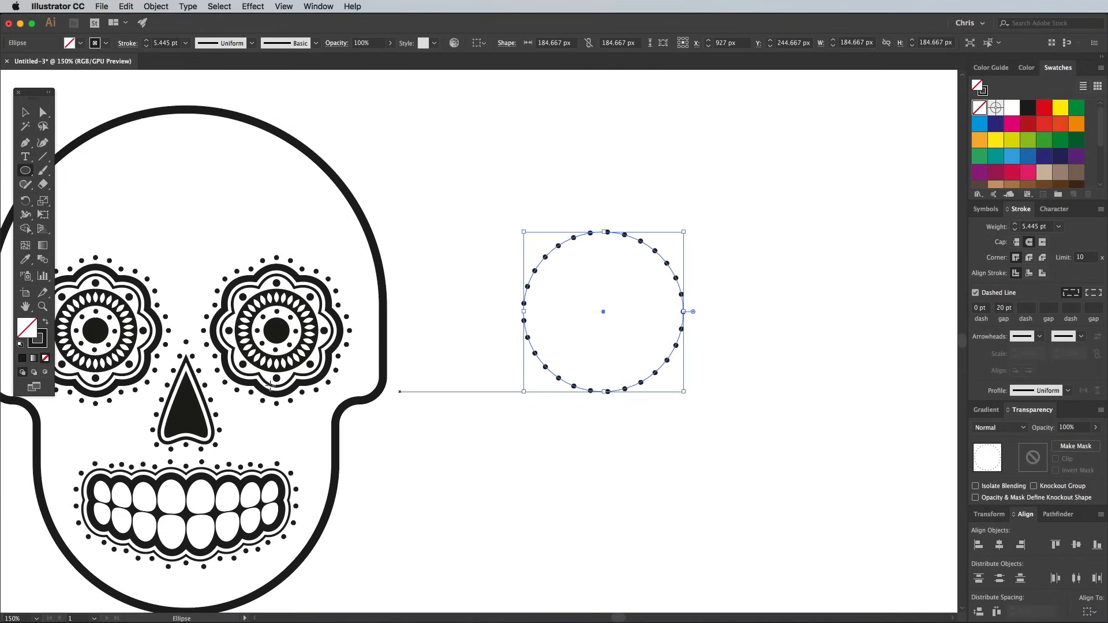
pyautogui.click(252, 6)
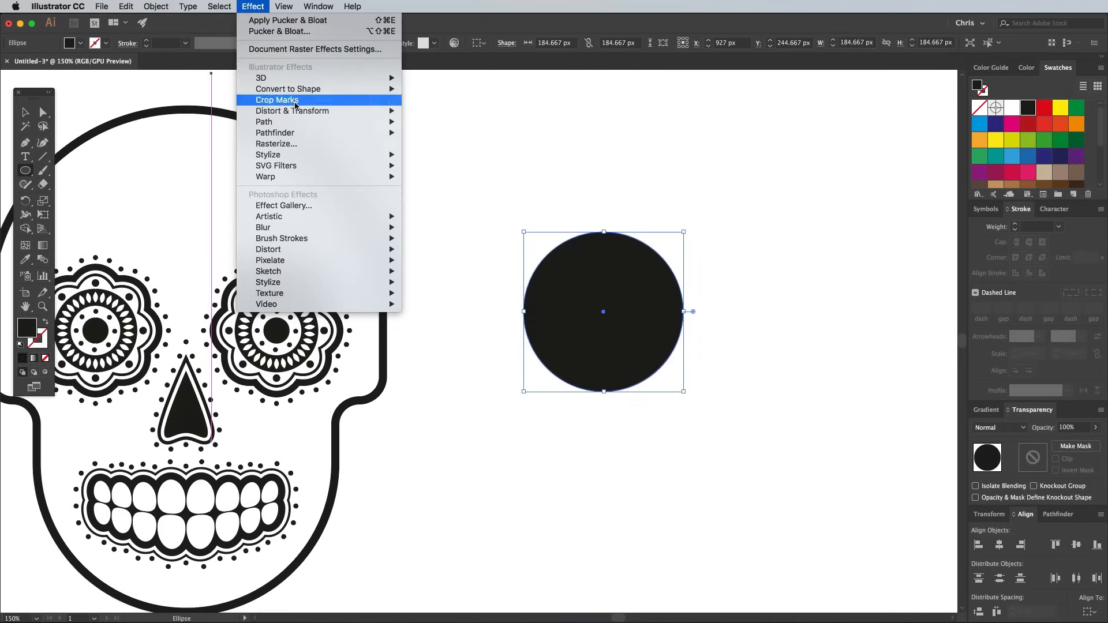
pyautogui.moveTo(291, 111)
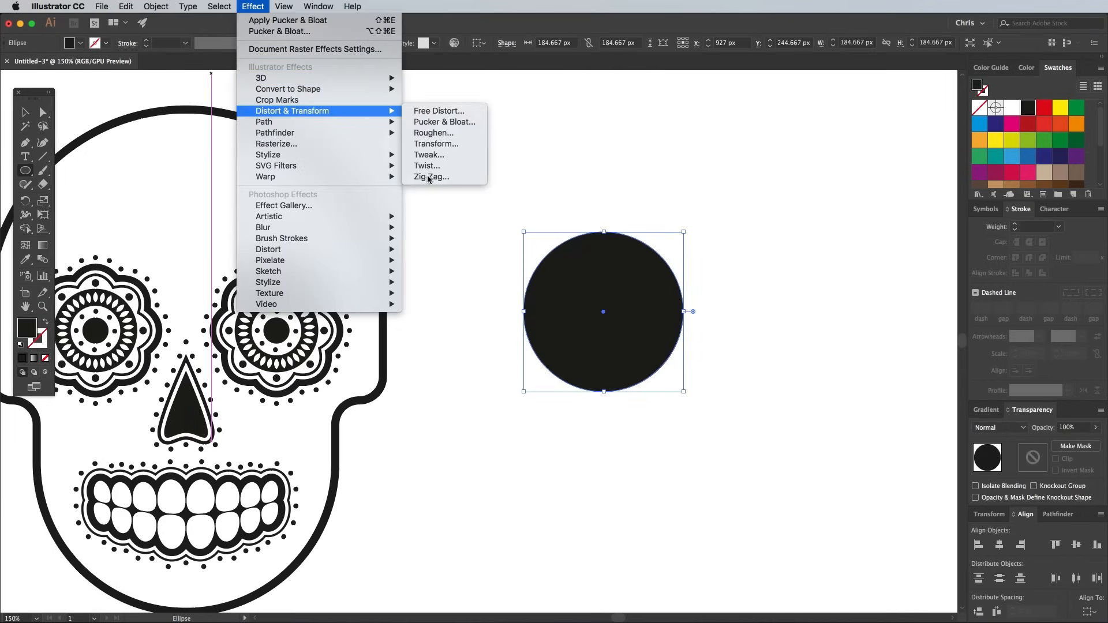
pyautogui.click(431, 176)
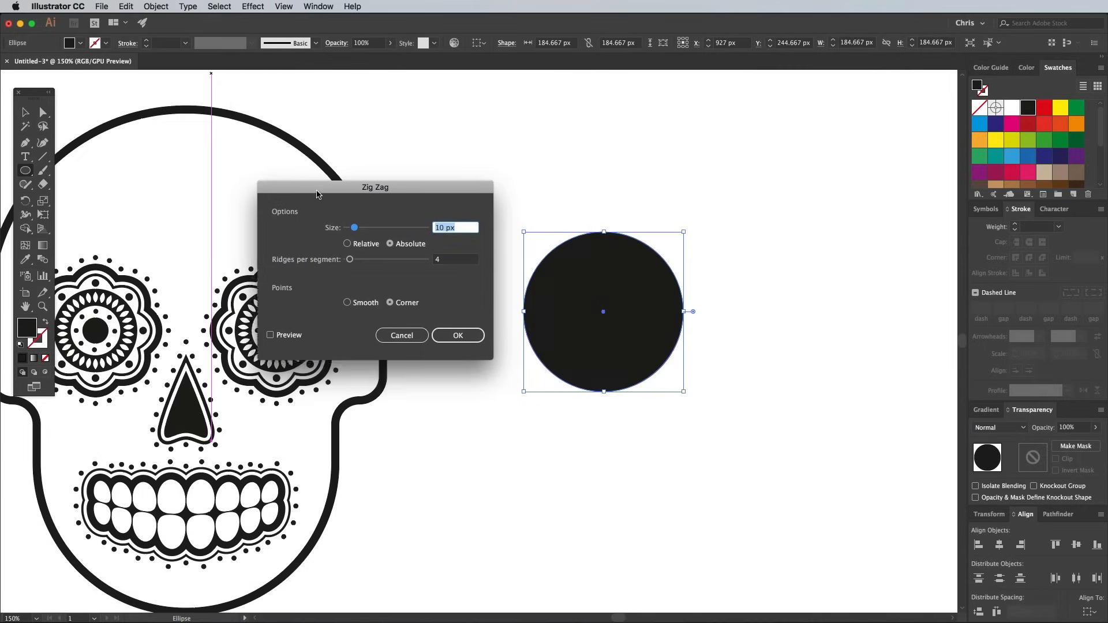
pyautogui.click(272, 338)
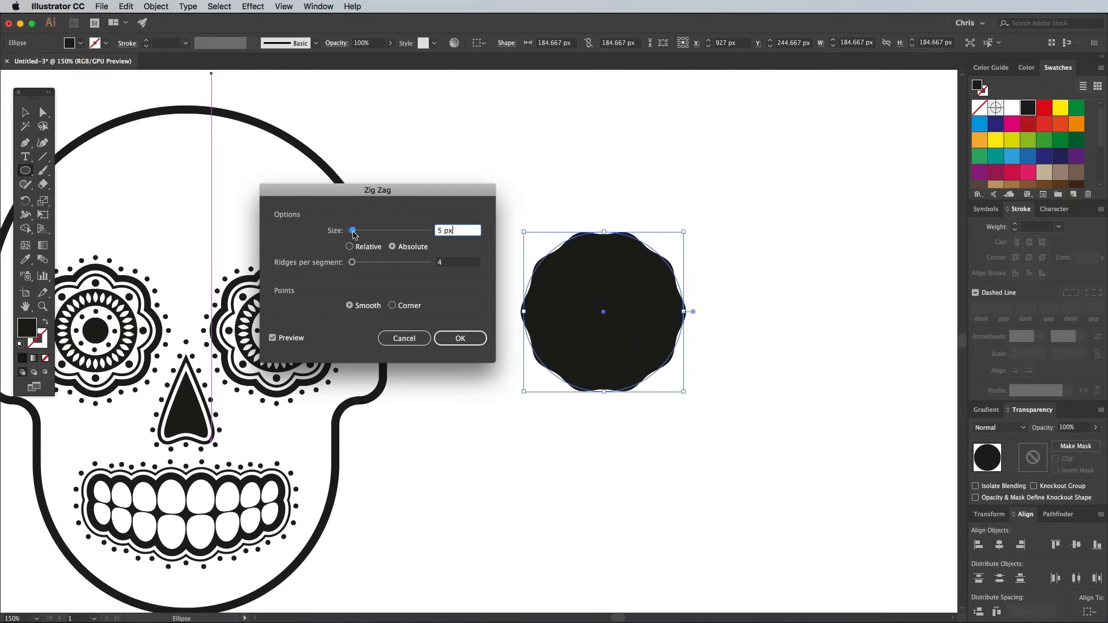
pyautogui.moveTo(353, 230); pyautogui.dragTo(355, 230)
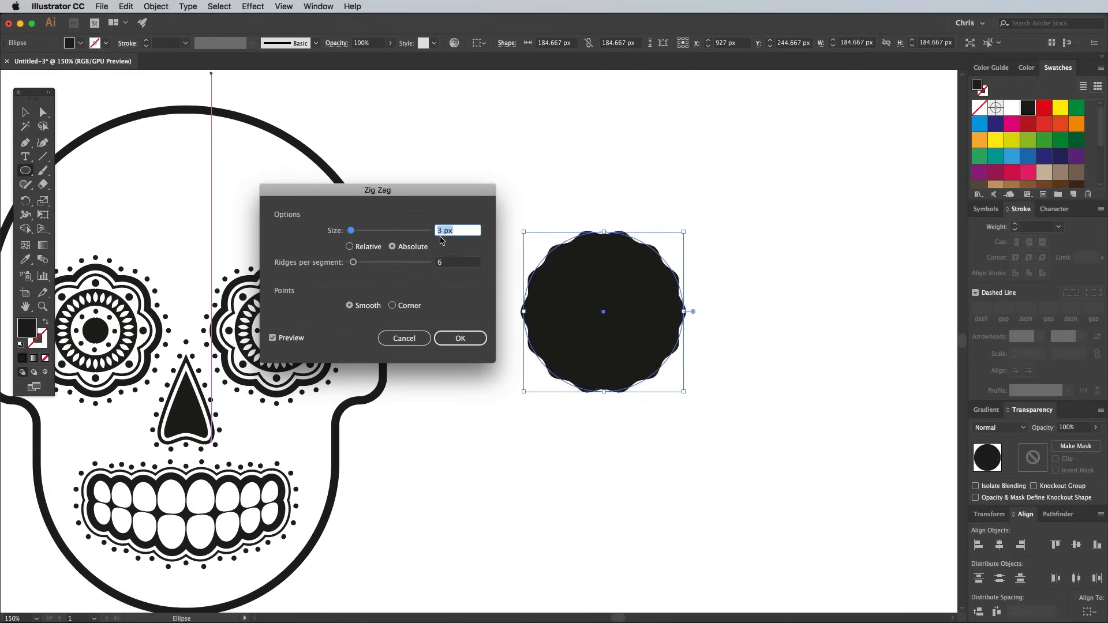
pyautogui.click(156, 5)
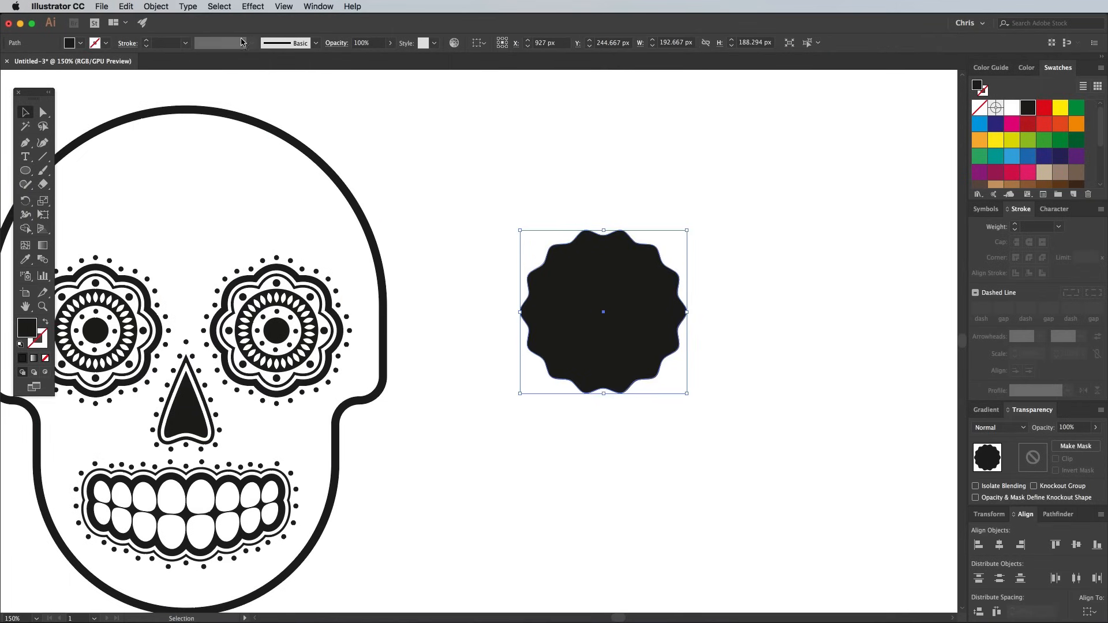
# Offset the wavy badge by 6 px for a white ring, then a black outer border
pyautogui.click(156, 7)
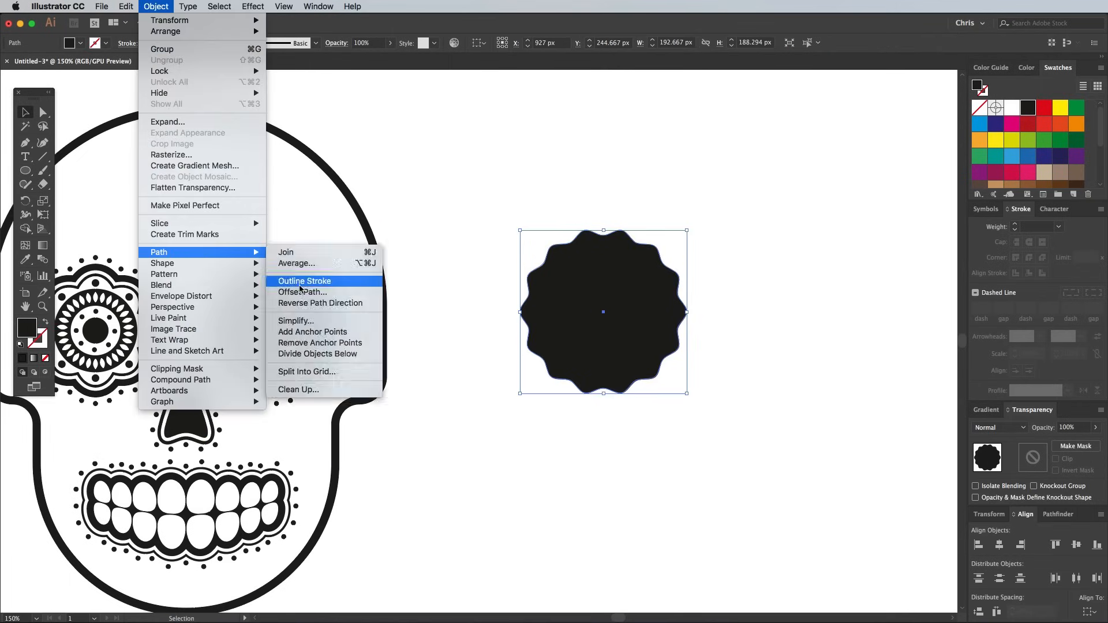
pyautogui.click(303, 292)
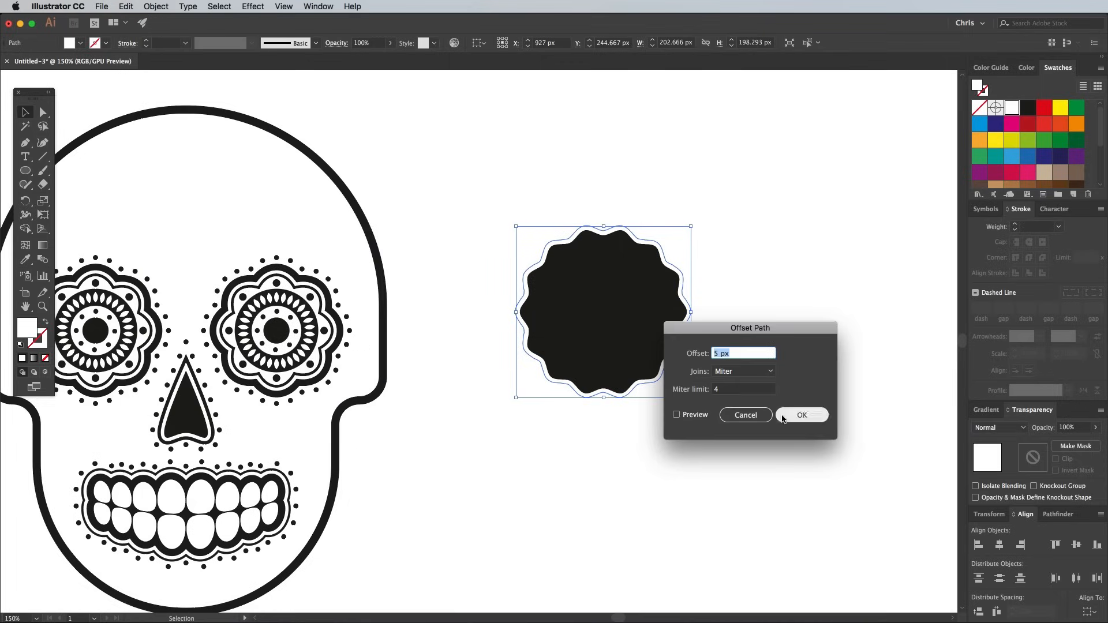
pyautogui.click(676, 415)
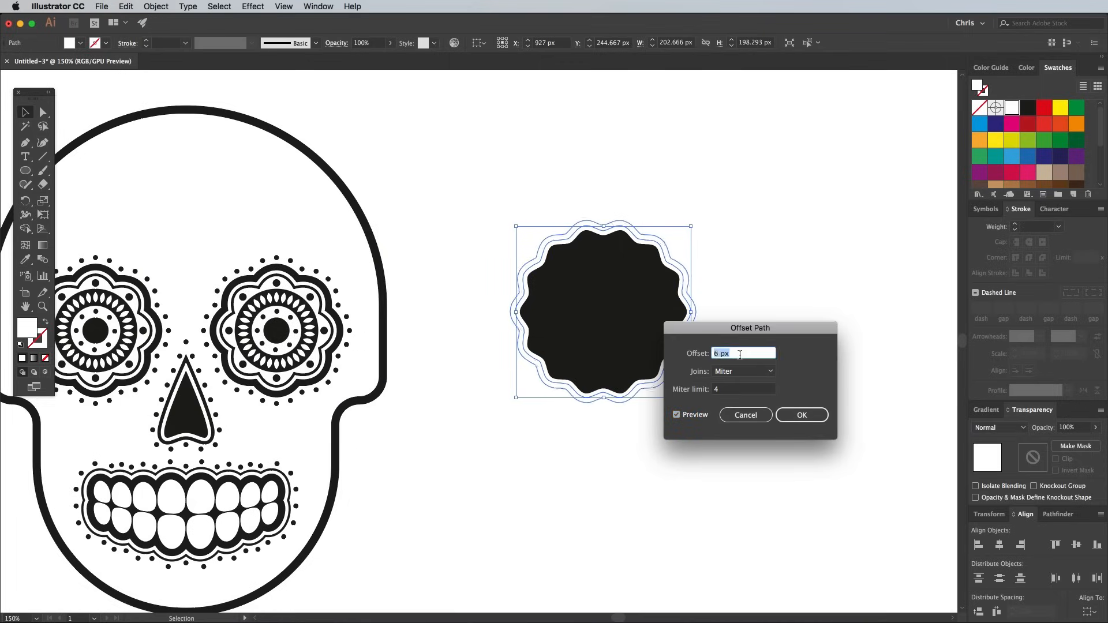
pyautogui.click(802, 415)
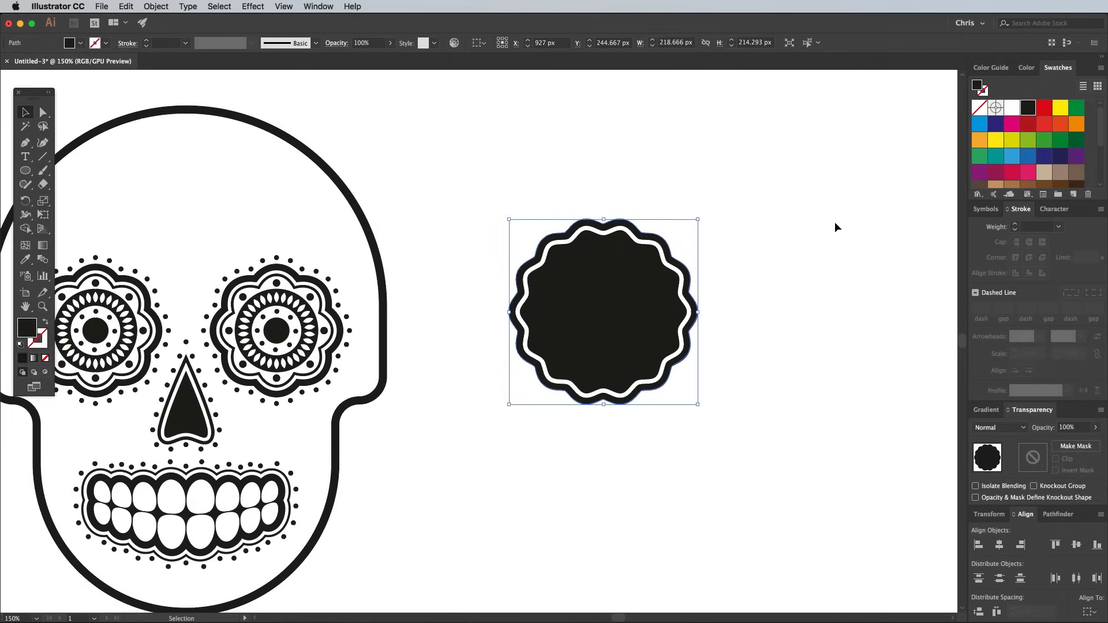
pyautogui.click(26, 170)
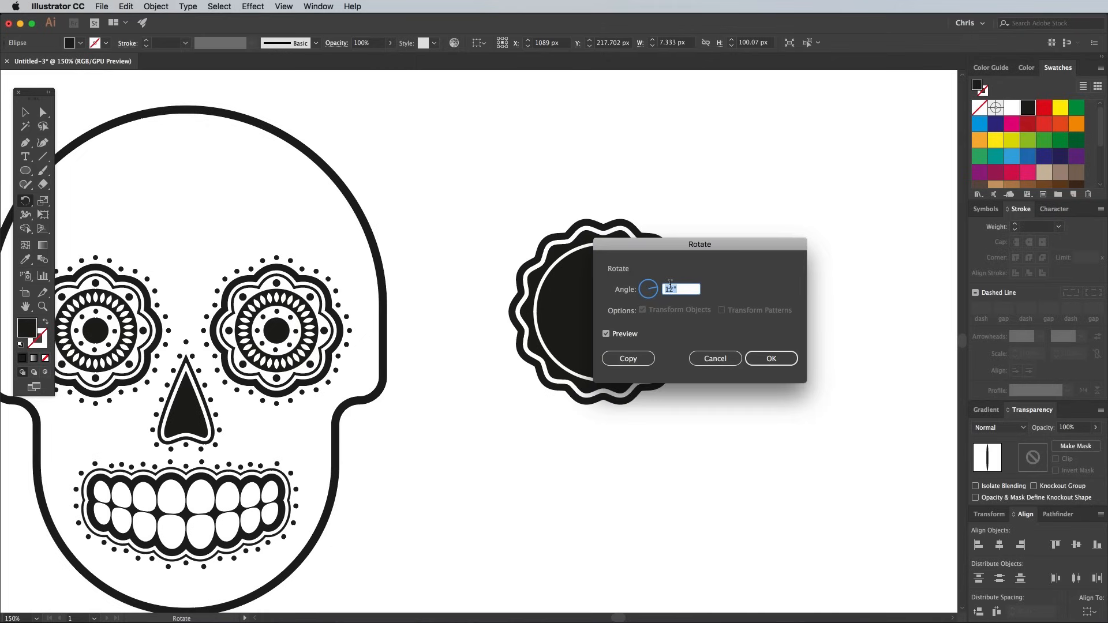
# Rotate-copy the thin spike at 360/4, group the starburst and centre it in the badge
pyautogui.write('360/4')
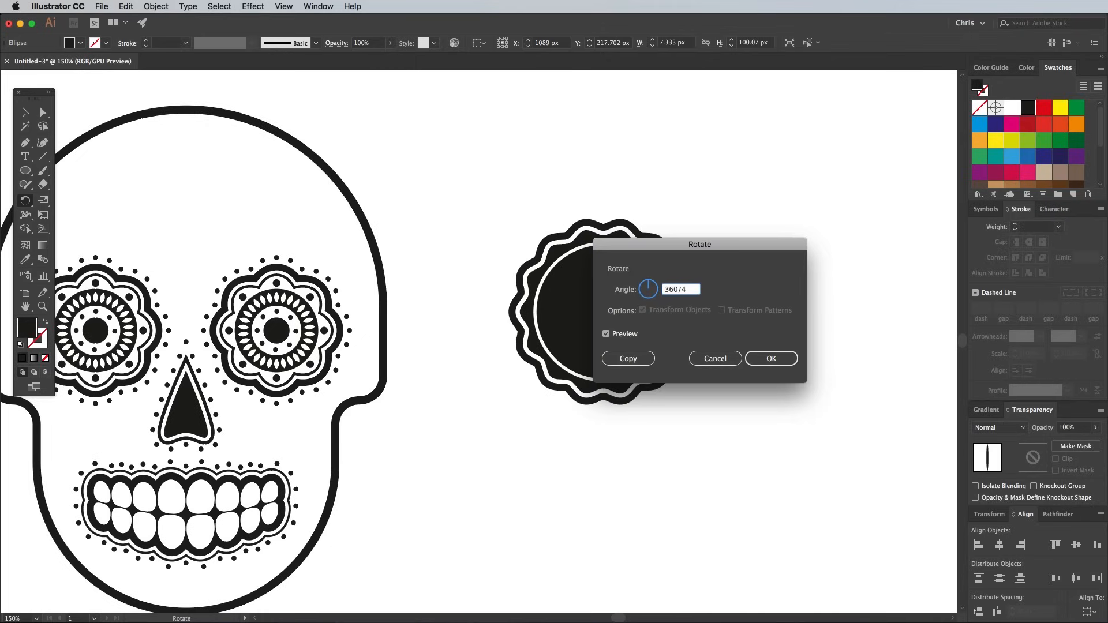
pyautogui.click(771, 359)
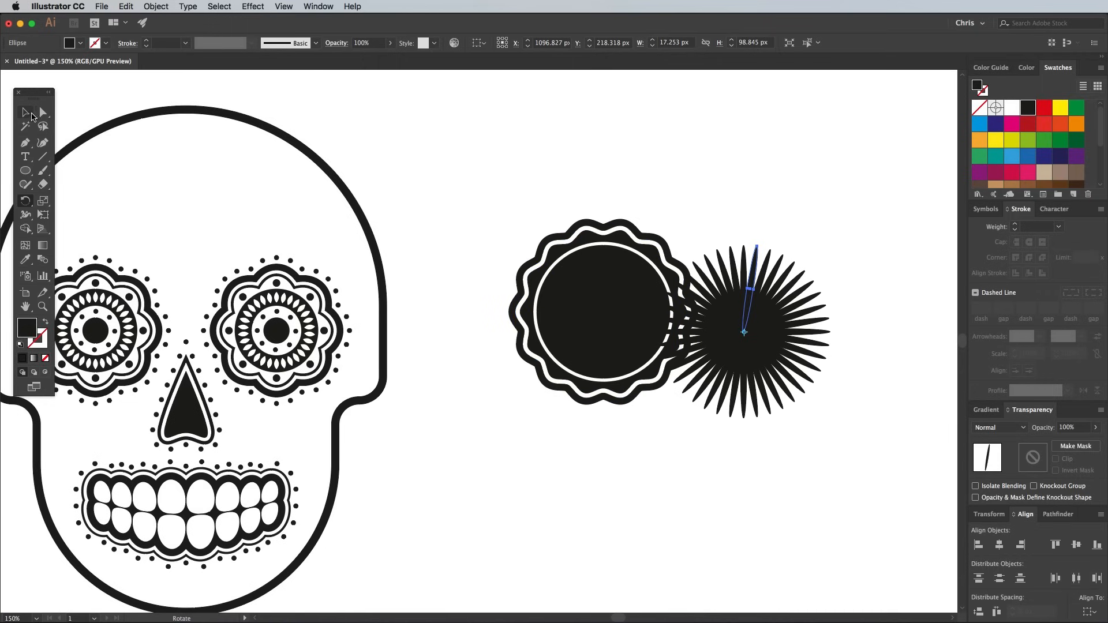
pyautogui.rightClick(745, 335)
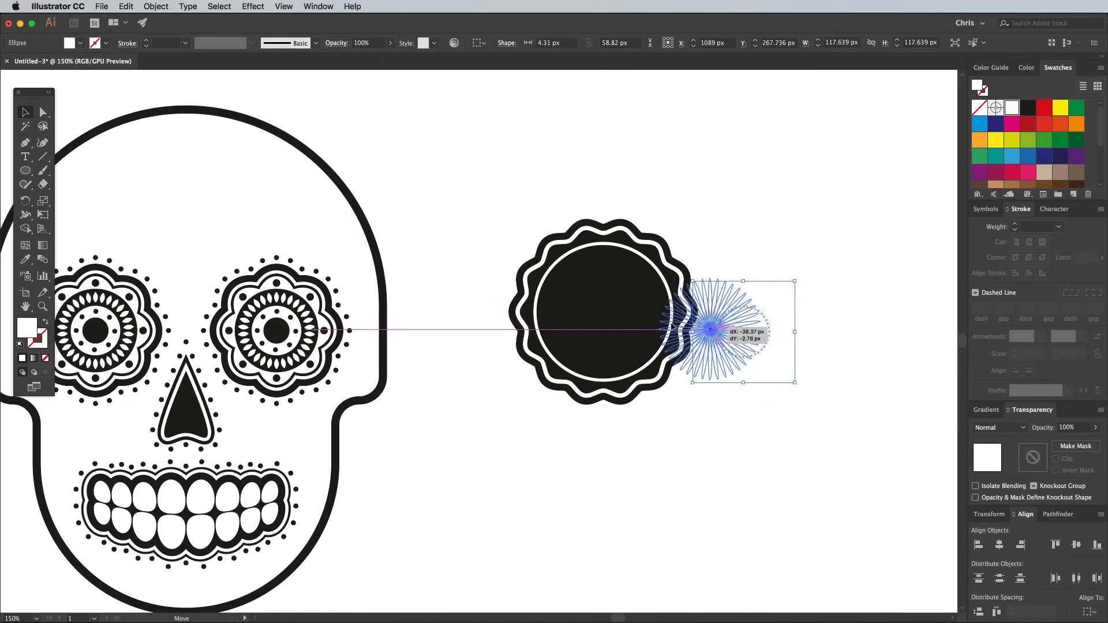
pyautogui.moveTo(742, 332); pyautogui.dragTo(601, 311)
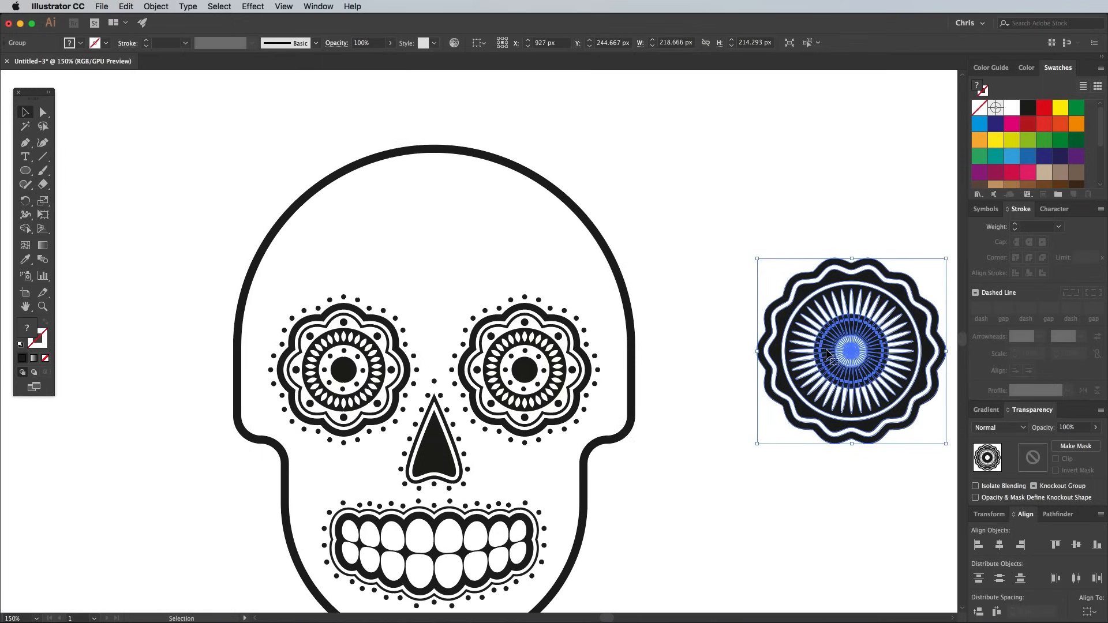
# Drag the sunburst rosette onto the skull's top edge and nudge it into position
pyautogui.moveTo(850, 351); pyautogui.dragTo(548, 184)
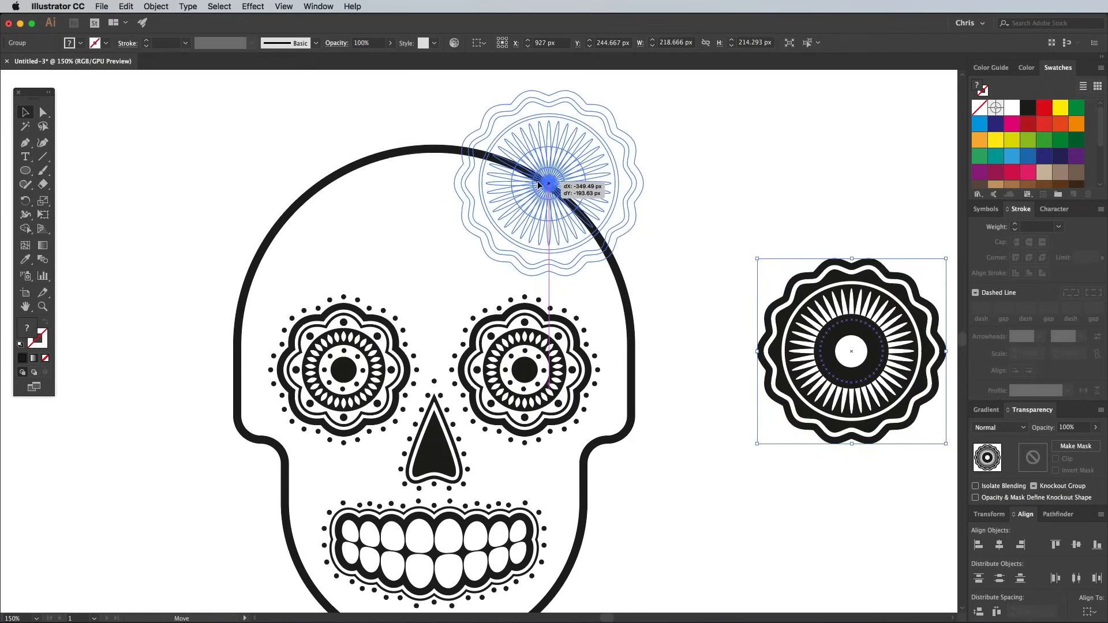
pyautogui.moveTo(548, 183); pyautogui.dragTo(548, 184)
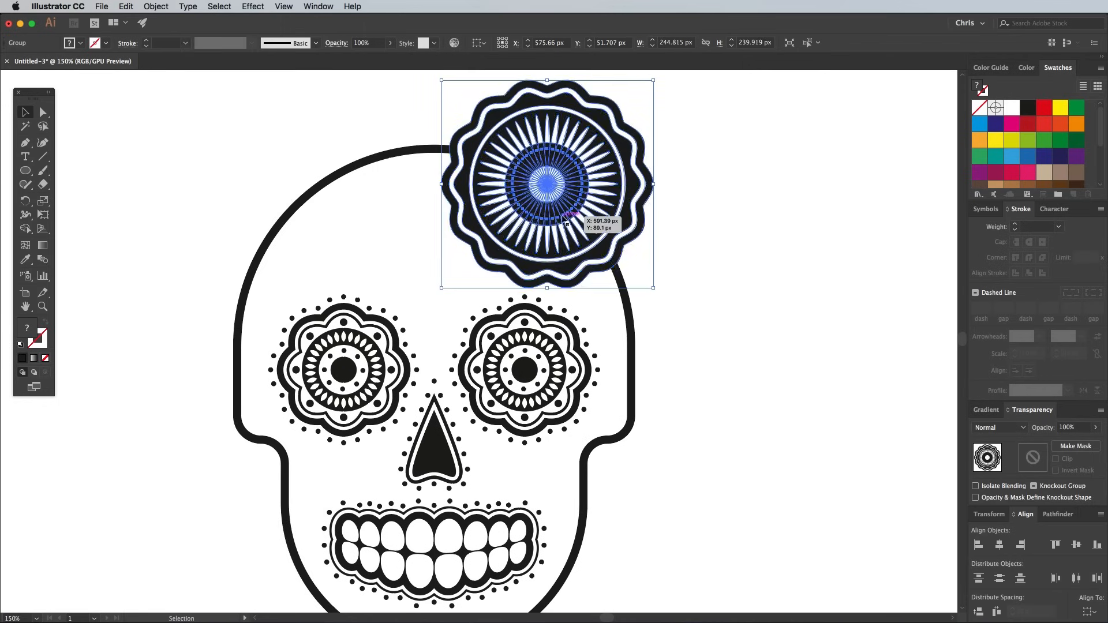
pyautogui.moveTo(547, 186); pyautogui.dragTo(557, 189)
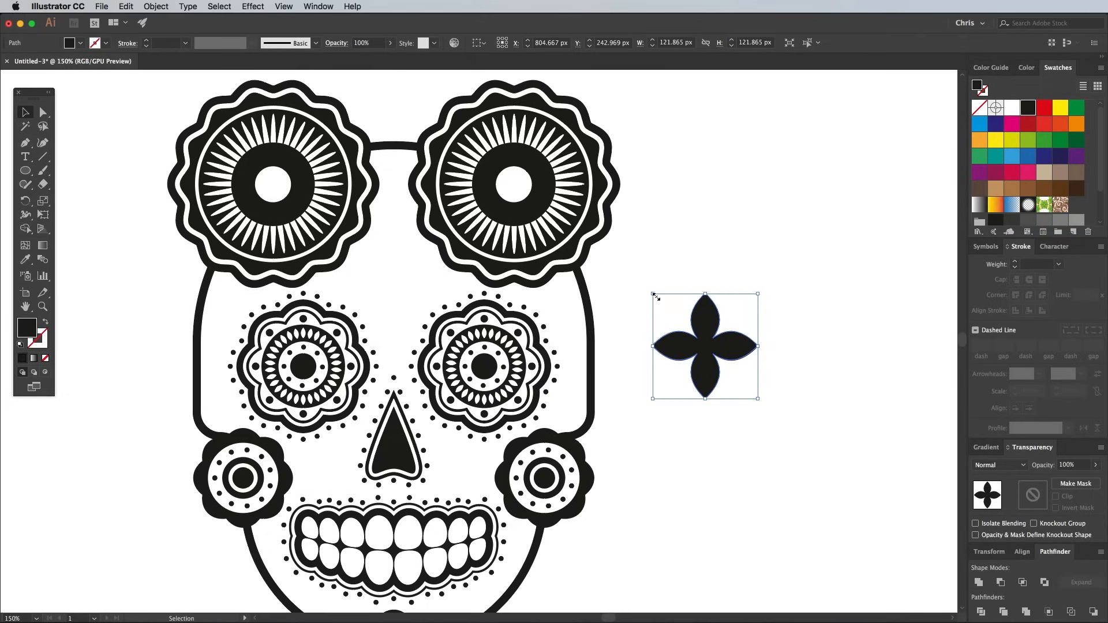
# Place four-petal flowers on the forehead, beside the skull and flanking the nose
pyautogui.moveTo(703, 346); pyautogui.dragTo(538, 258)
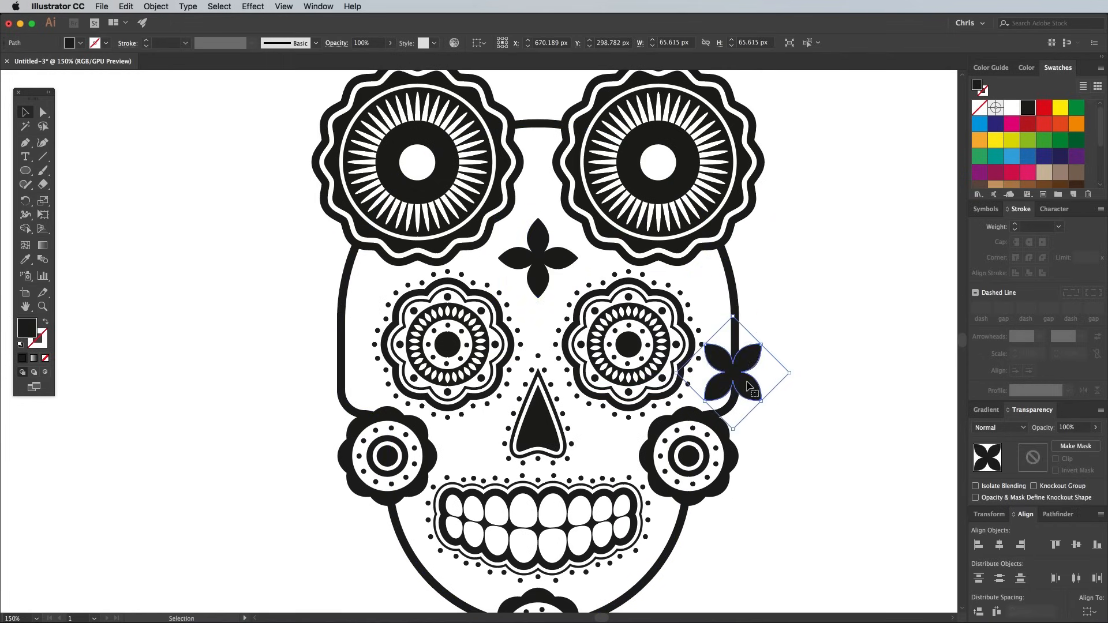
pyautogui.moveTo(733, 372); pyautogui.dragTo(341, 372)
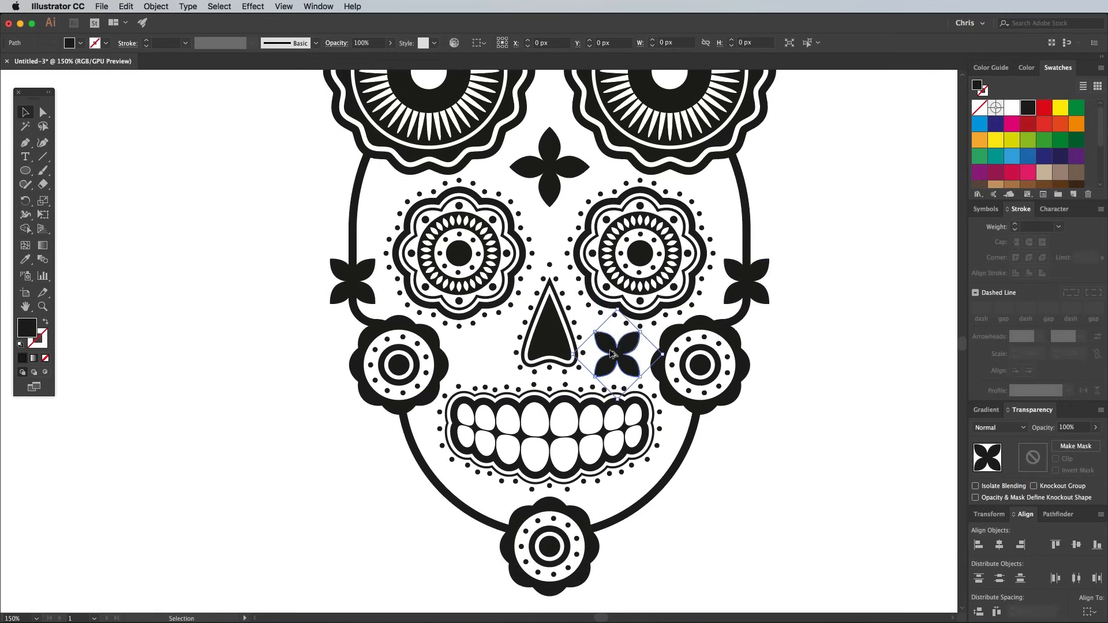
pyautogui.press('cmd+a')
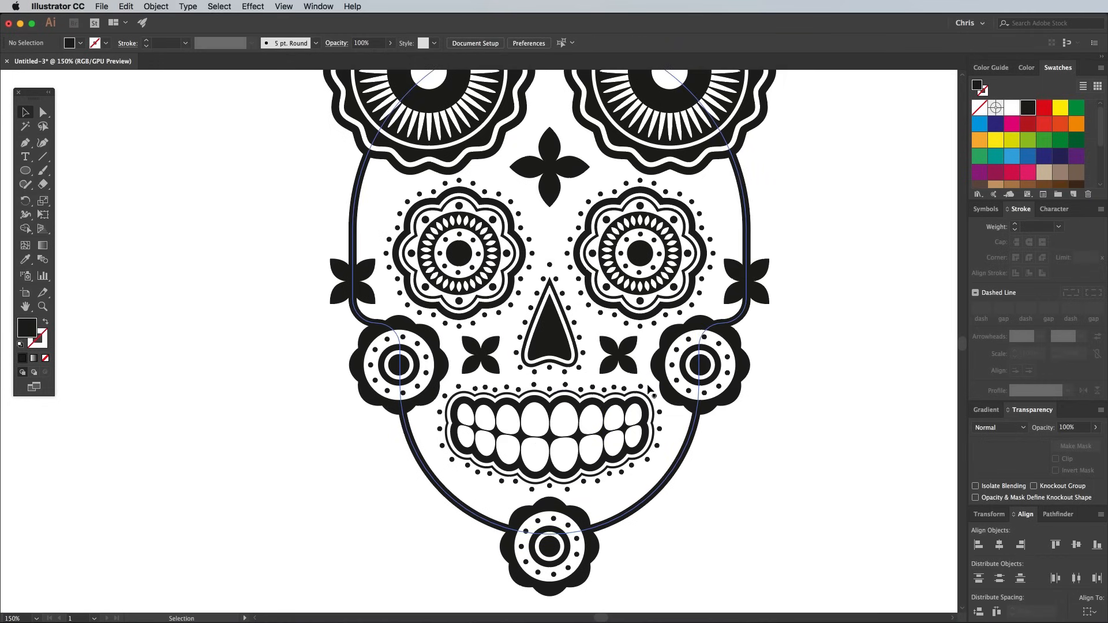
# Offset the forehead flower's outline by 8 px and drag a teardrop above it
pyautogui.click(155, 6)
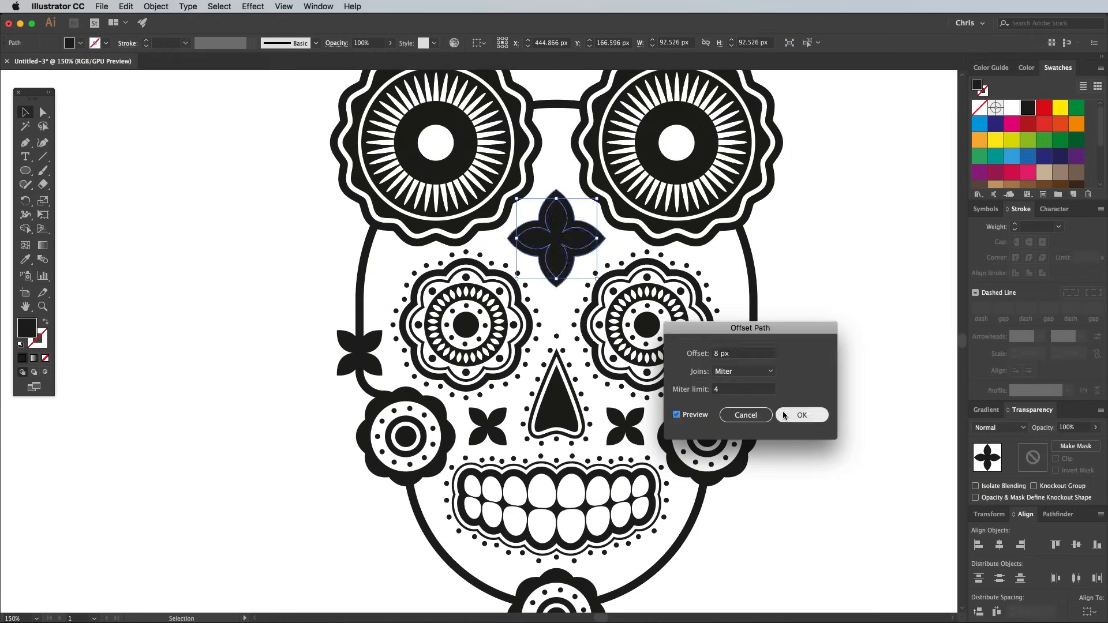
pyautogui.click(802, 415)
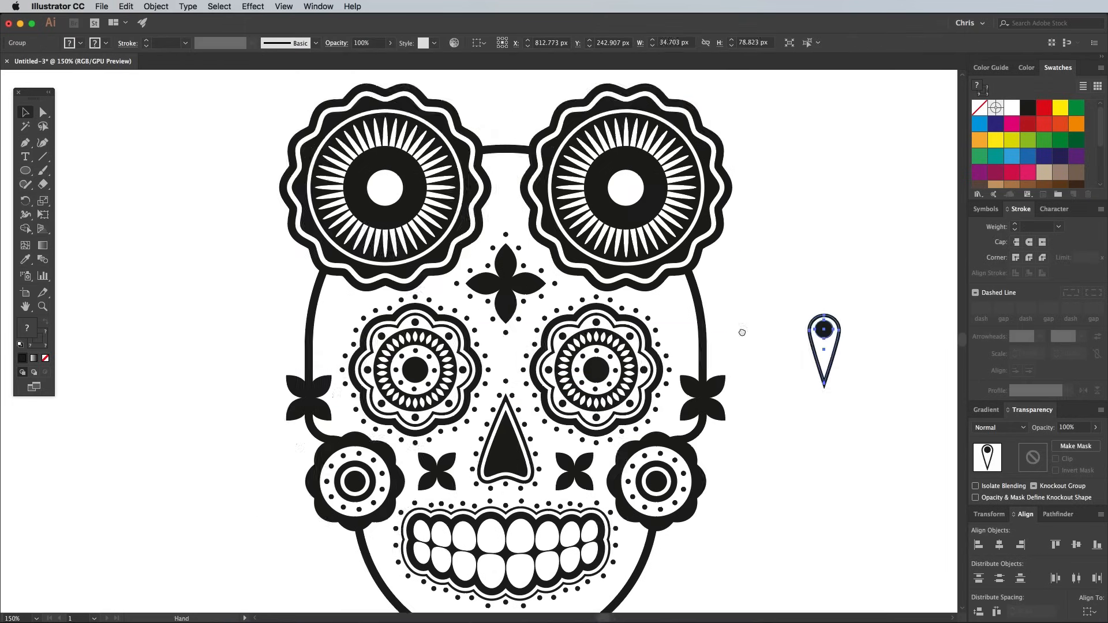
pyautogui.moveTo(823, 350); pyautogui.dragTo(505, 187)
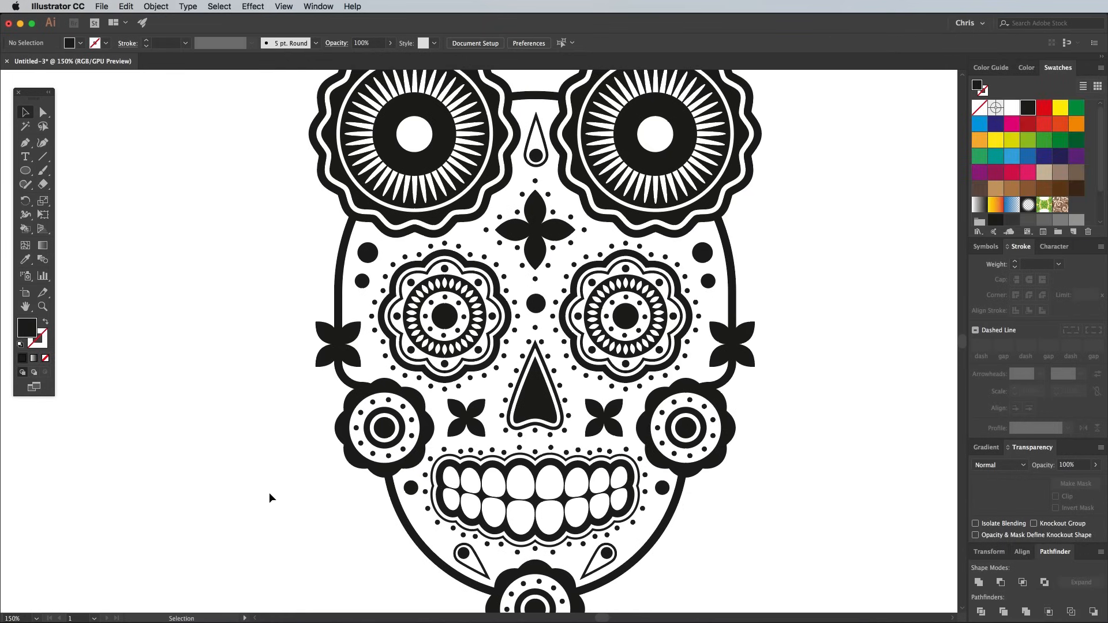
pyautogui.moveTo(289, 409)
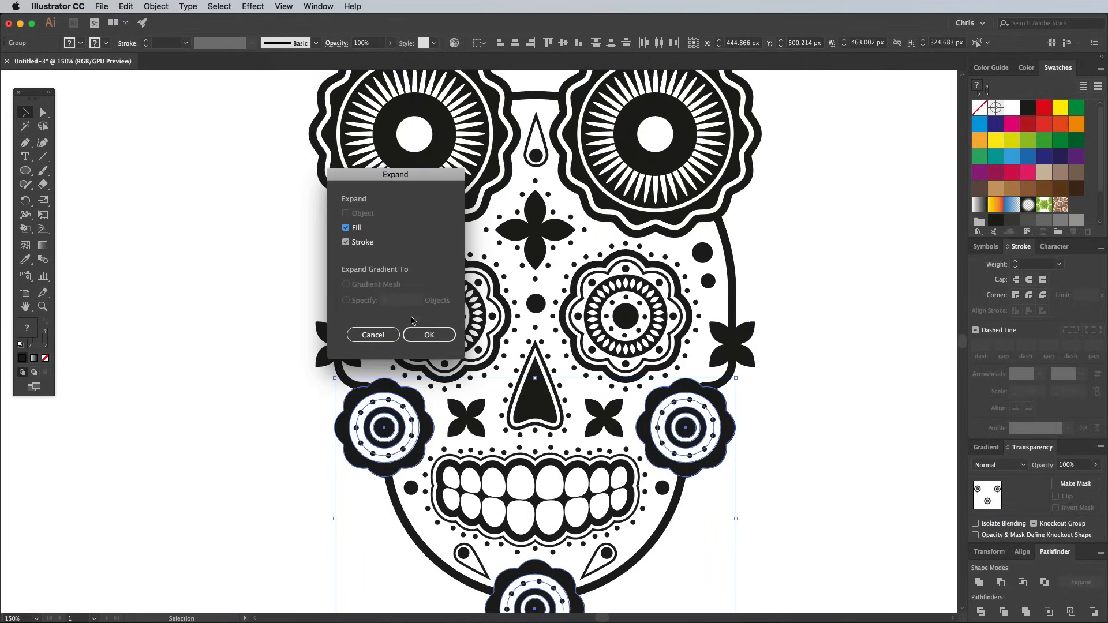
# Expand the rosettes' fill and stroke, then copy the skull outline
pyautogui.click(429, 335)
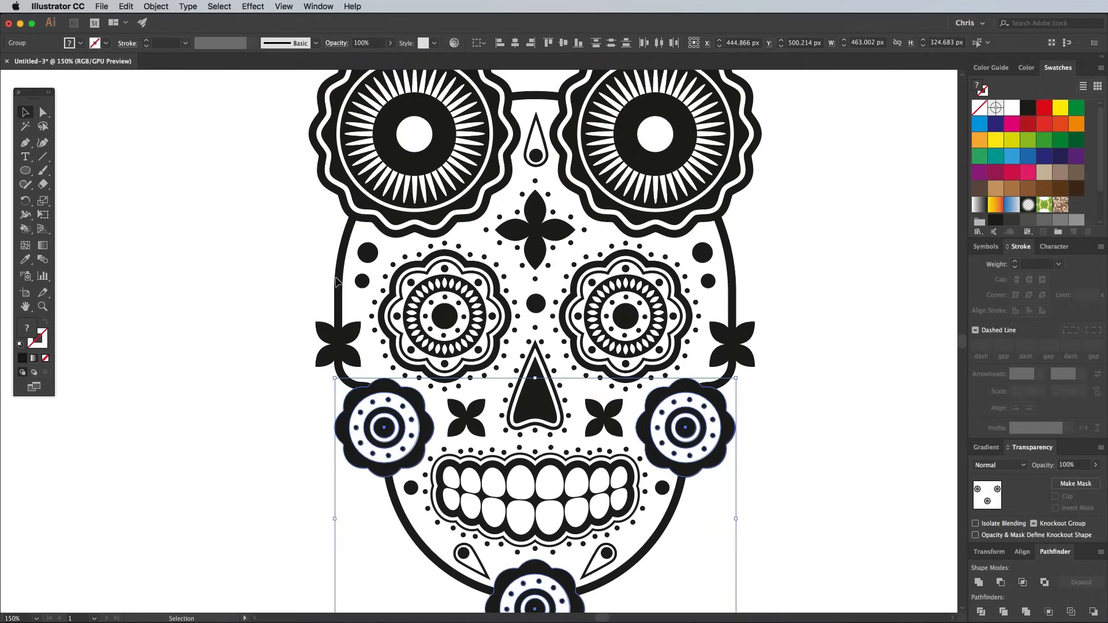
pyautogui.click(125, 7)
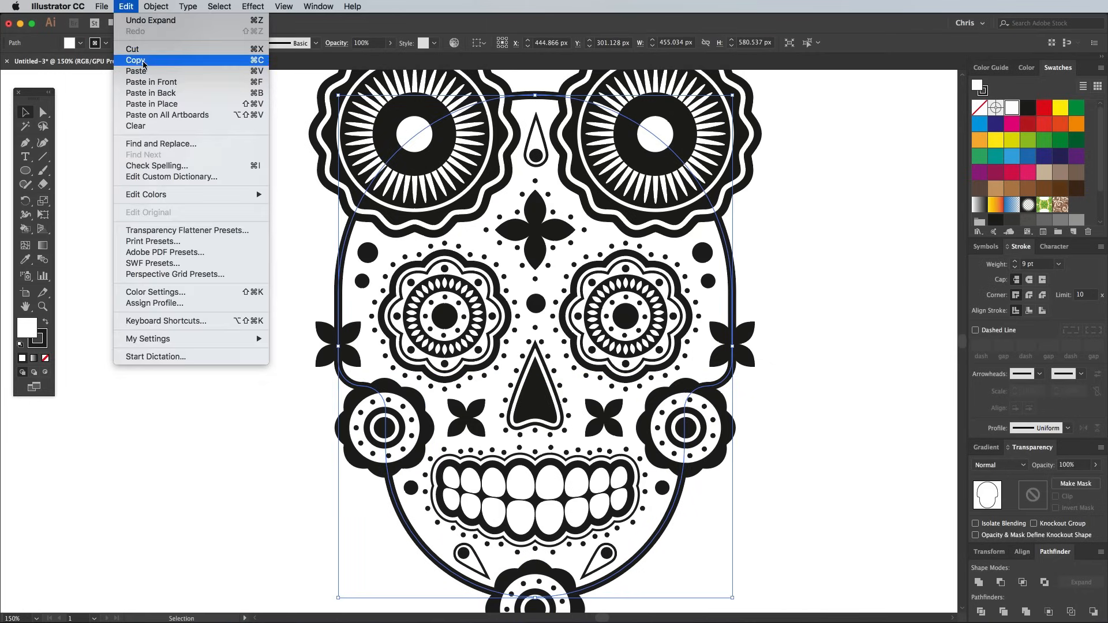
pyautogui.click(134, 61)
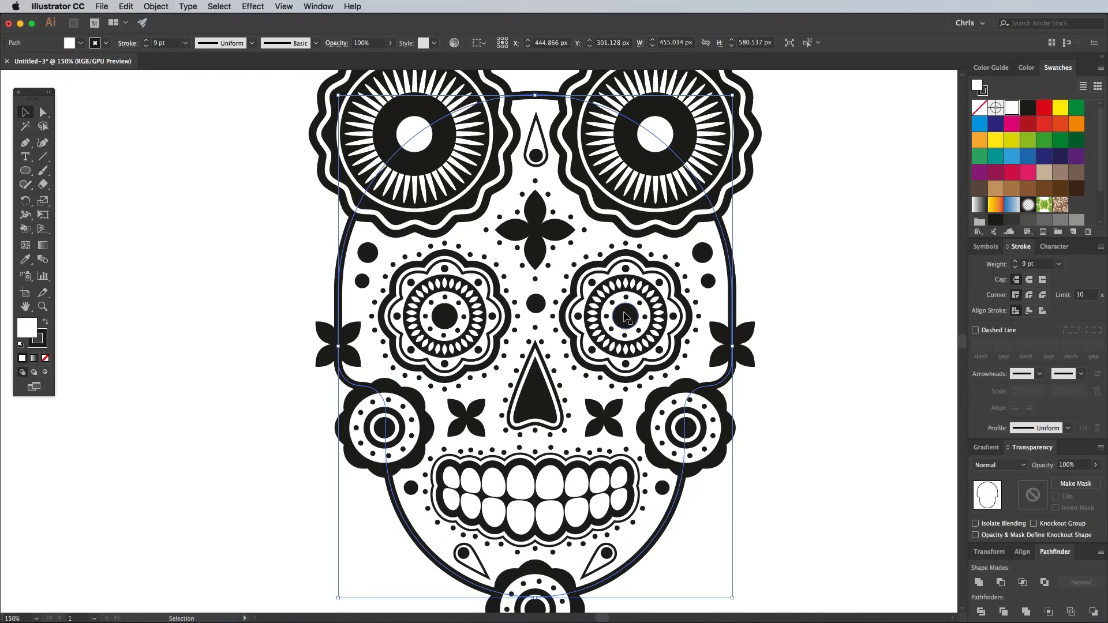
# Clip the decorations to the skull and bring the outline forward
pyautogui.rightClick(625, 317)
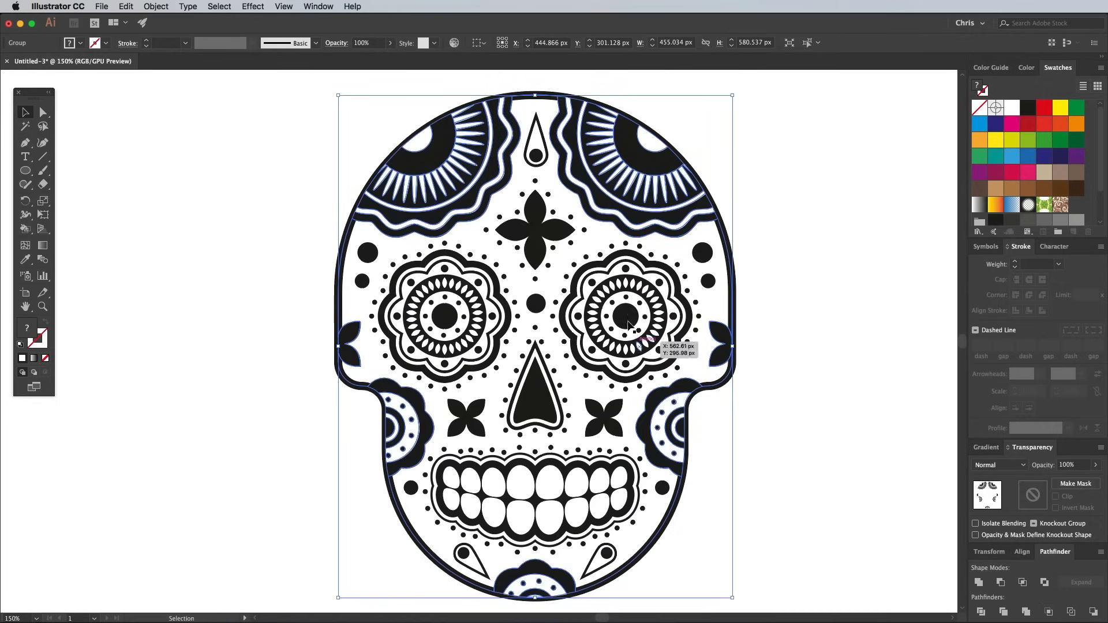
pyautogui.rightClick(629, 328)
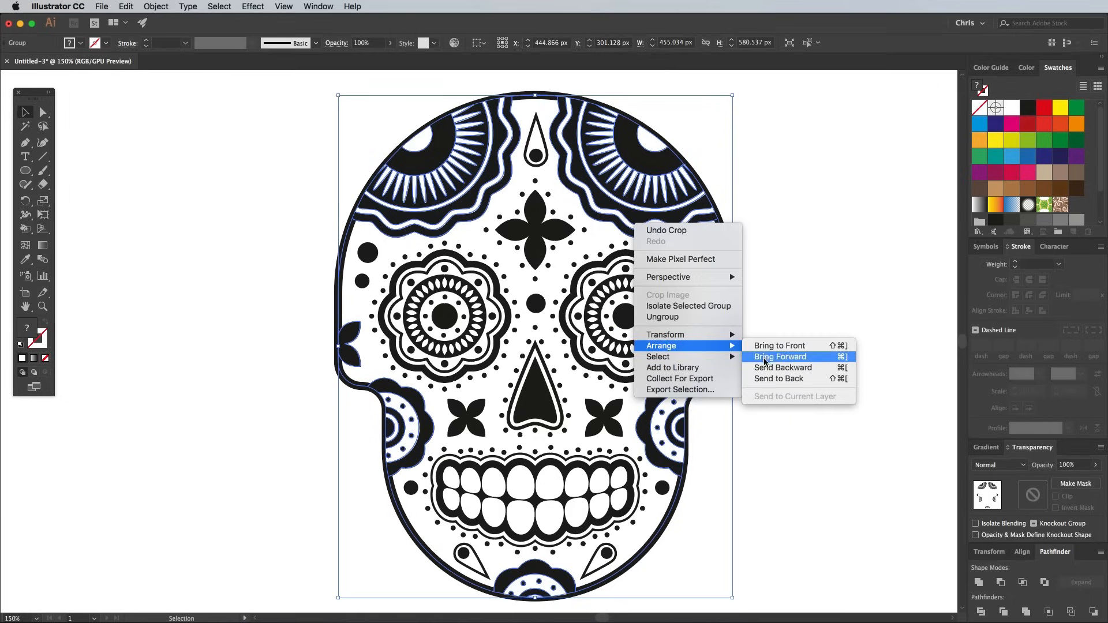
pyautogui.click(780, 357)
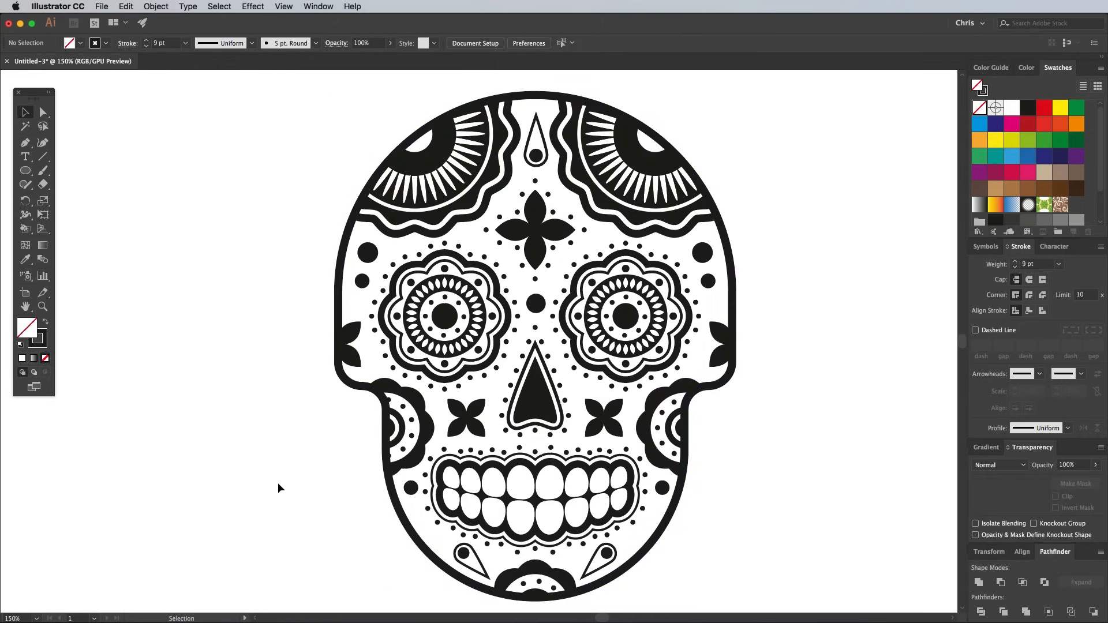
pyautogui.moveTo(275, 479)
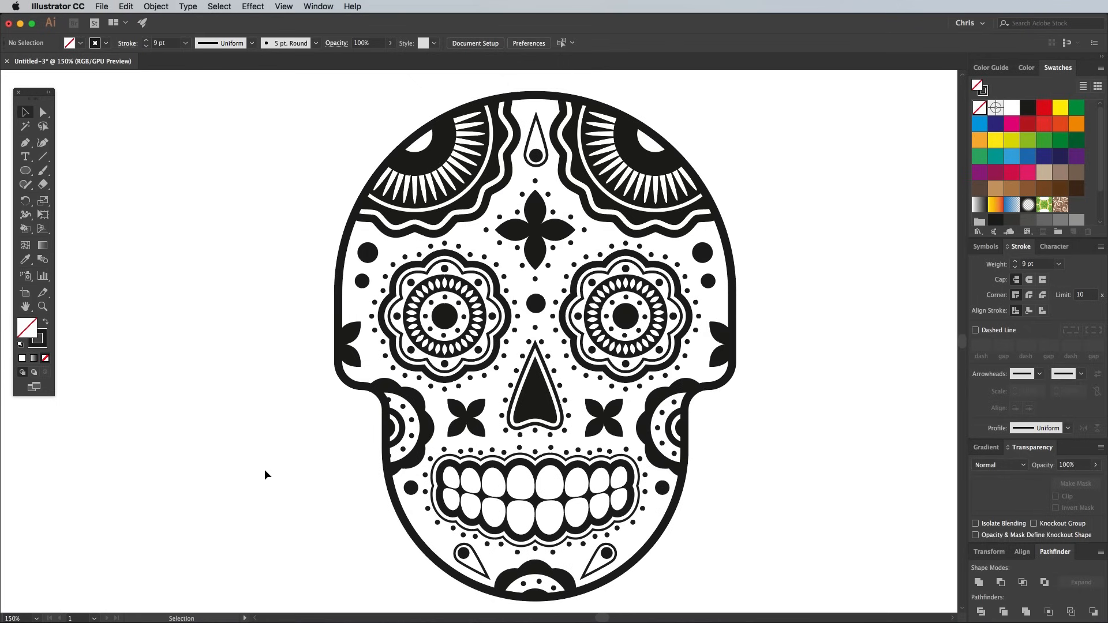
pyautogui.press('cmd+a')
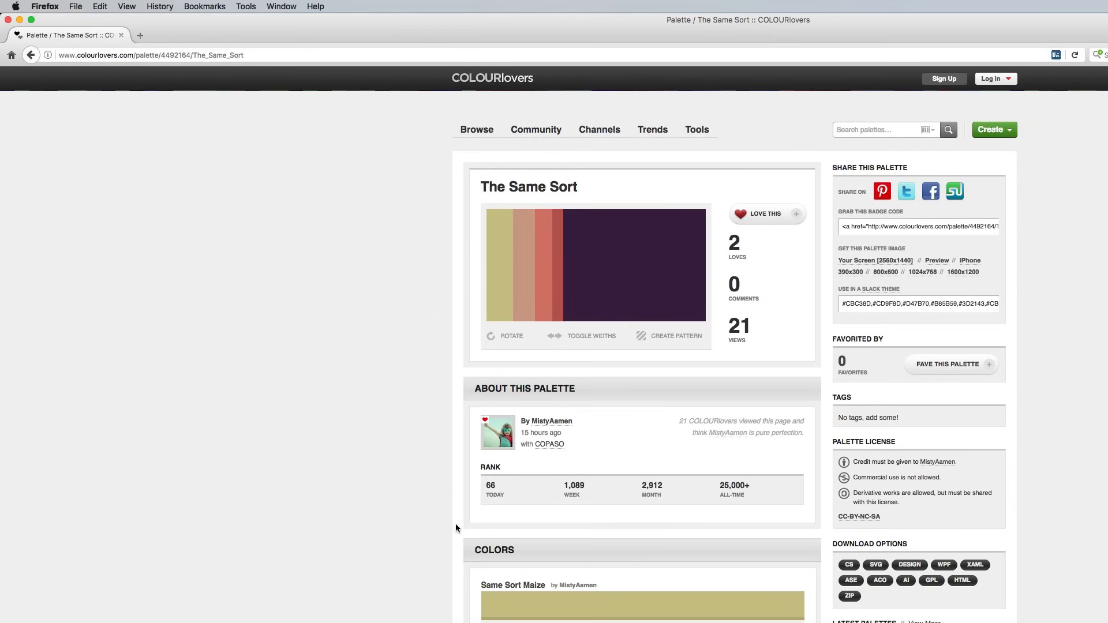
pyautogui.moveTo(601, 363)
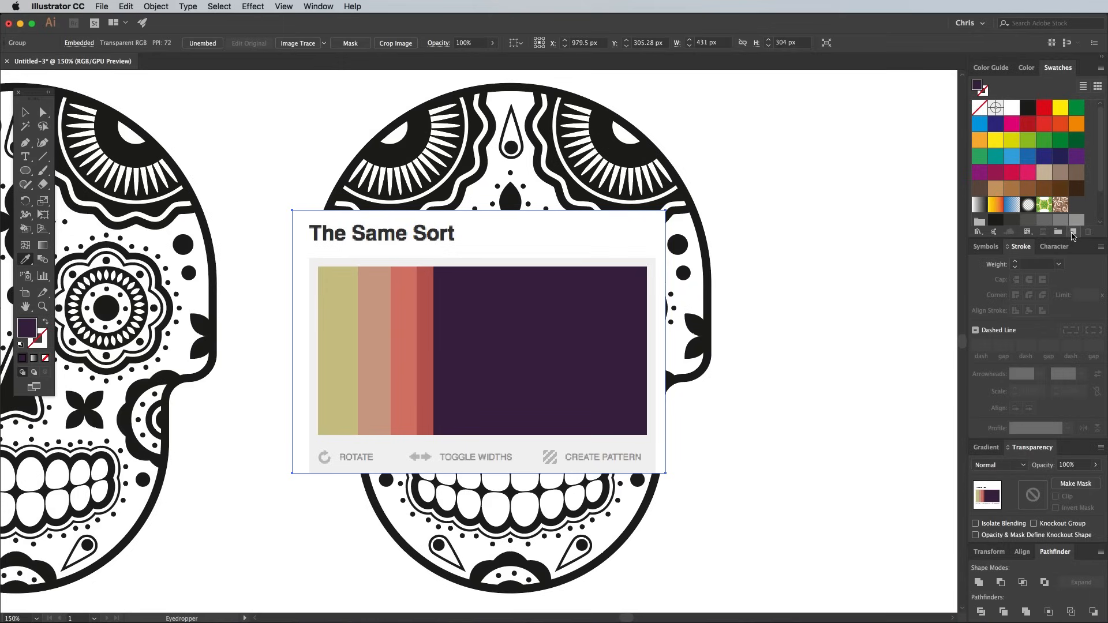
# Save the sampled dark purple as a new swatch and switch to Live Paint filling
pyautogui.click(1073, 231)
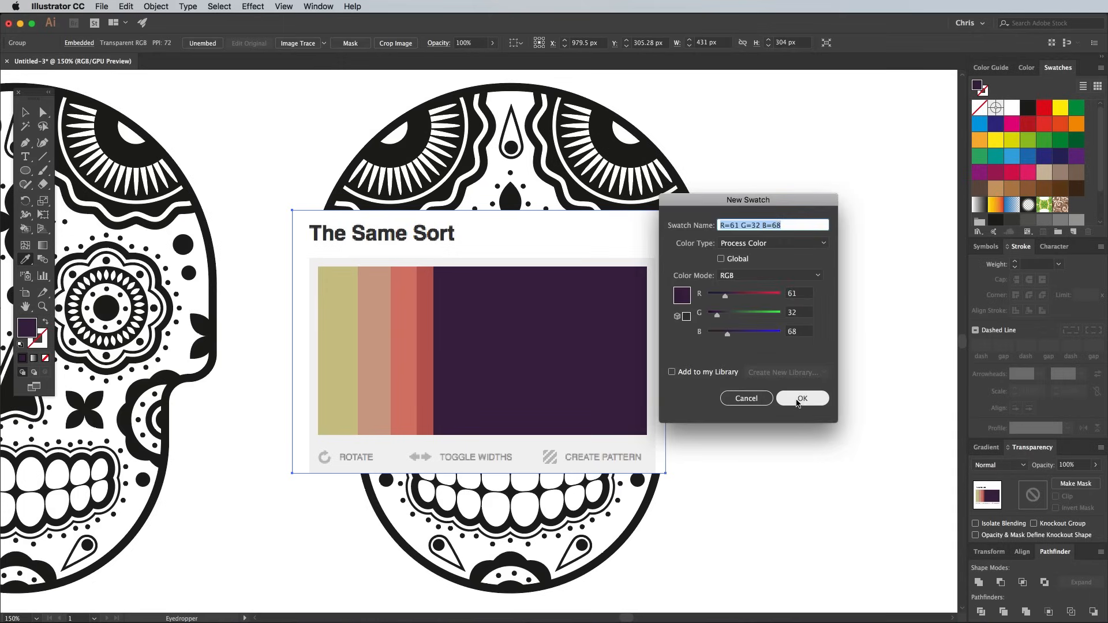
pyautogui.click(801, 398)
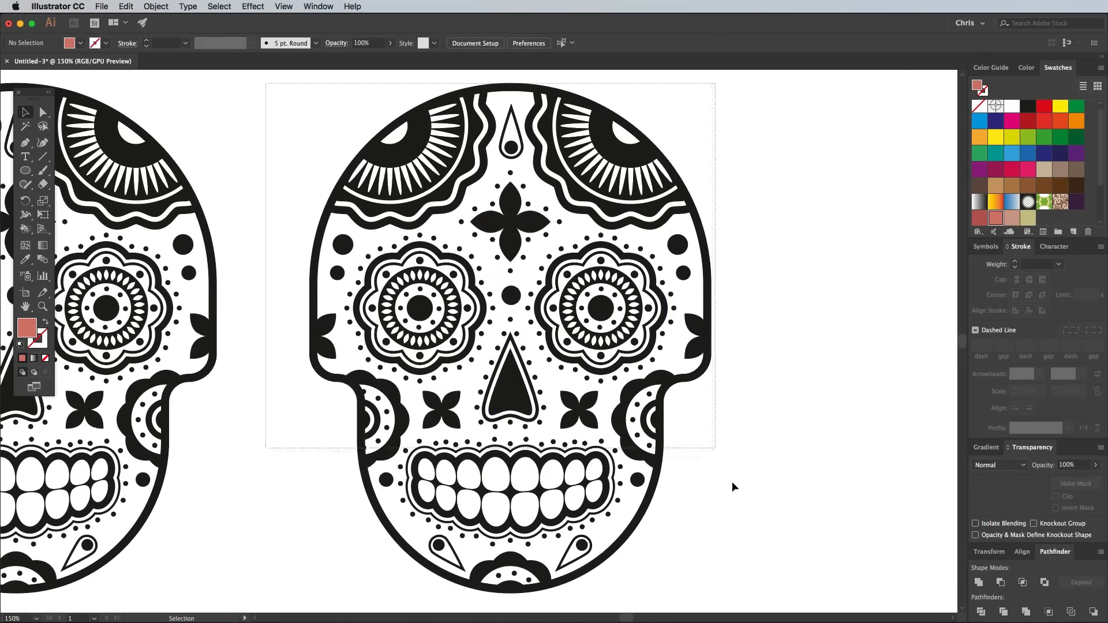
pyautogui.press('cmd+a')
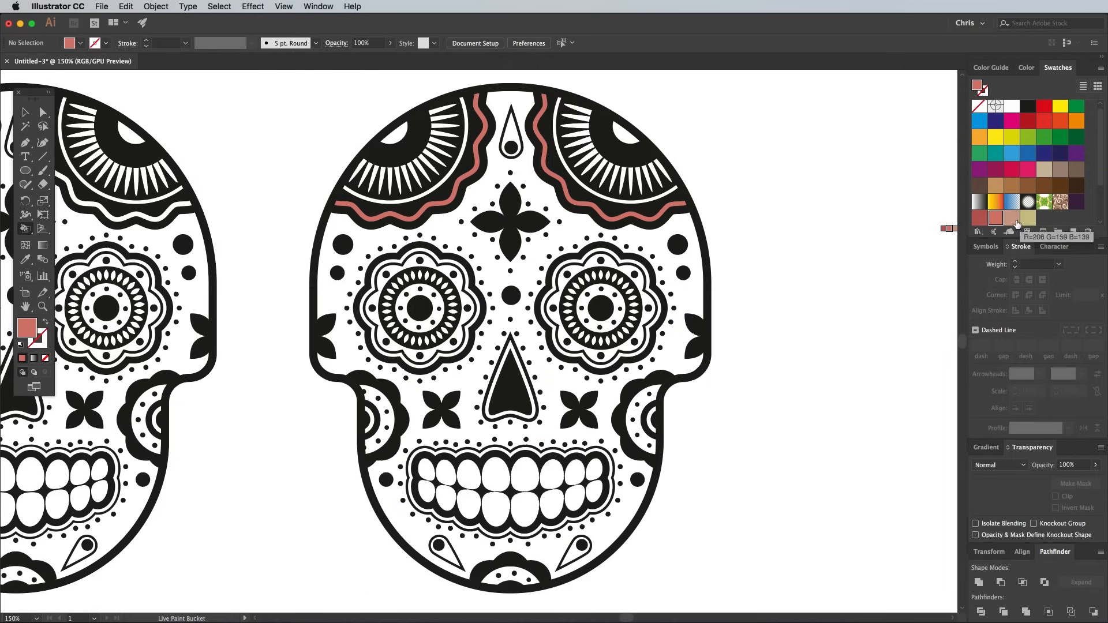
# Fill a duplicate skull region and colour the forehead flower dark purple
pyautogui.click(426, 471)
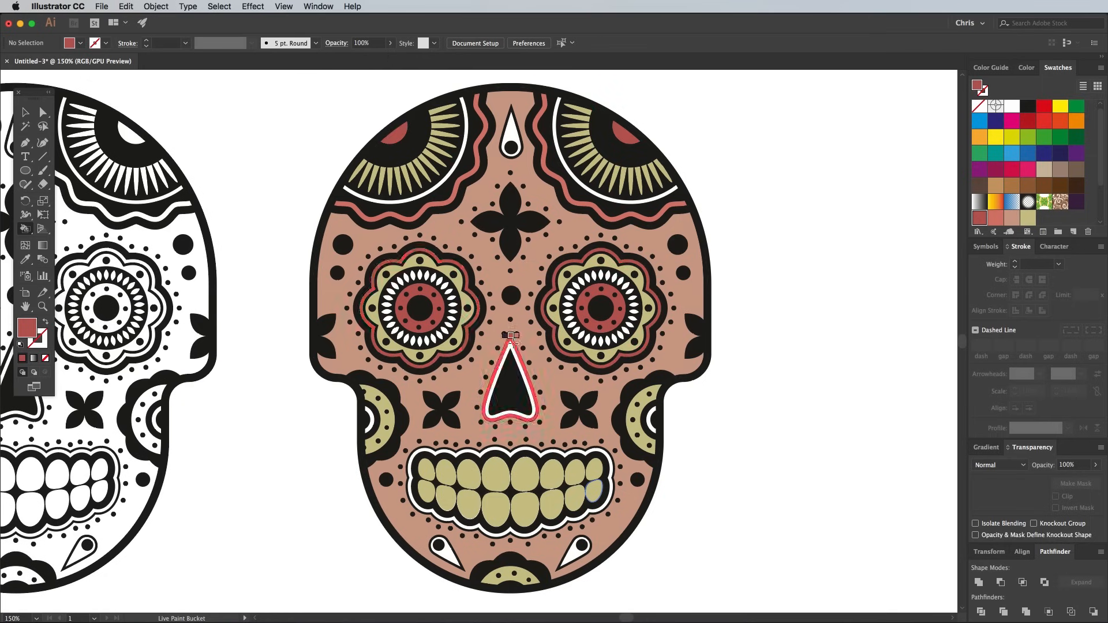
pyautogui.click(512, 214)
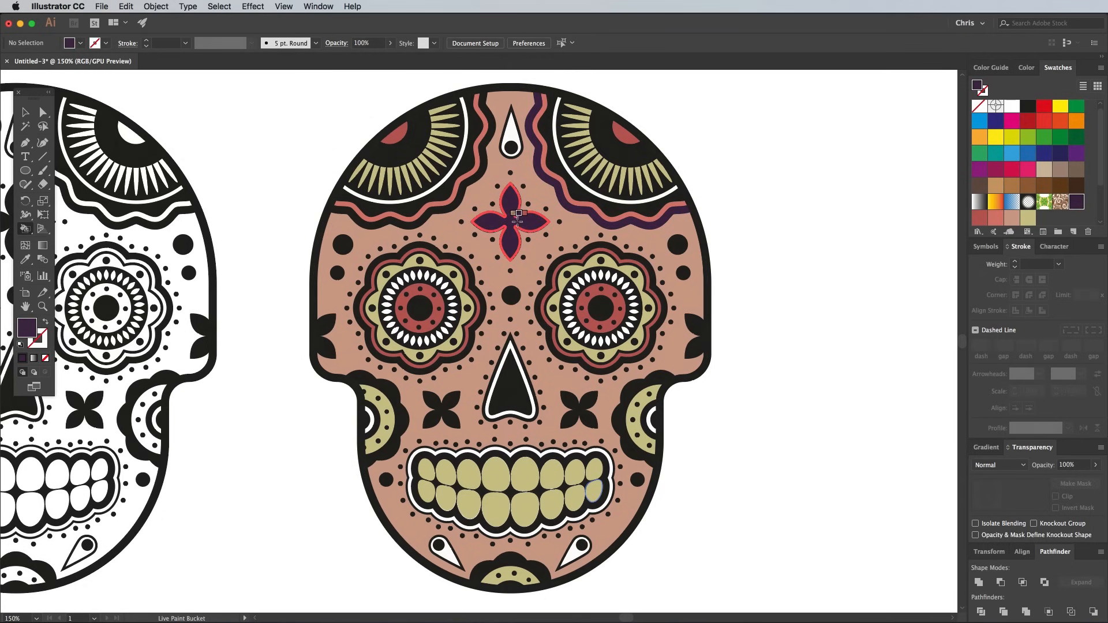